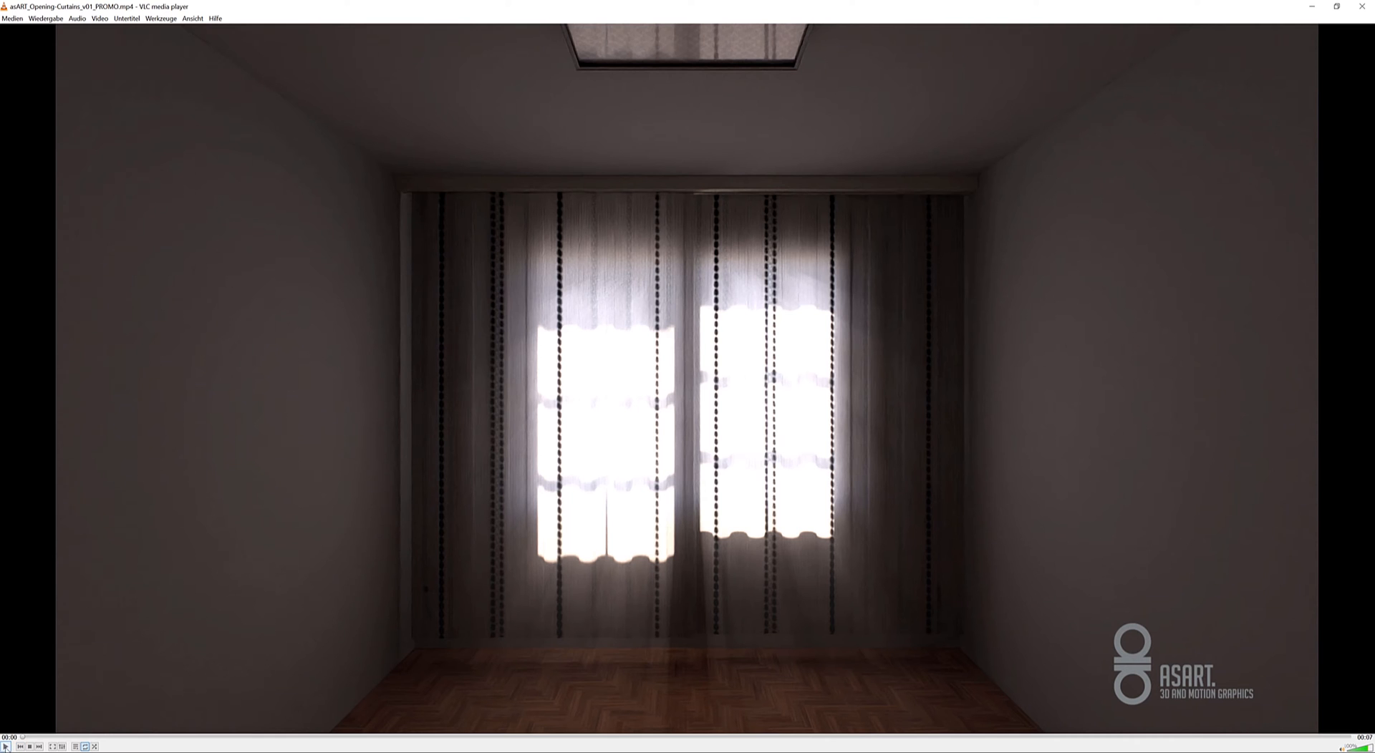
Inspect the curtain halves and the two animated point helpers from a side view by scrubbing the timeline.
{"action": "left_click", "coordinate": [5, 746]}
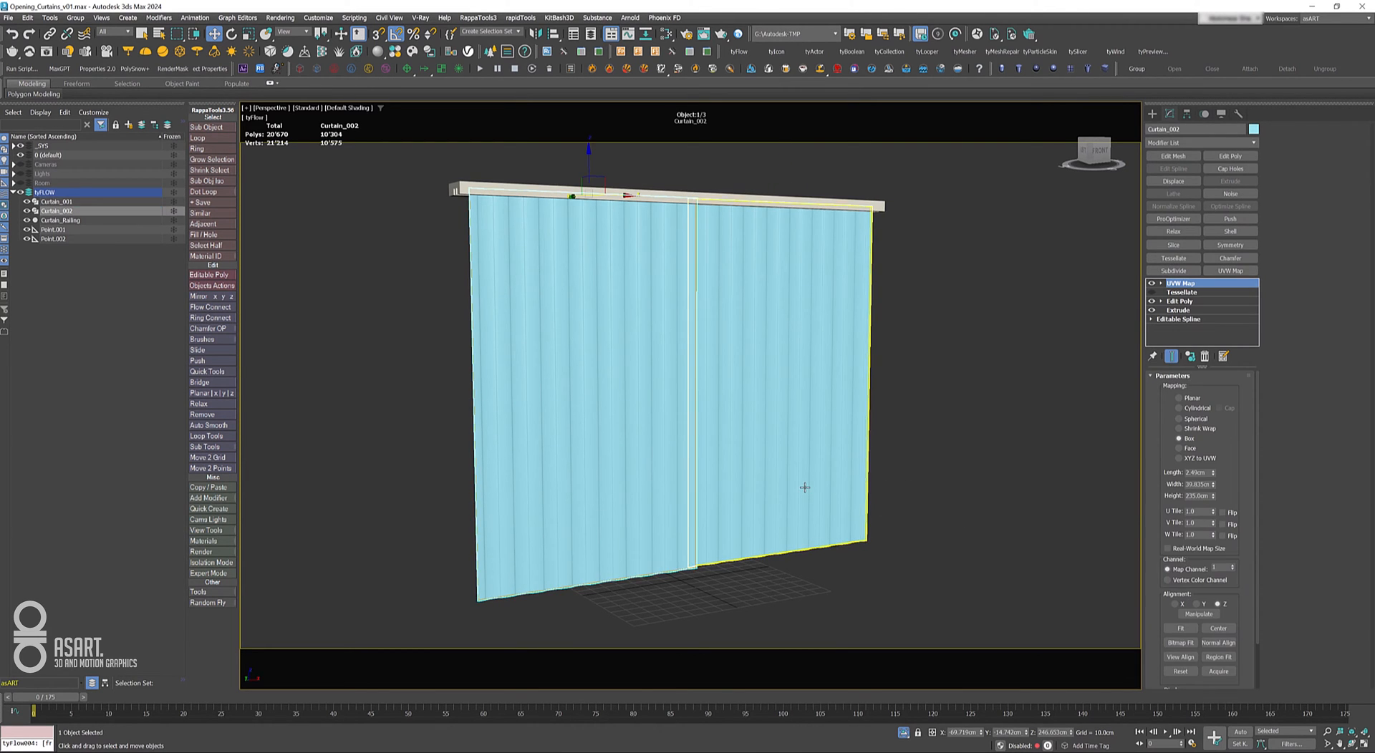
{"action": "left_click", "coordinate": [56, 202]}
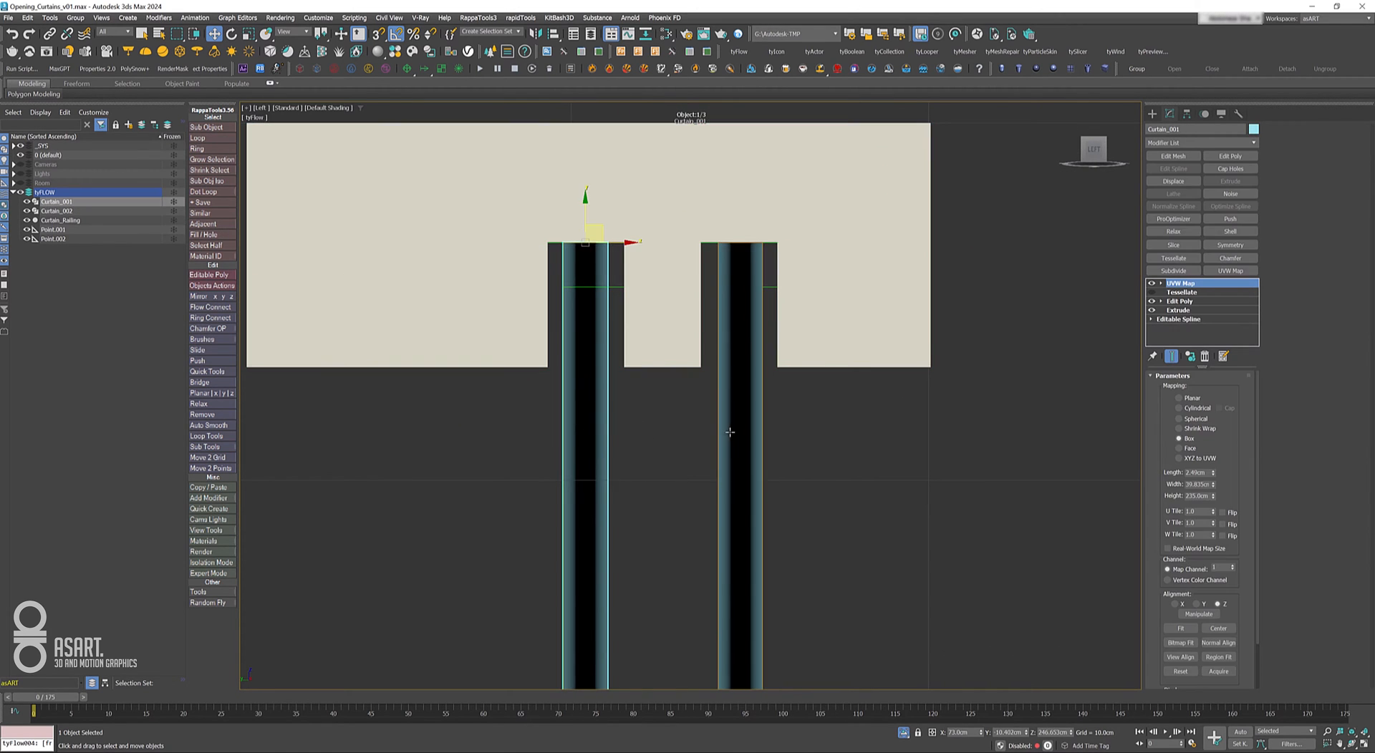
{"action": "left_click", "coordinate": [740, 250]}
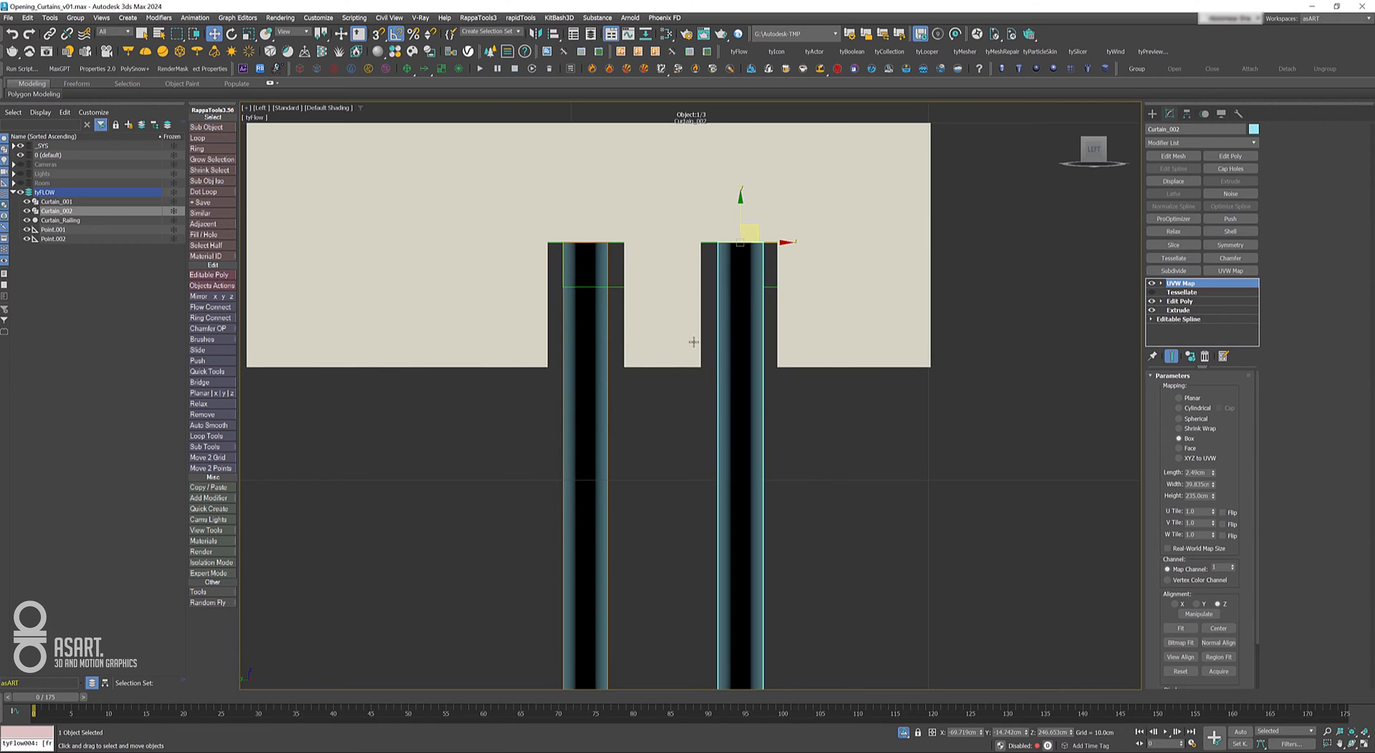
{"action": "mouse_move", "coordinate": [620, 491]}
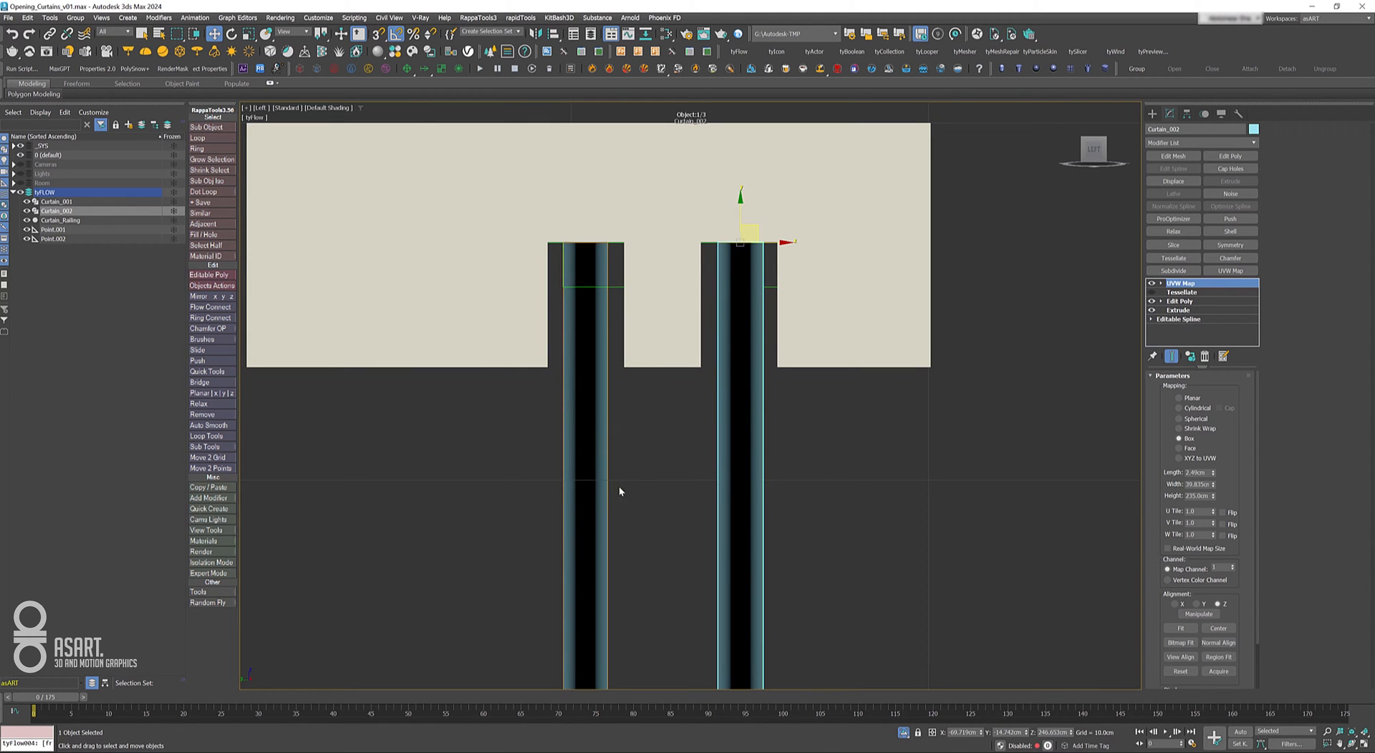
{"action": "mouse_move", "coordinate": [835, 521]}
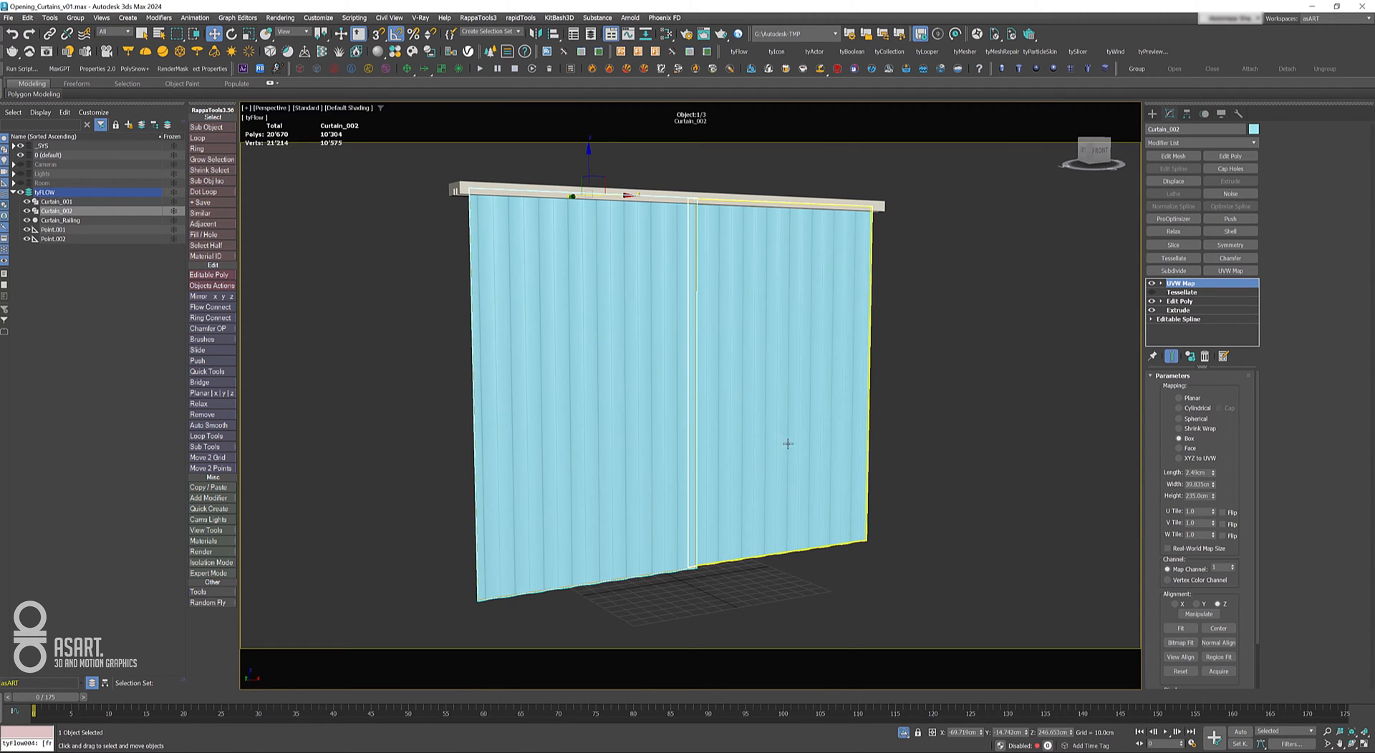
{"action": "mouse_move", "coordinate": [793, 420]}
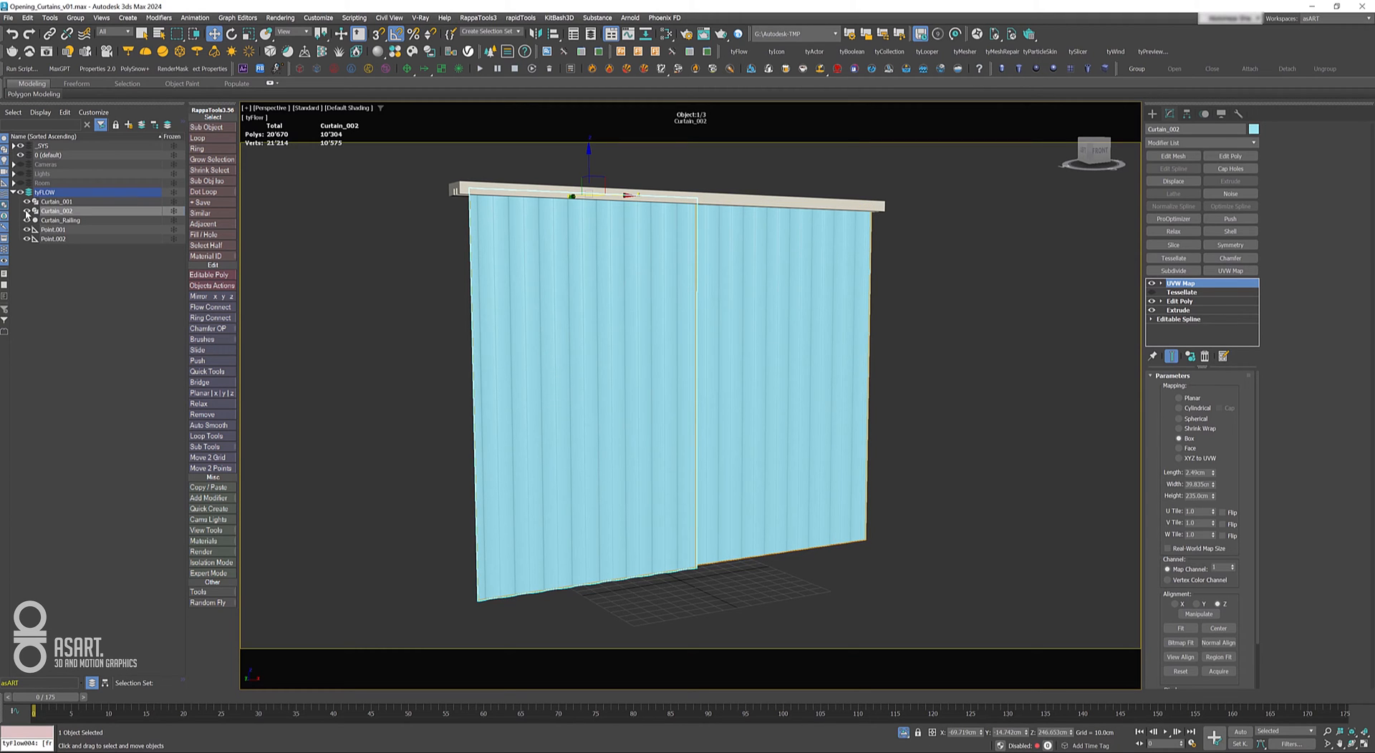
{"action": "left_click", "coordinate": [55, 229]}
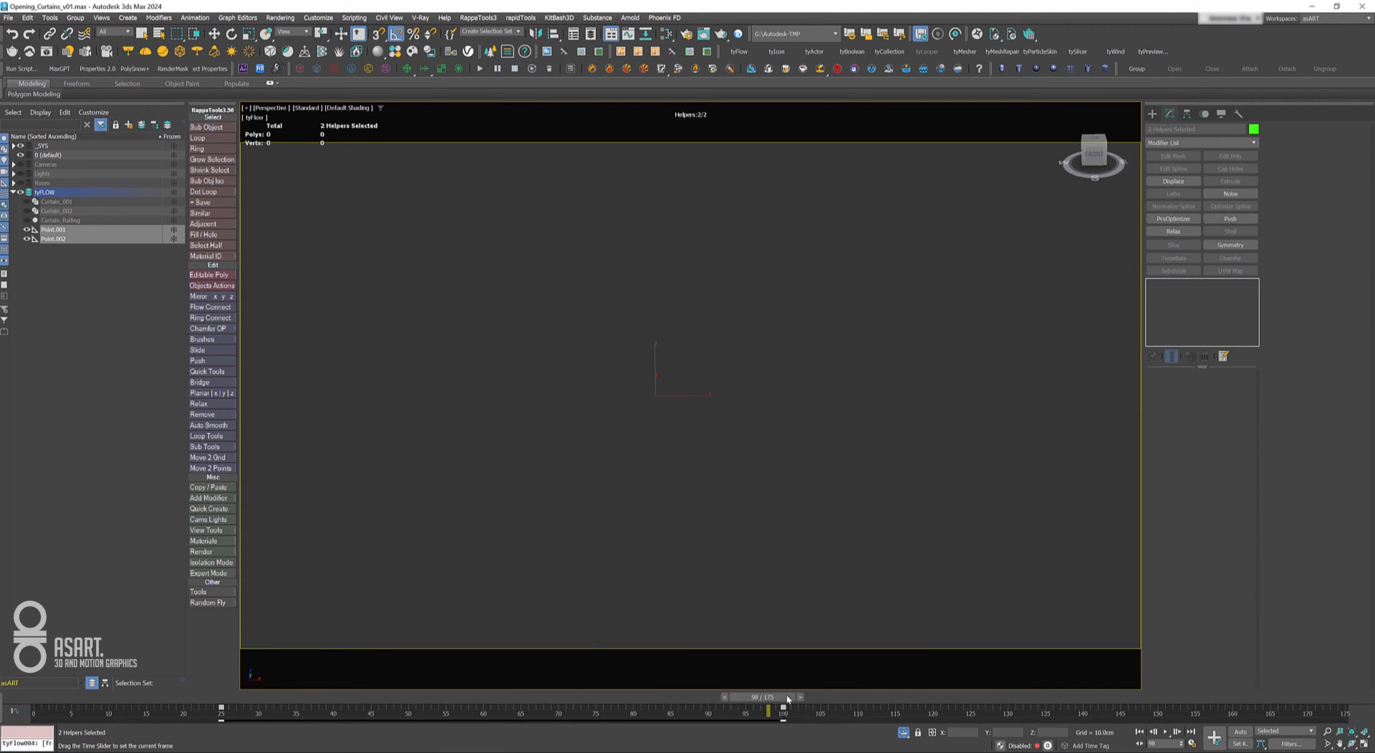
{"action": "left_click_drag", "start_coordinate": [768, 709], "coordinate": [260, 708]}
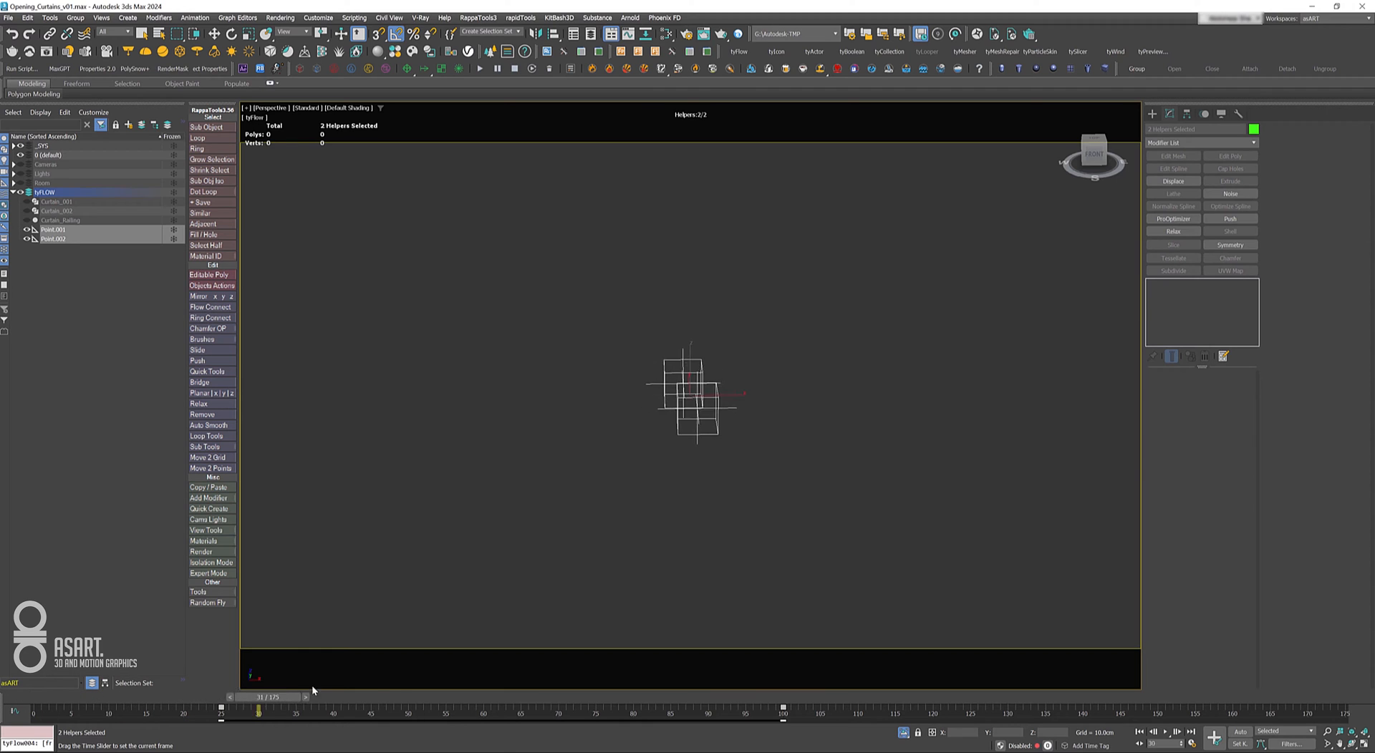
{"action": "left_click_drag", "start_coordinate": [257, 711], "coordinate": [670, 711]}
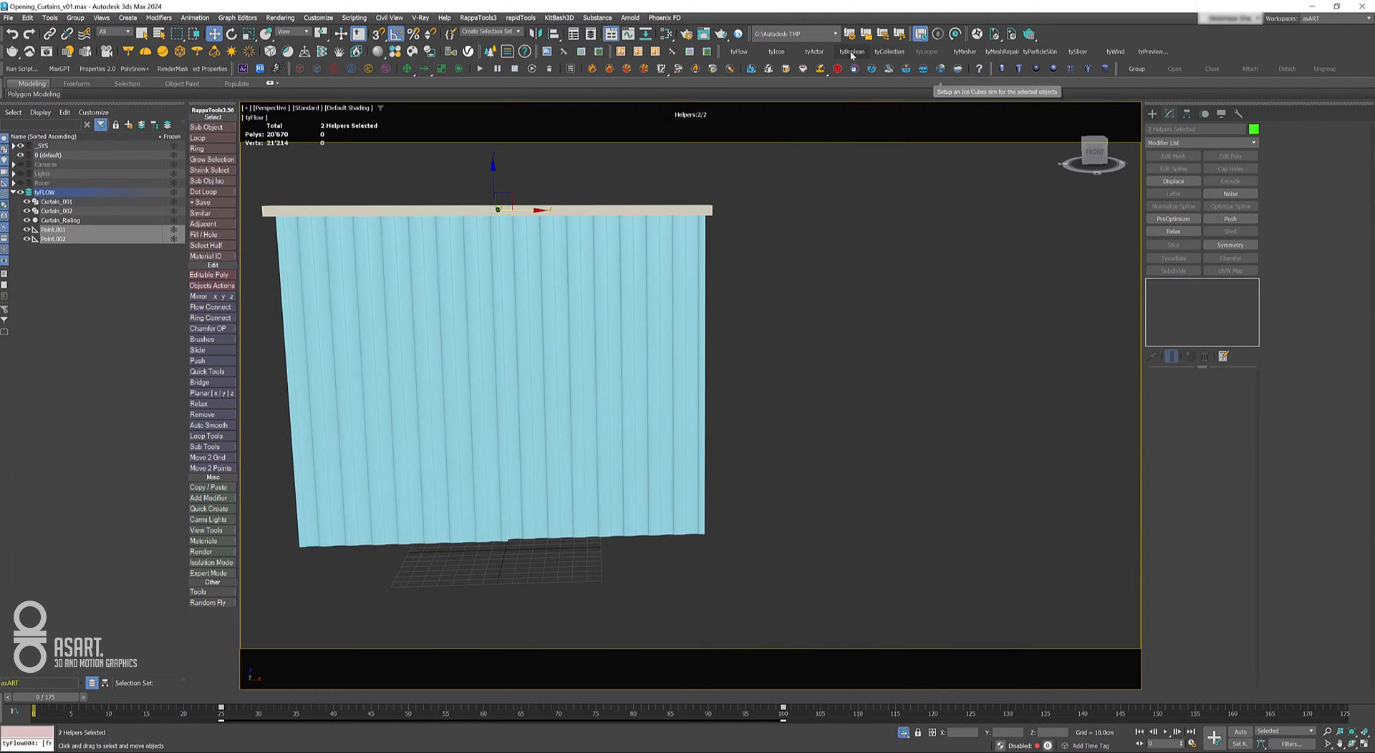
Create the tyFlow004 object and lower its Time step to a sub-frame value.
{"action": "left_click", "coordinate": [738, 52]}
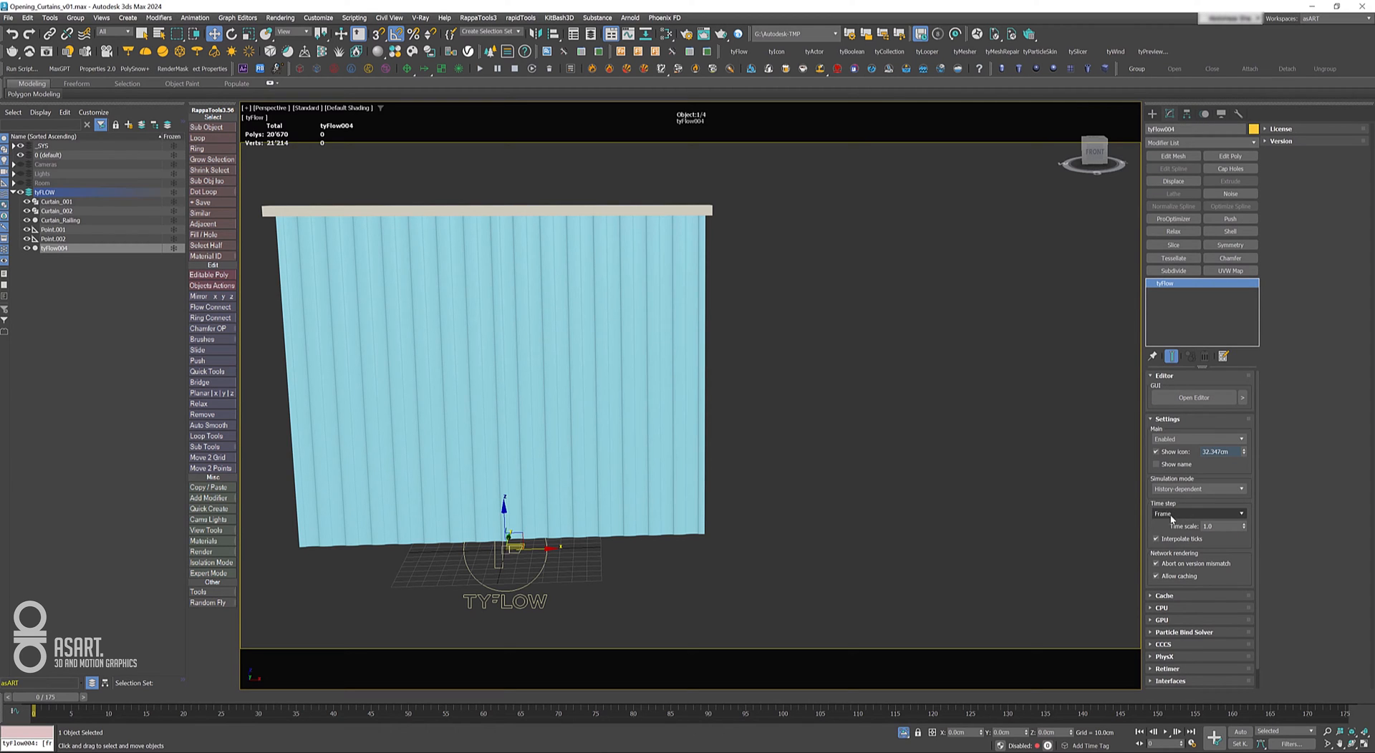
{"action": "left_click", "coordinate": [1235, 512]}
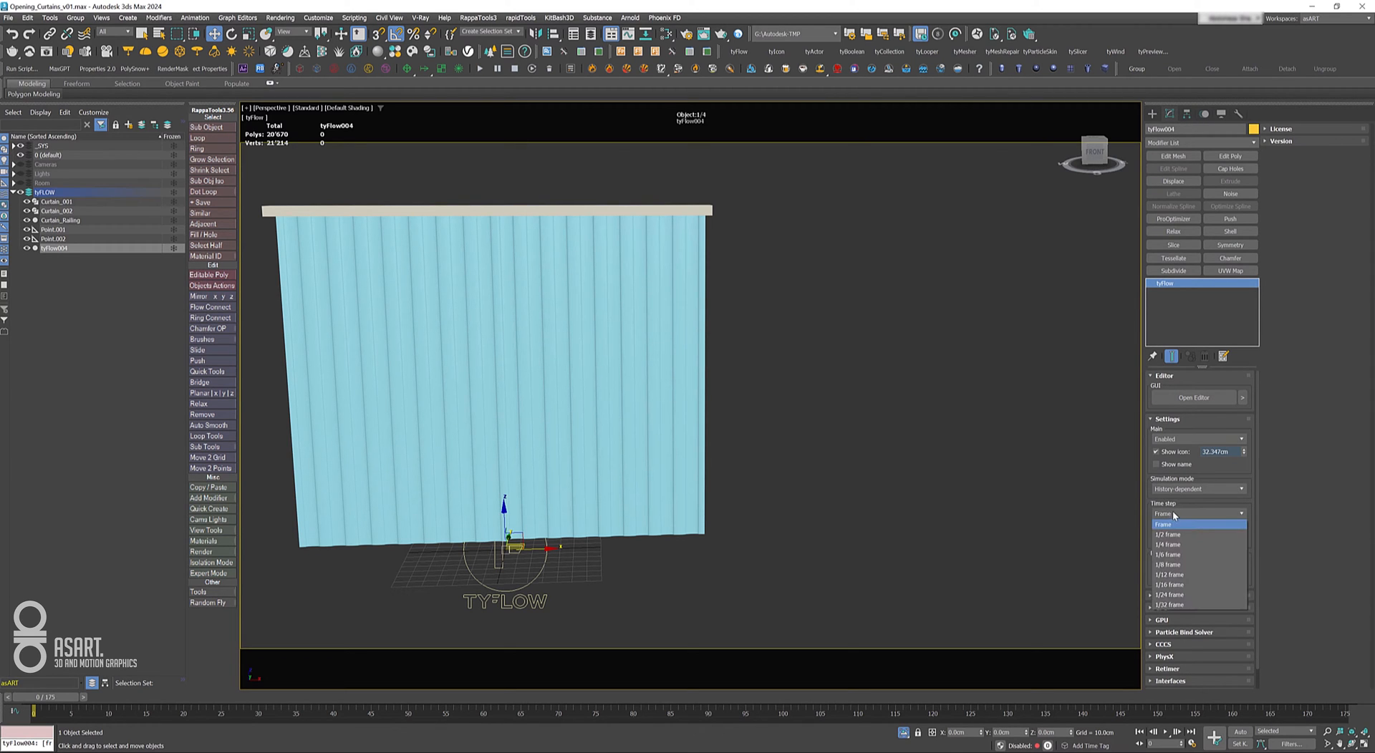
{"action": "left_click", "coordinate": [1168, 565]}
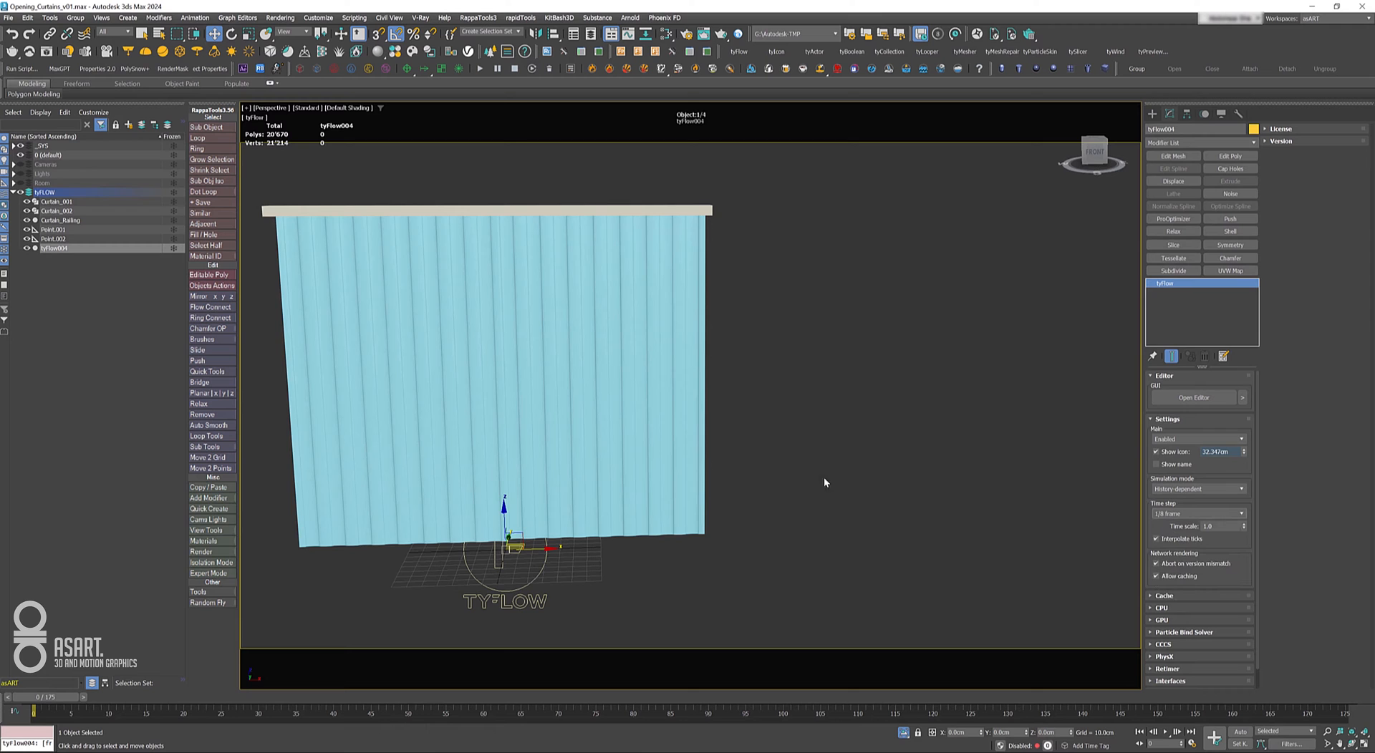
{"action": "left_click", "coordinate": [1192, 396]}
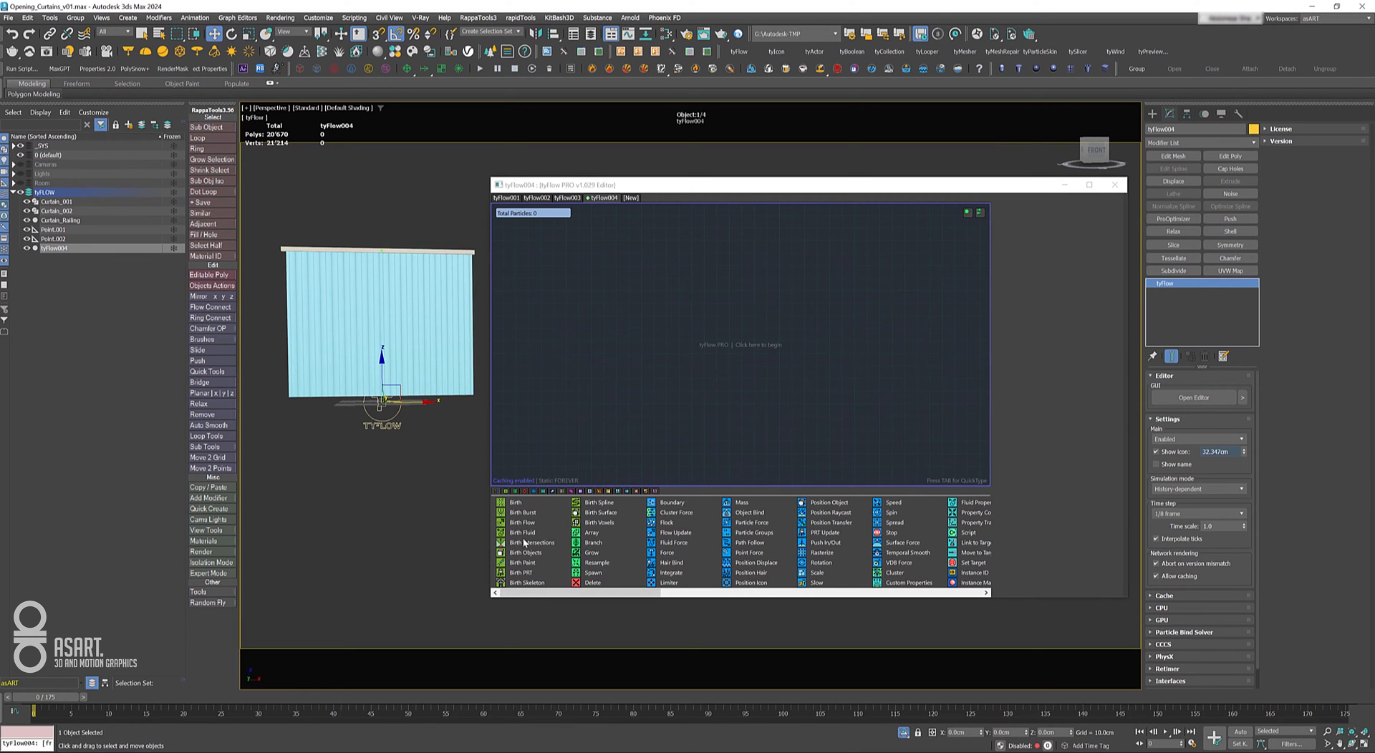
Build Event_001 with Birth Objects, Cloth Bind (Convert) and a Surface Test feeding a new Event_002 with larger particle display.
{"action": "left_click", "coordinate": [524, 553]}
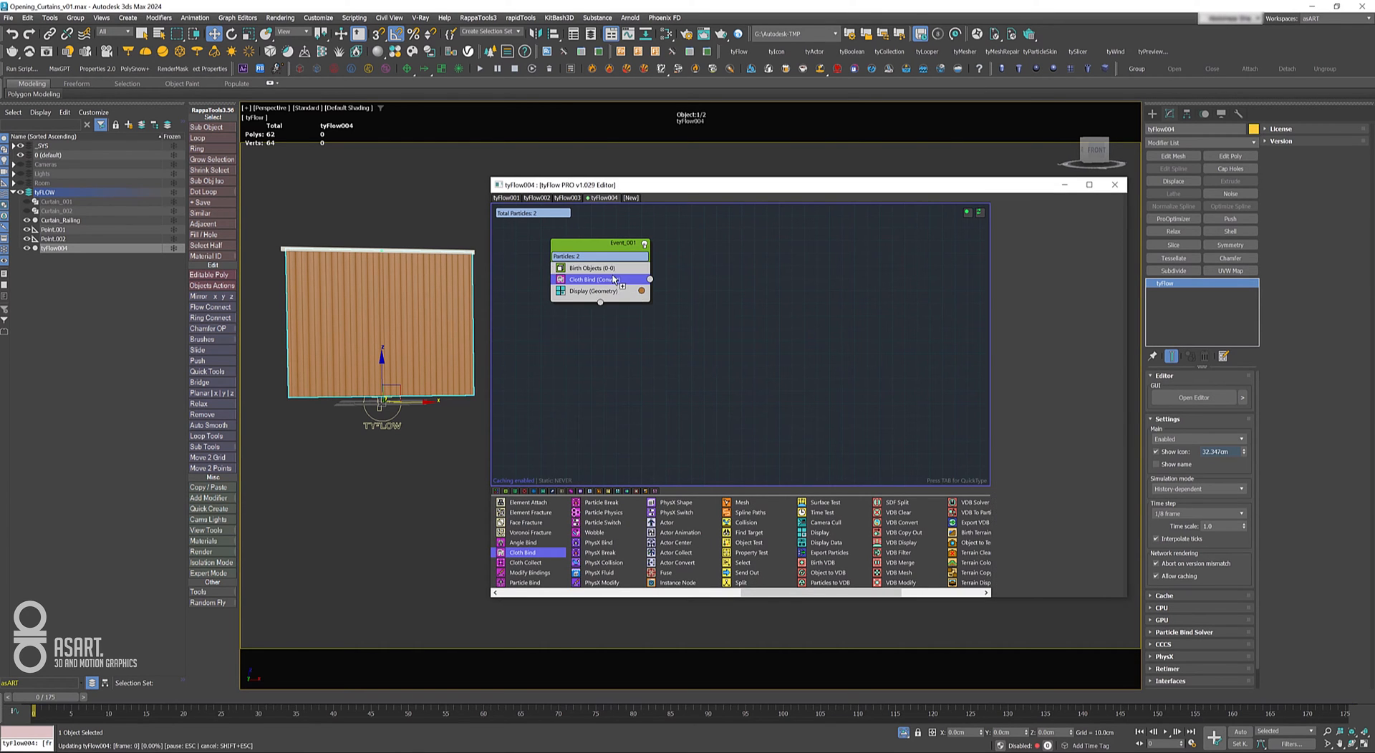
{"action": "left_click", "coordinate": [600, 279]}
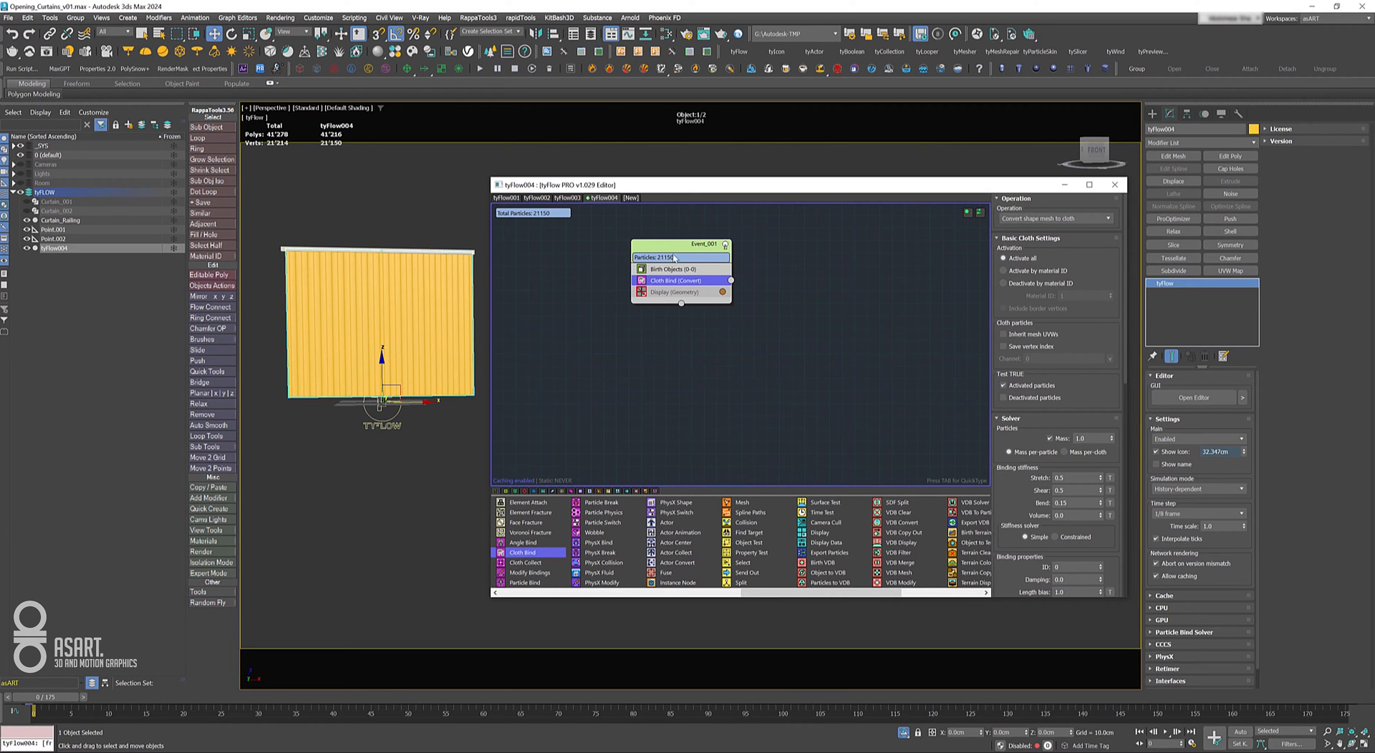
{"action": "mouse_move", "coordinate": [708, 388]}
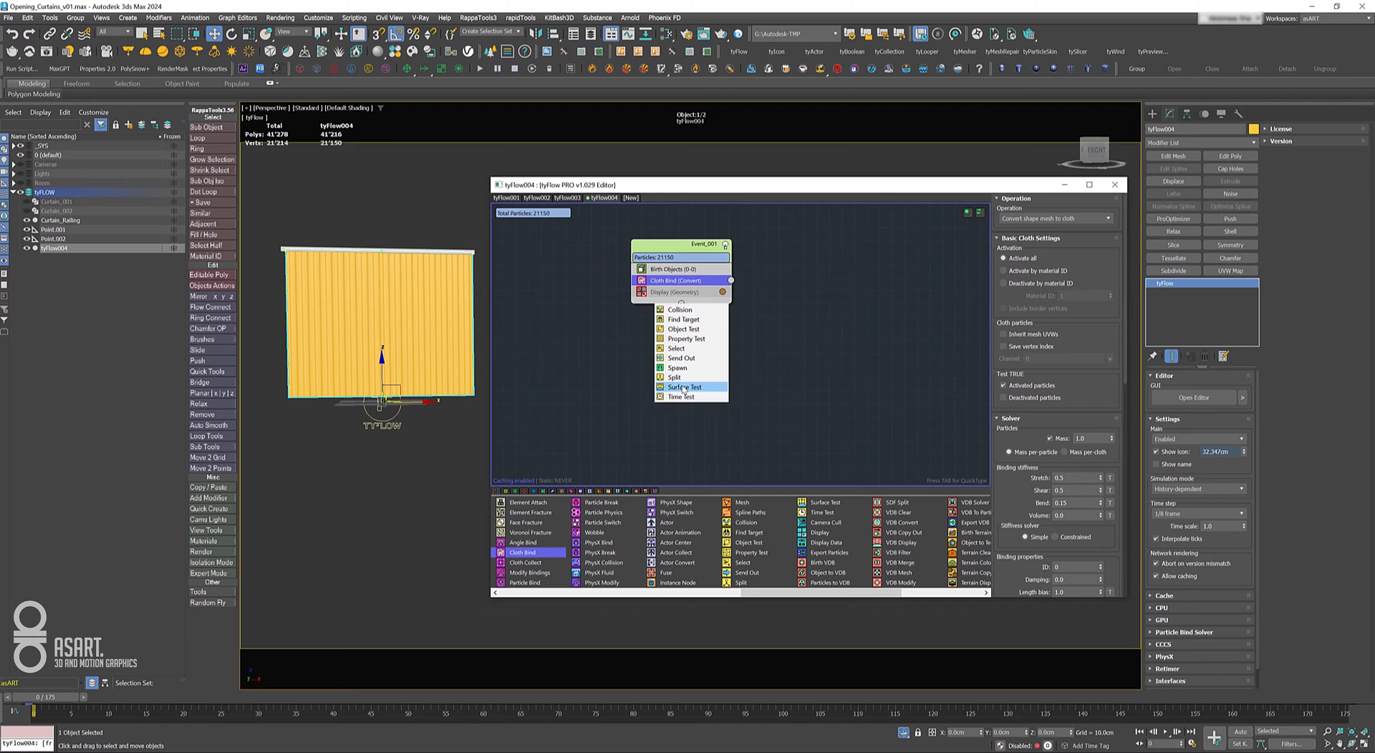
{"action": "left_click", "coordinate": [684, 388]}
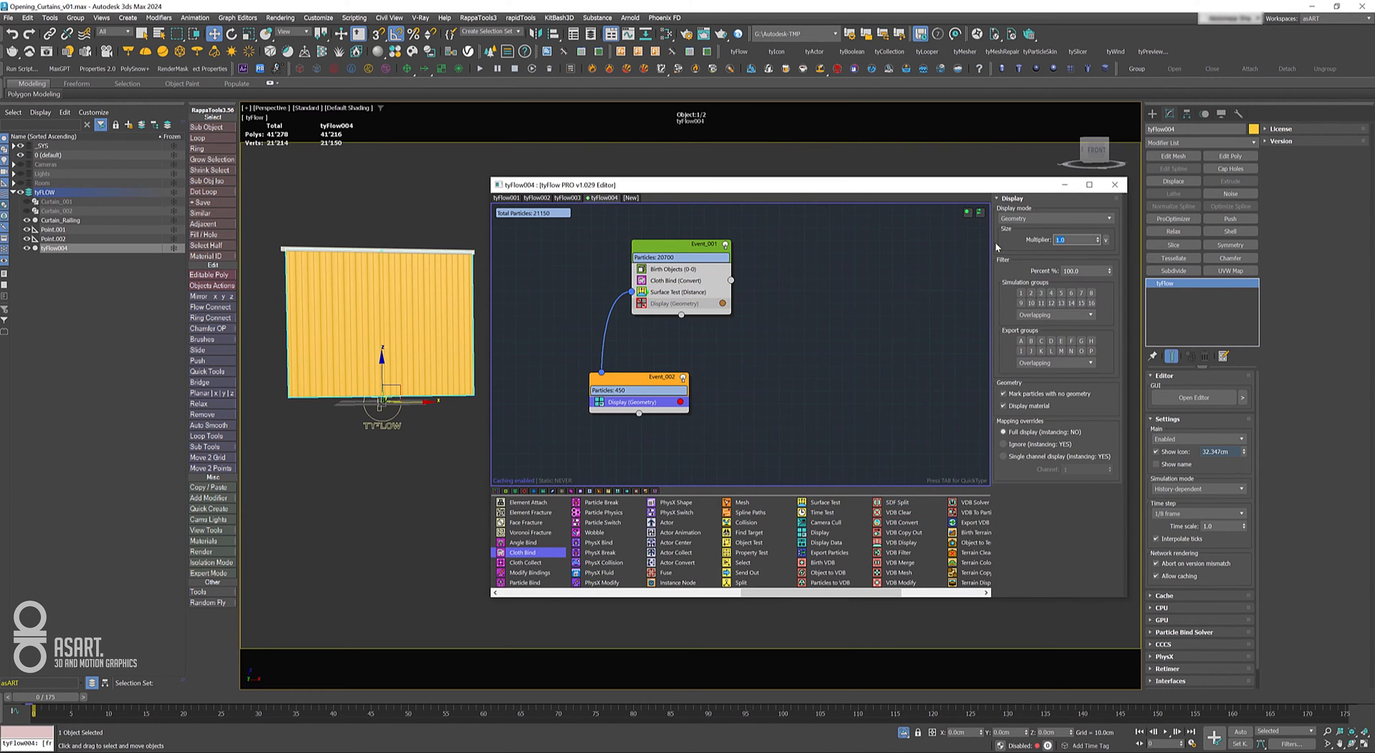
{"action": "left_click", "coordinate": [1103, 239]}
{"action": "type", "text": "2"}
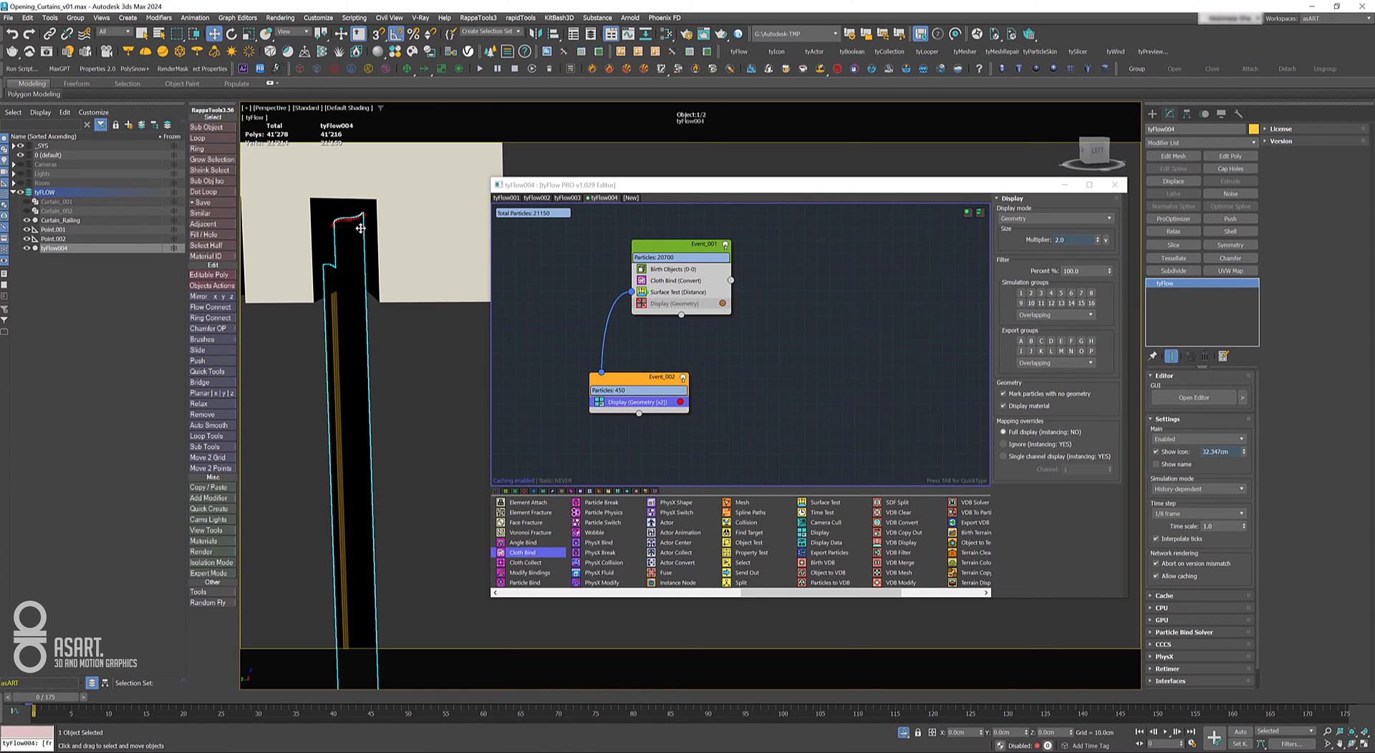
Target the Surface Test at Curtain_Railing and add an Object Bind operator to Event_002.
{"action": "left_click", "coordinate": [674, 290]}
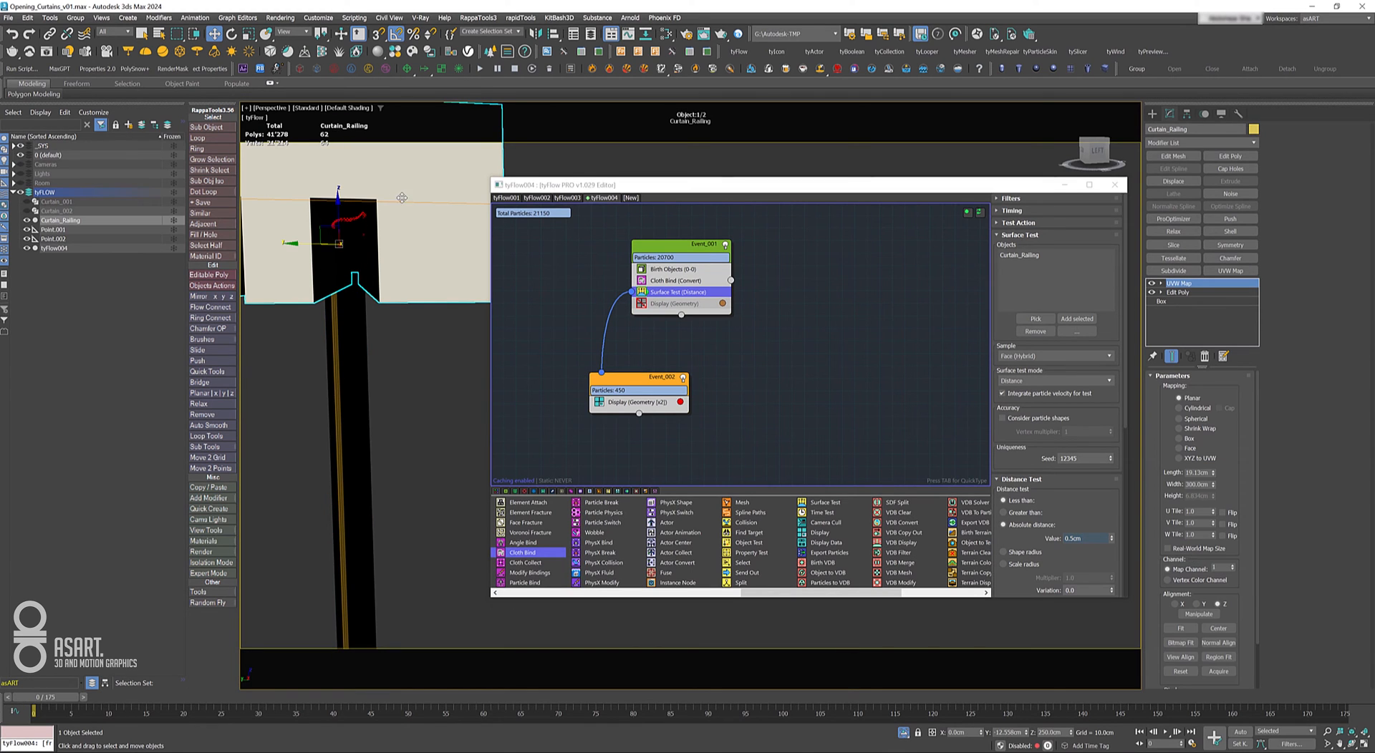
{"action": "mouse_move", "coordinate": [616, 401]}
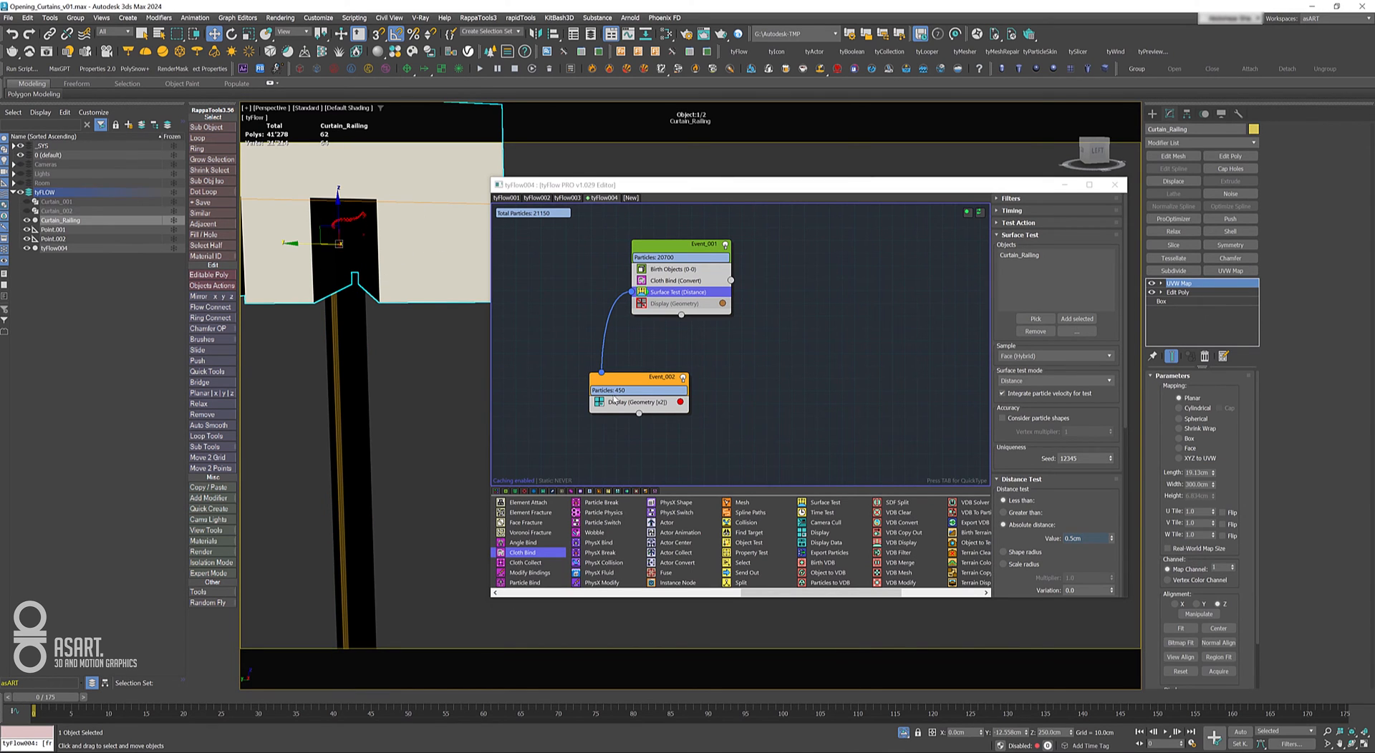
{"action": "left_click", "coordinate": [604, 363]}
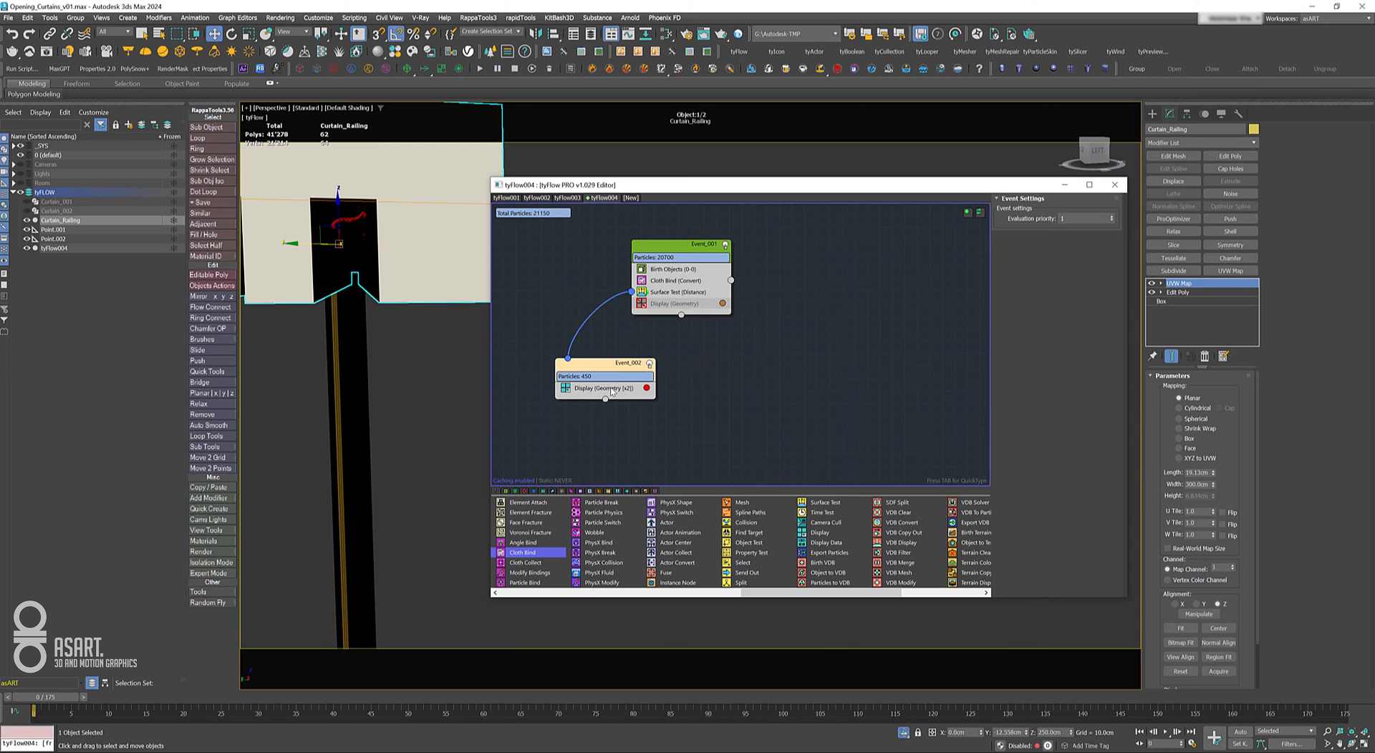
{"action": "left_click", "coordinate": [603, 388]}
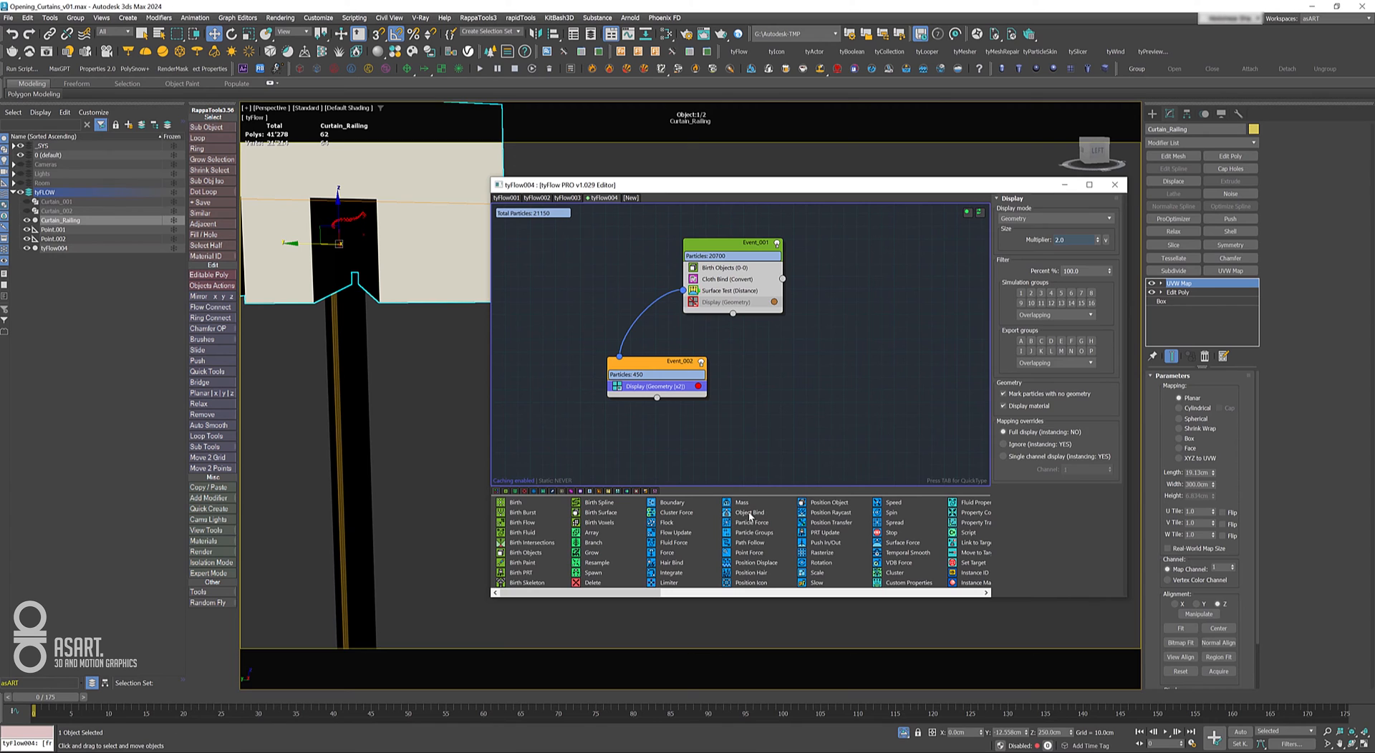
{"action": "left_click", "coordinate": [750, 513]}
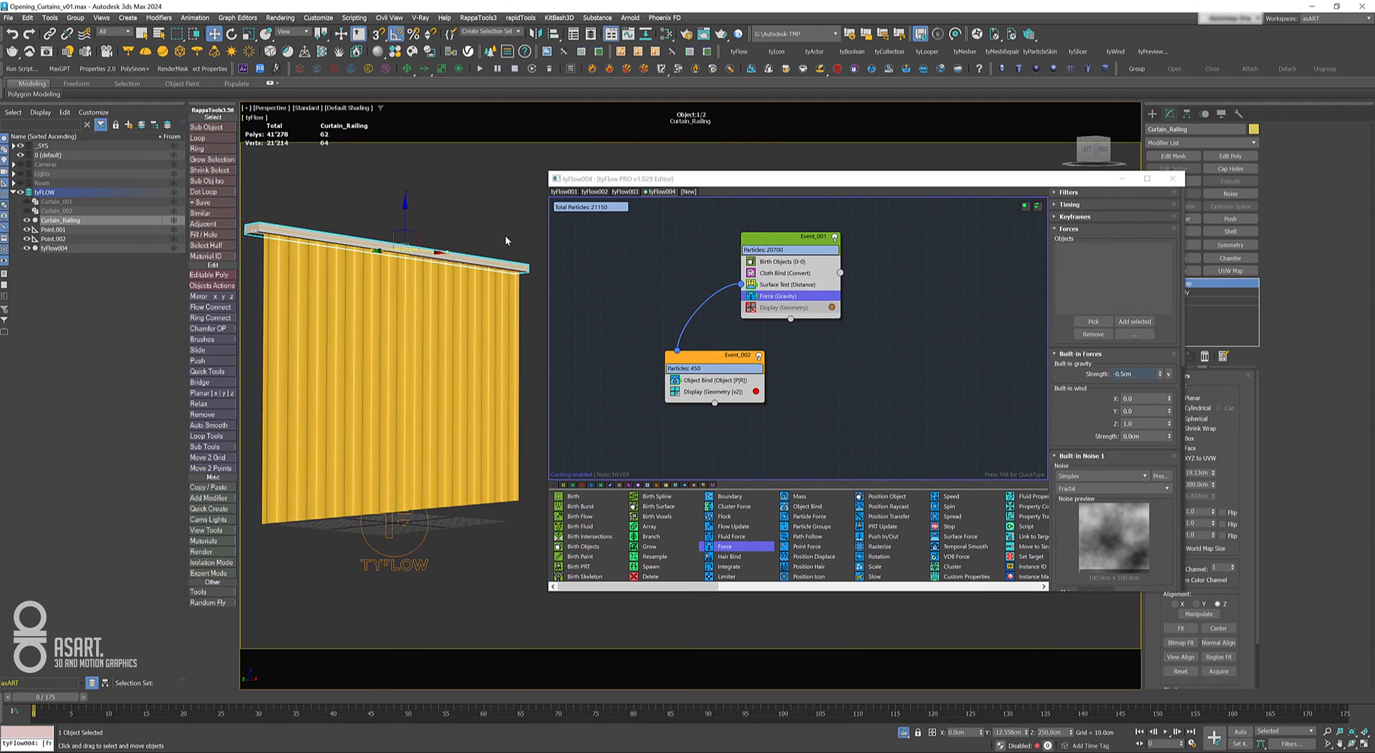
Add gravity to Event_001 and enable Add shell to surface in Cloth Bind's Mesh rollout for curtain thickness.
{"action": "left_click", "coordinate": [786, 272]}
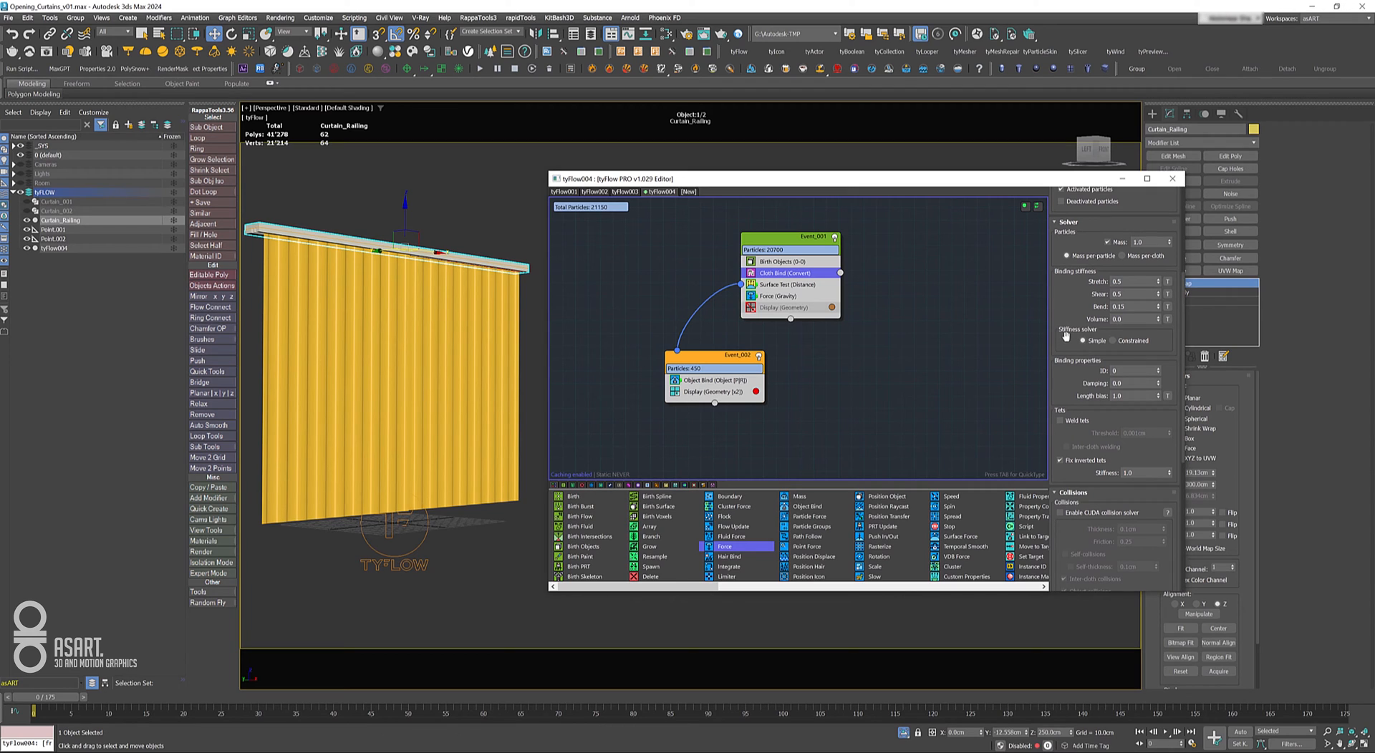
{"action": "left_click", "coordinate": [1110, 341]}
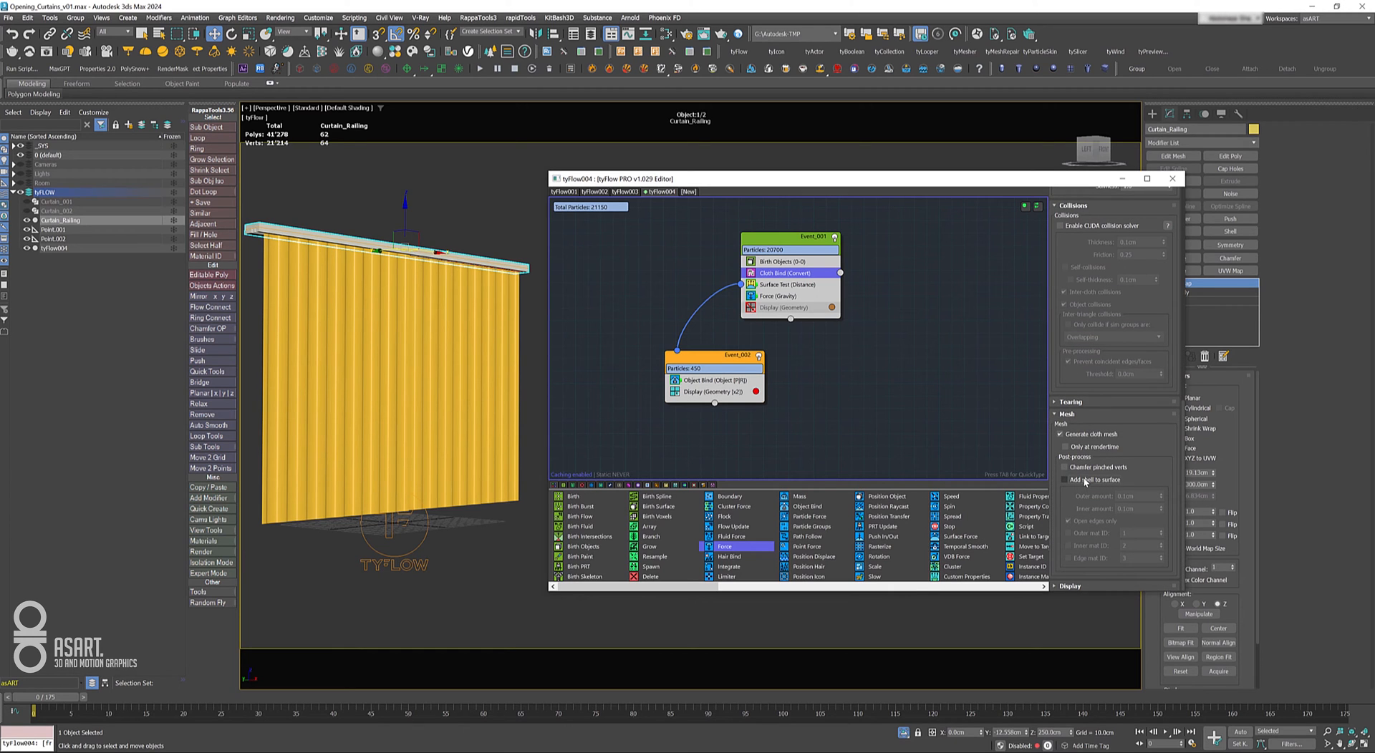
{"action": "left_click", "coordinate": [1066, 479]}
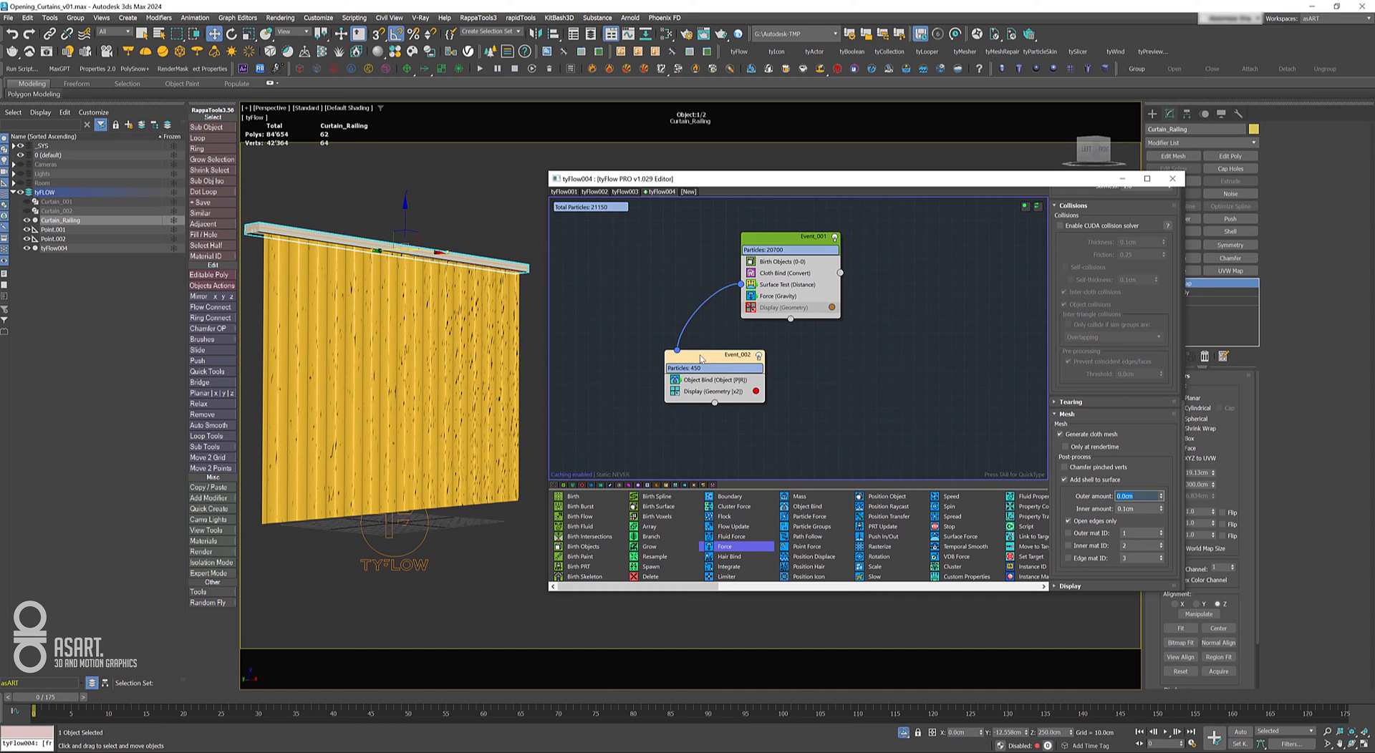
{"action": "left_click", "coordinate": [693, 355]}
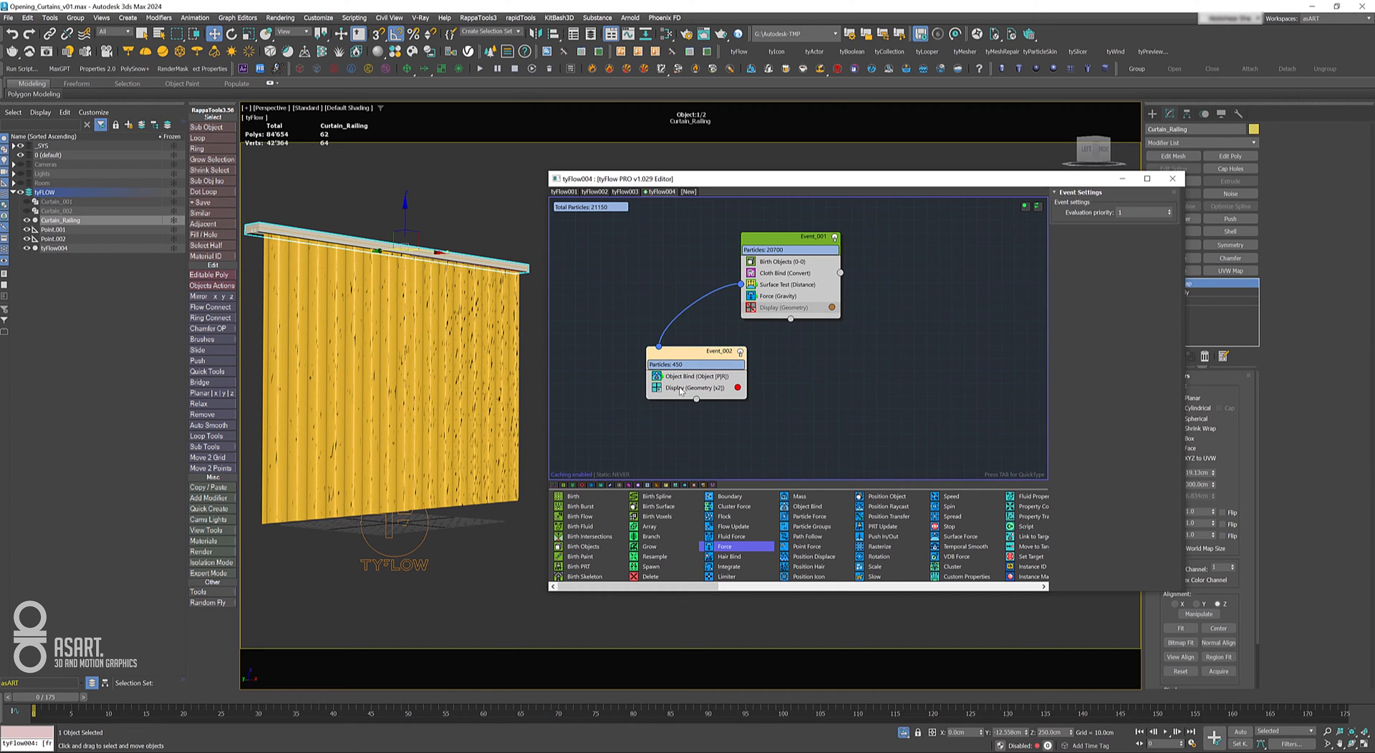
{"action": "mouse_move", "coordinate": [697, 404]}
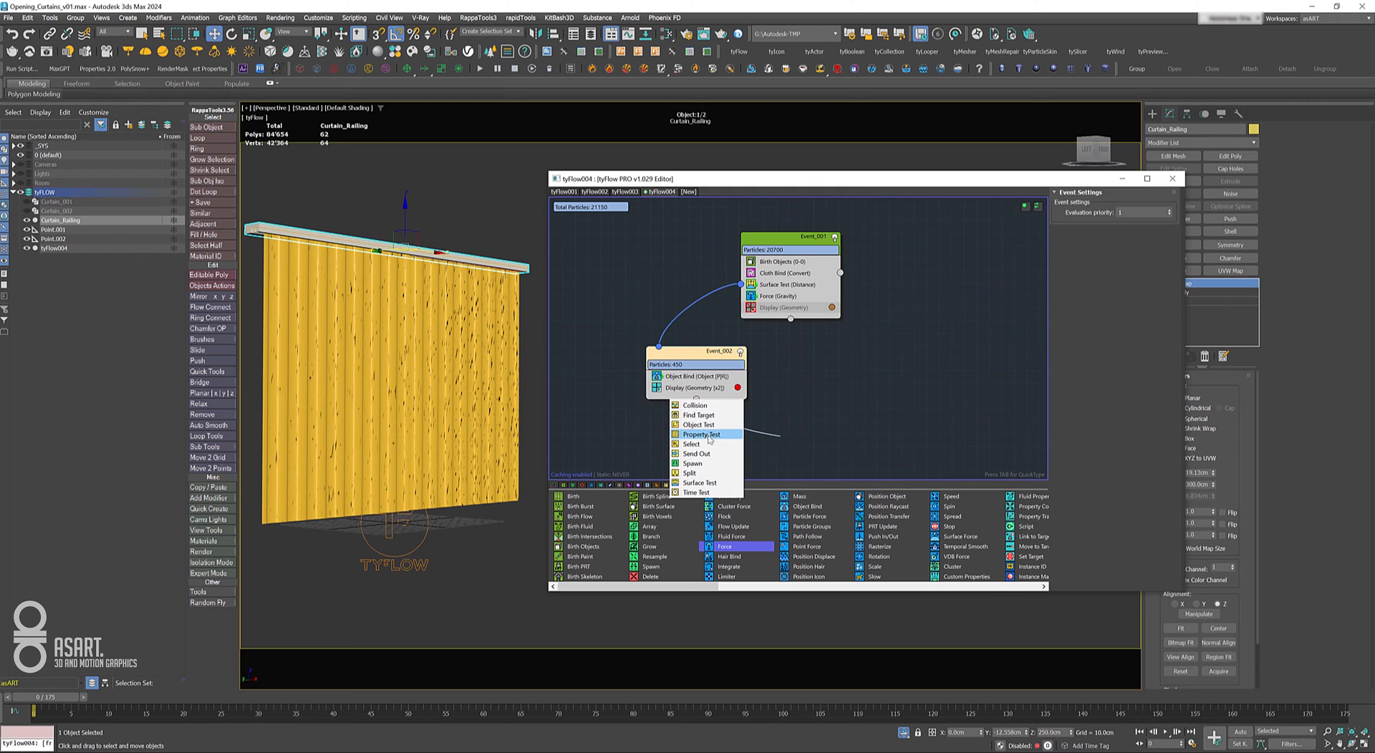
Add a Property Test to Event_002 feeding Event_003 and give Event_003 a green display colour.
{"action": "left_click", "coordinate": [698, 423]}
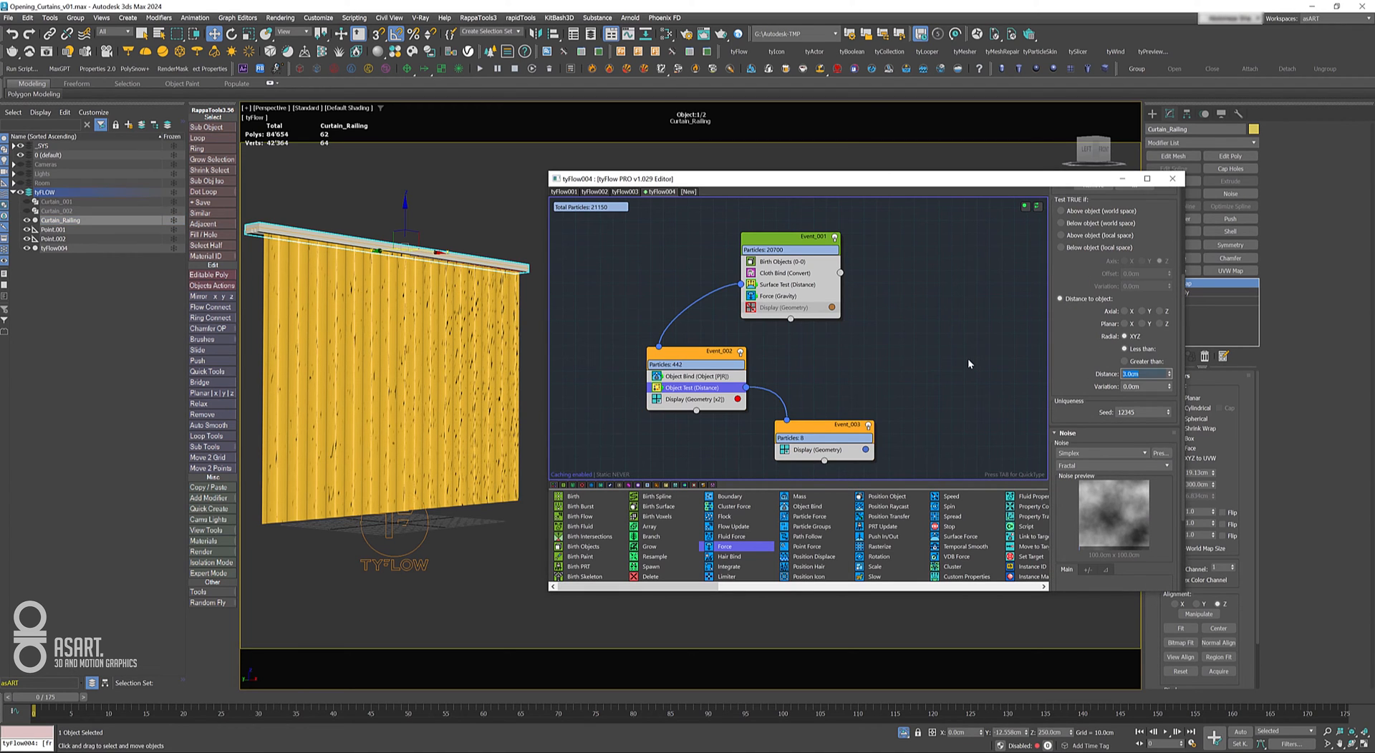
{"action": "left_click", "coordinate": [865, 450]}
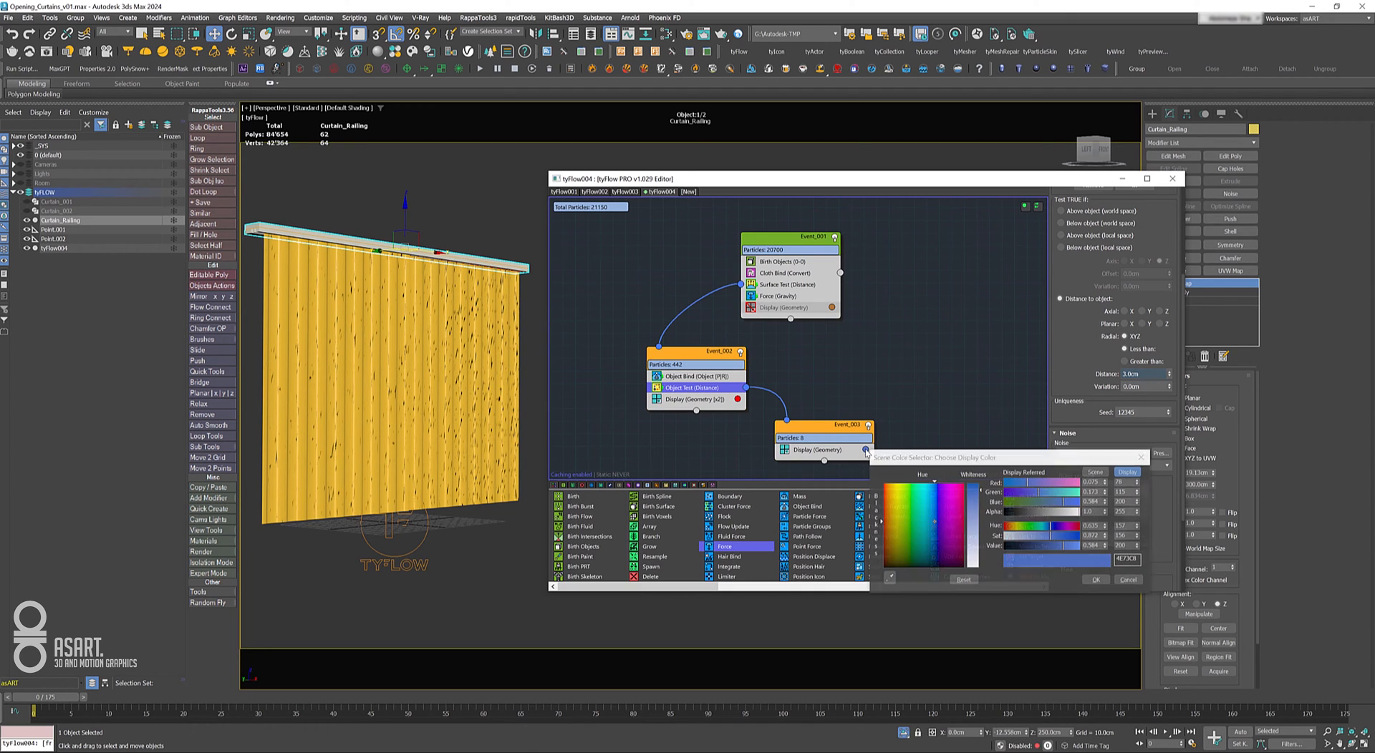
{"action": "left_click", "coordinate": [888, 504]}
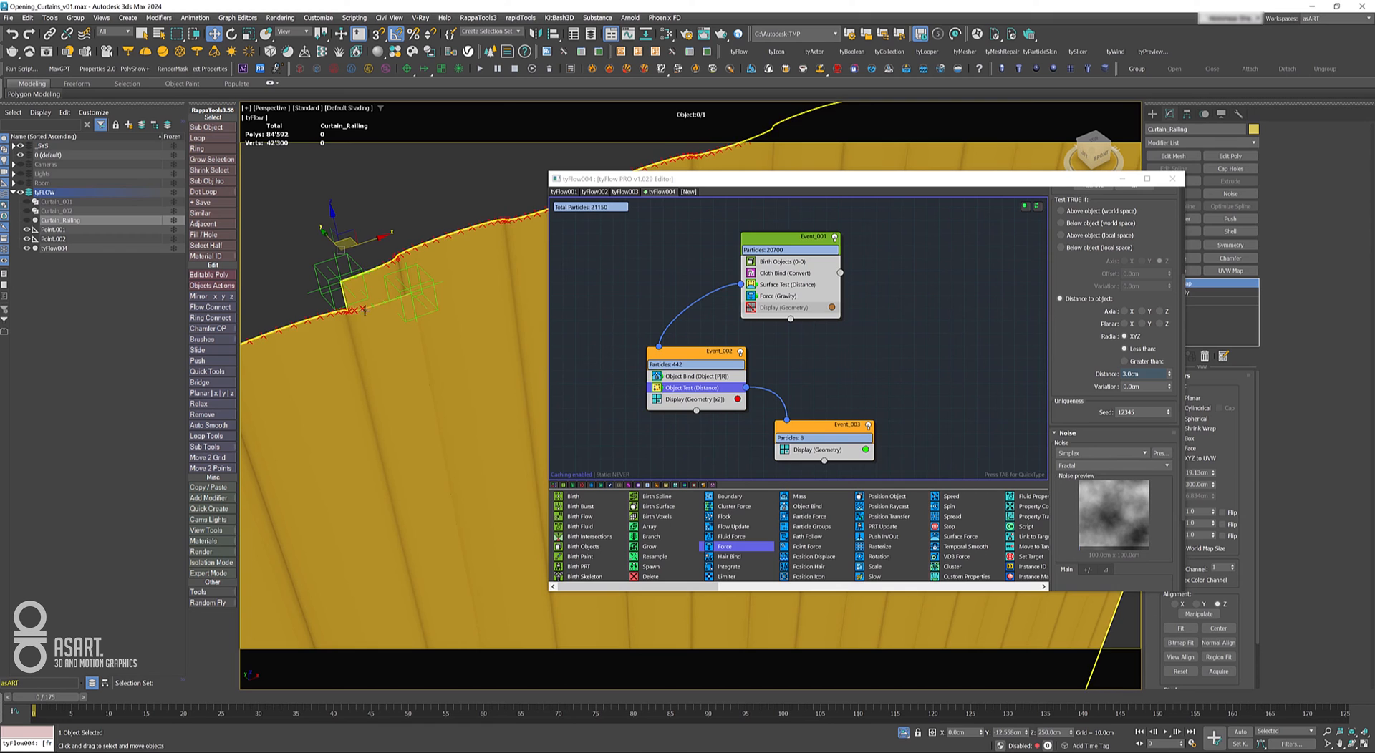
Add an Object Bind to Event_003 and pick the two point helpers as its bind targets.
{"action": "left_click", "coordinate": [822, 450]}
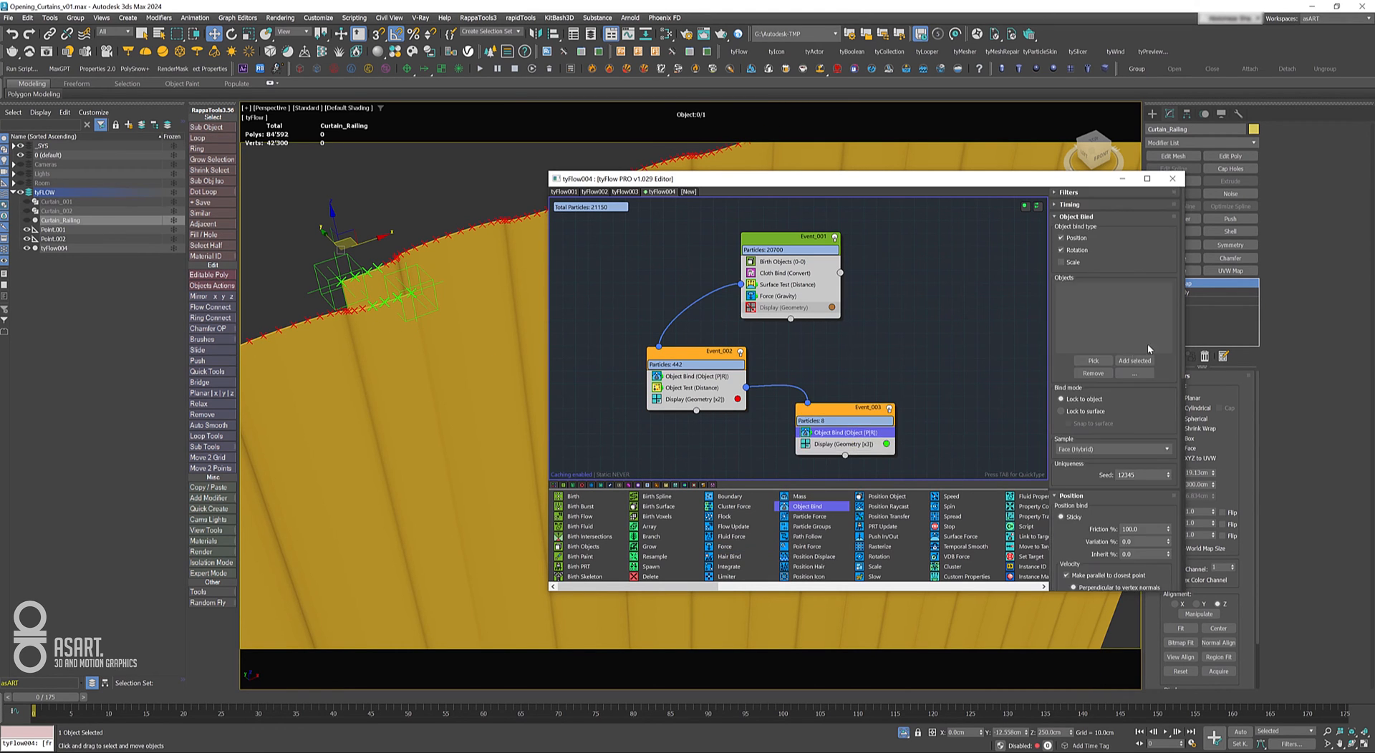
{"action": "left_click", "coordinate": [1093, 361]}
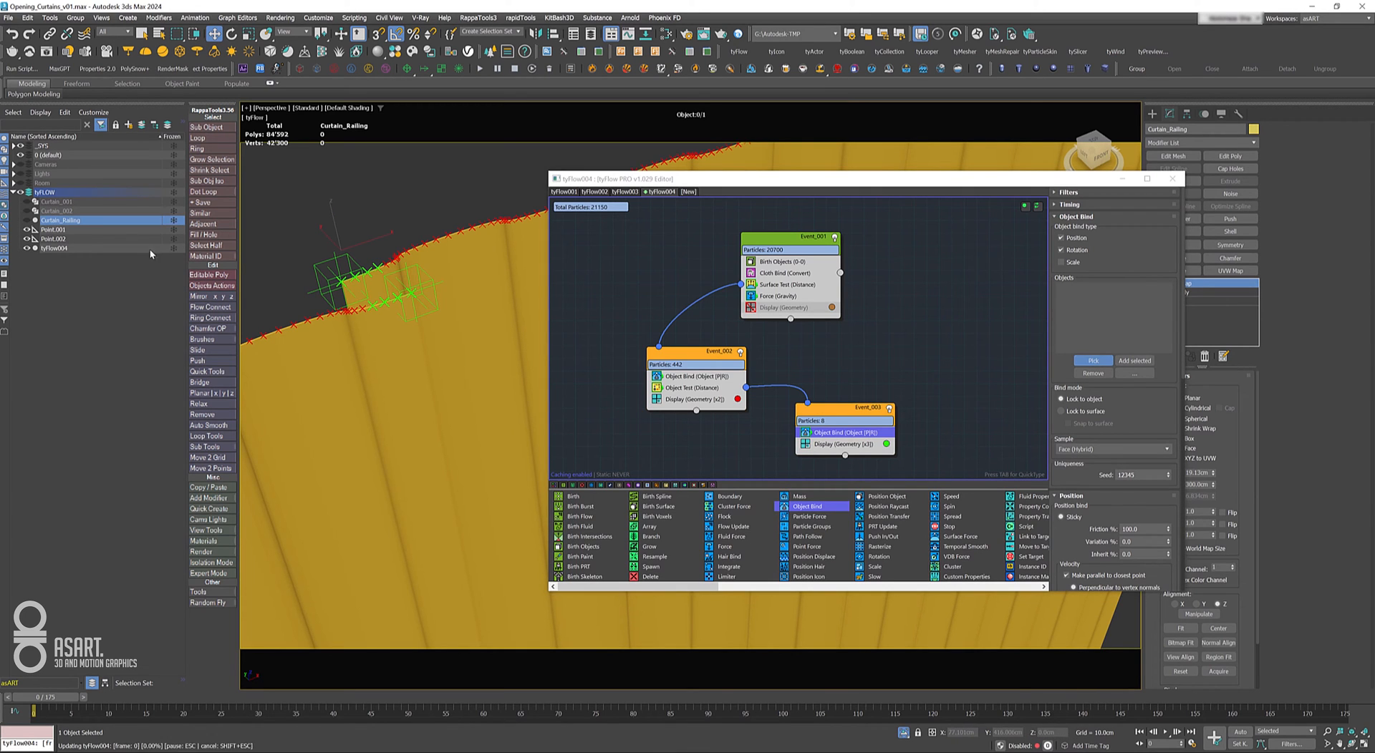
{"action": "left_click", "coordinate": [53, 229]}
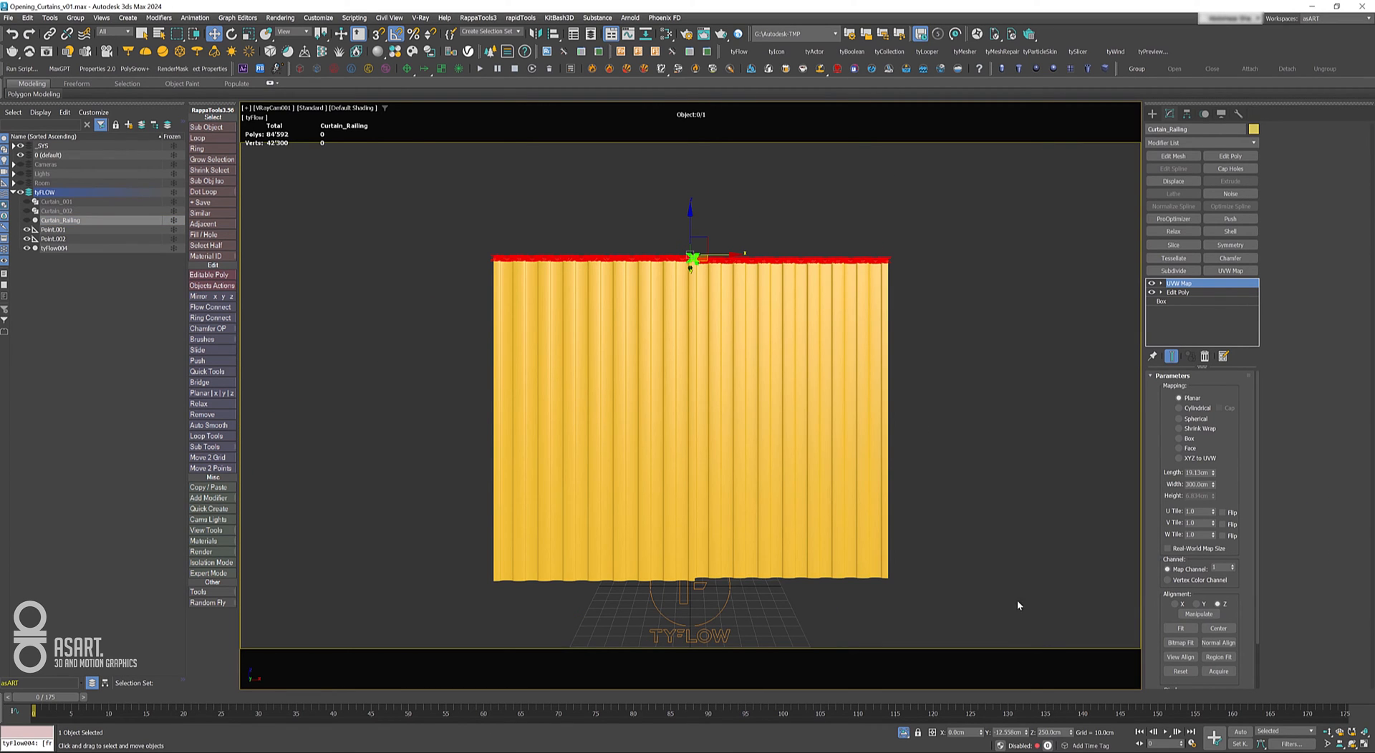
{"action": "mouse_move", "coordinate": [25, 226]}
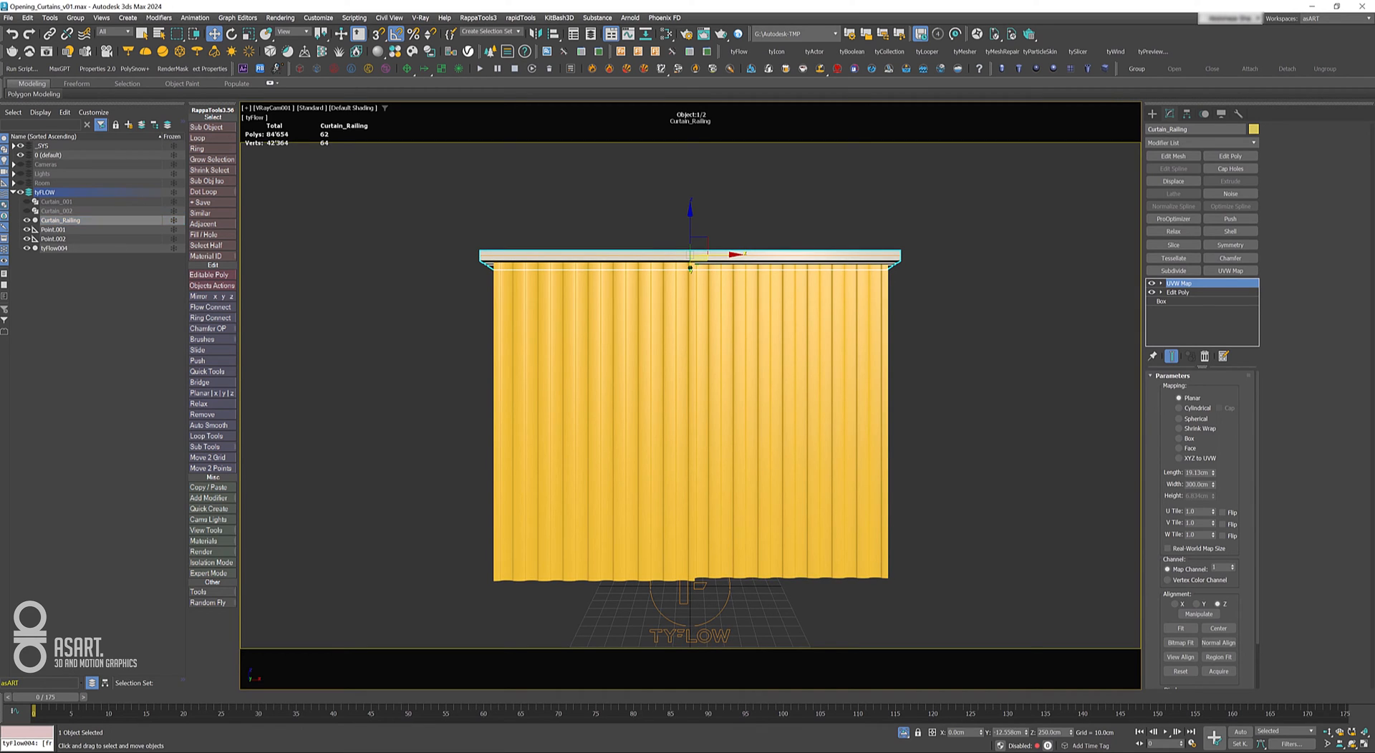
{"action": "mouse_move", "coordinate": [1055, 653]}
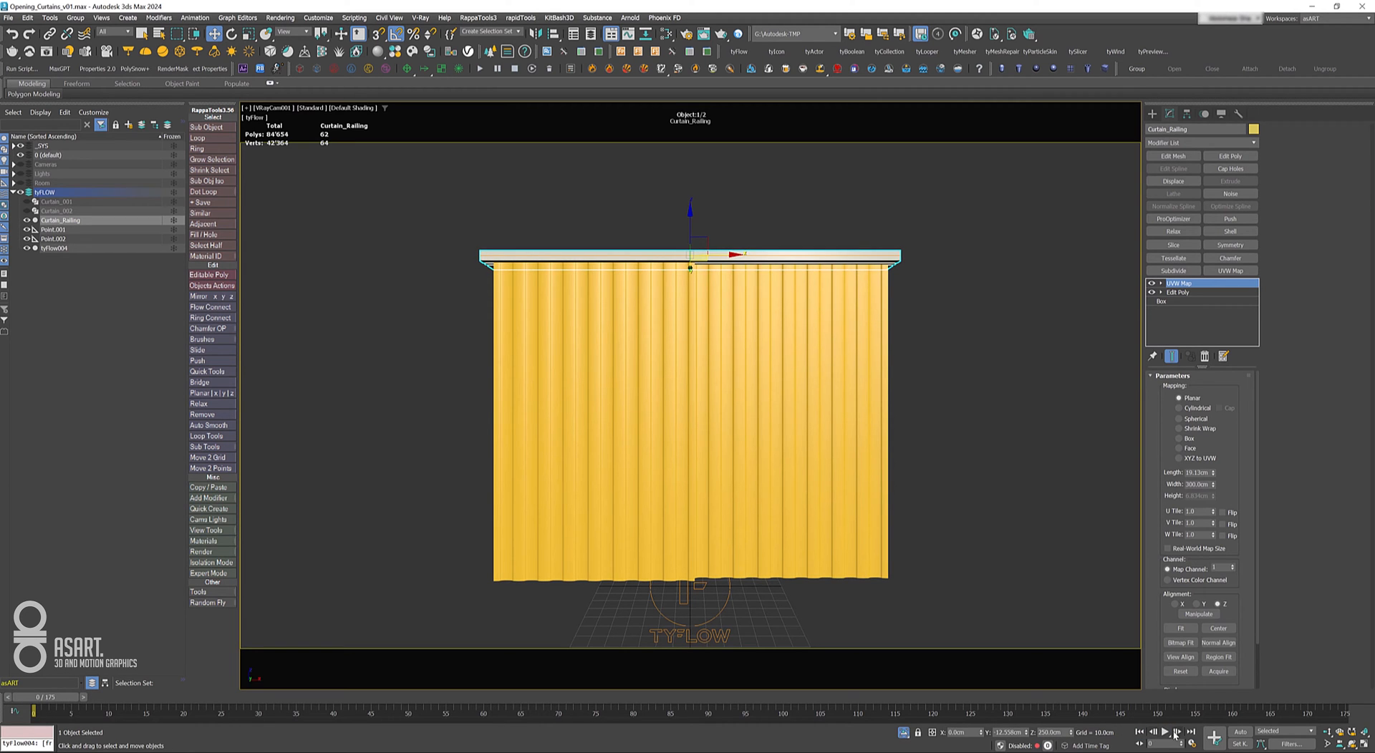
Play the simulation so the two yellow curtain halves draw apart along the railing, then stop.
{"action": "left_click", "coordinate": [1165, 732]}
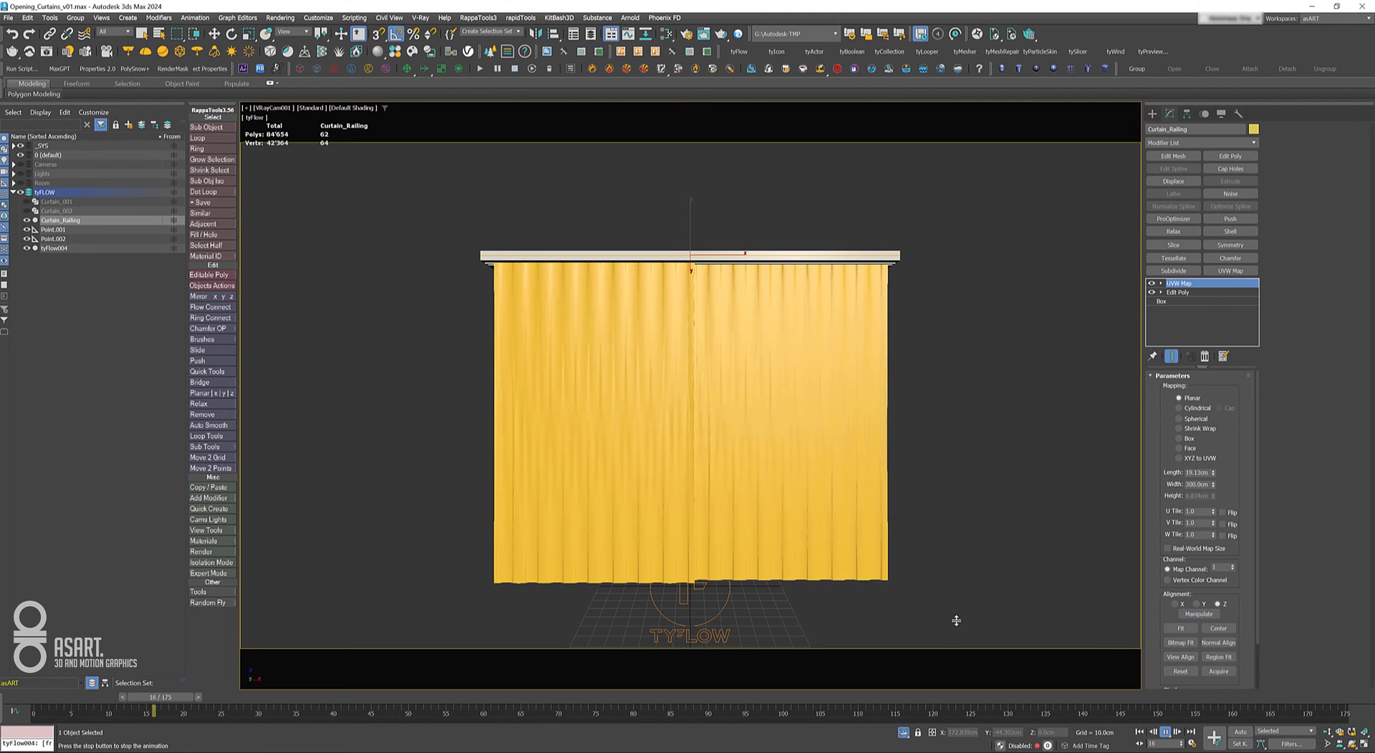
{"action": "left_click_drag", "start_coordinate": [159, 698], "coordinate": [298, 697]}
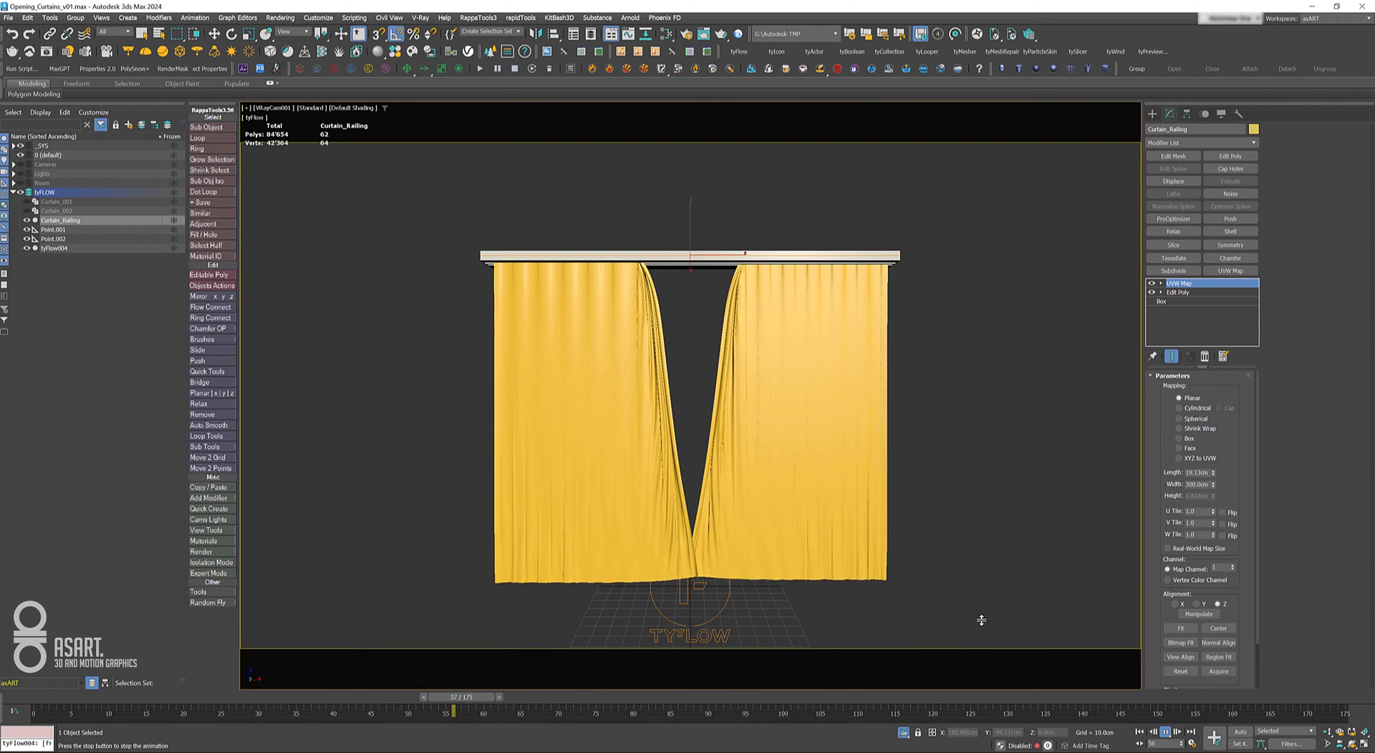
{"action": "left_click", "coordinate": [1166, 732]}
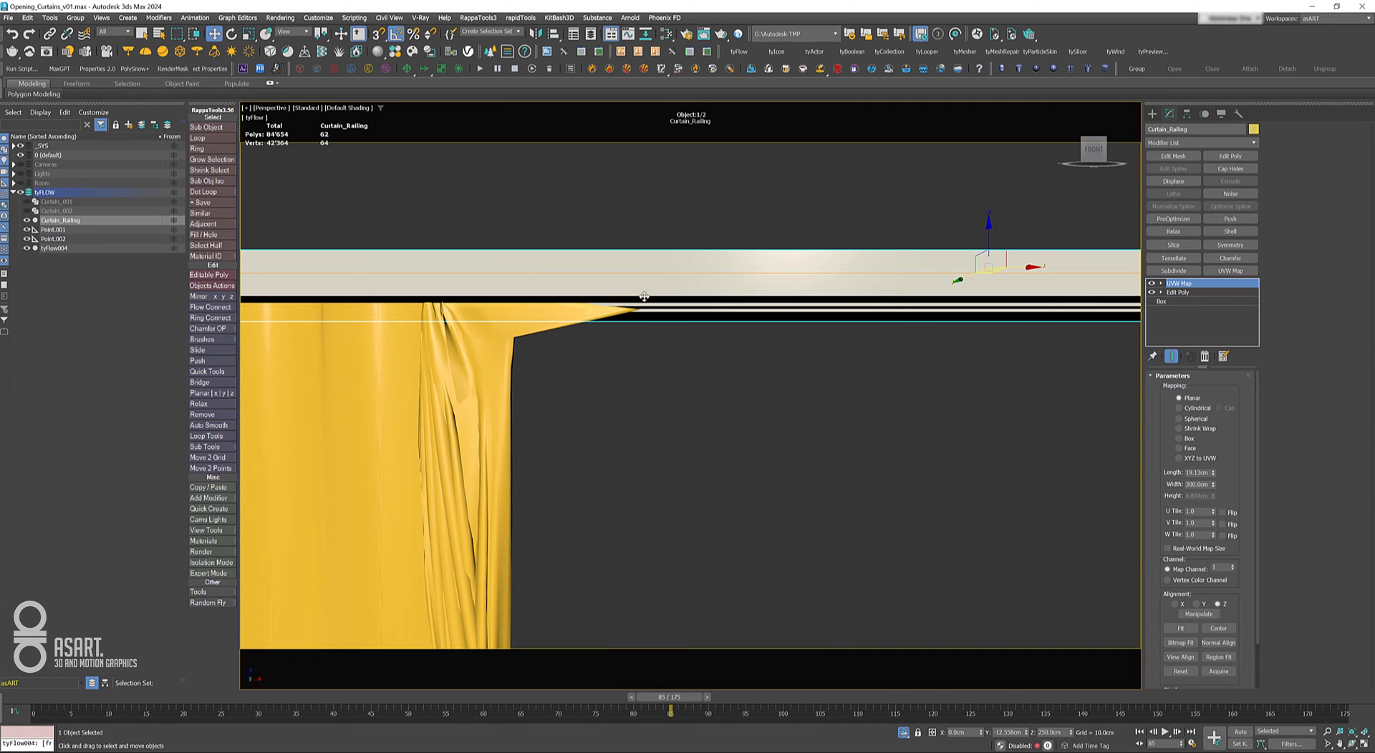
{"action": "mouse_move", "coordinate": [683, 337]}
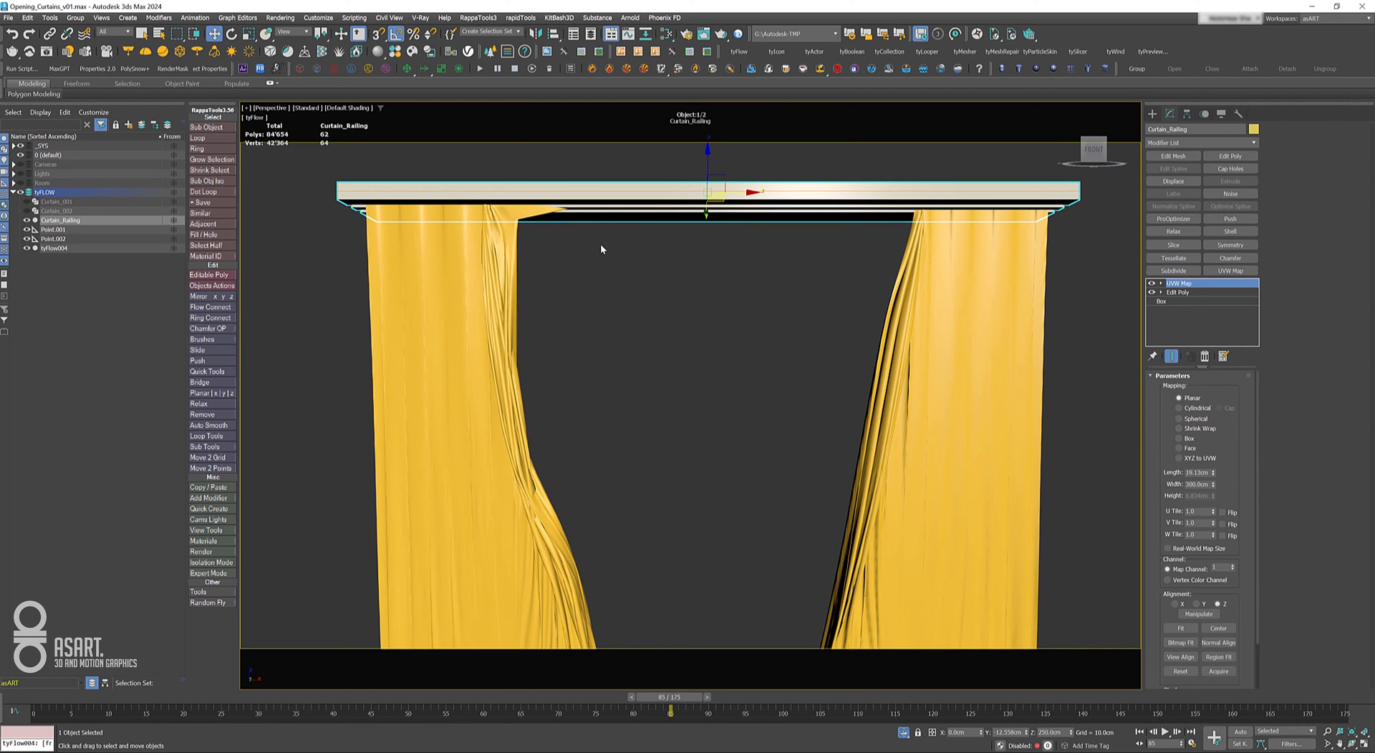
{"action": "mouse_move", "coordinate": [554, 233]}
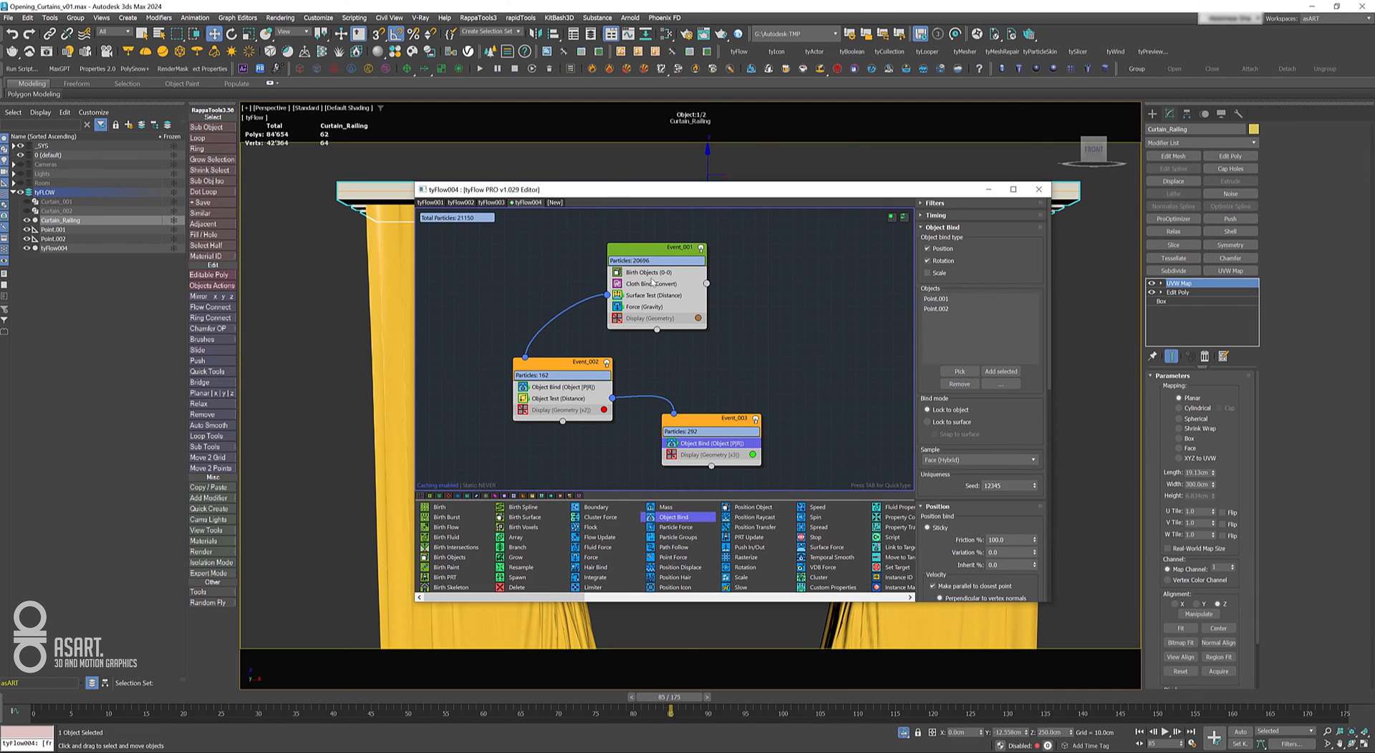
Check the Surface Test, close the editor and scrub through the curtains opening back to frame 0.
{"action": "left_click", "coordinate": [650, 295]}
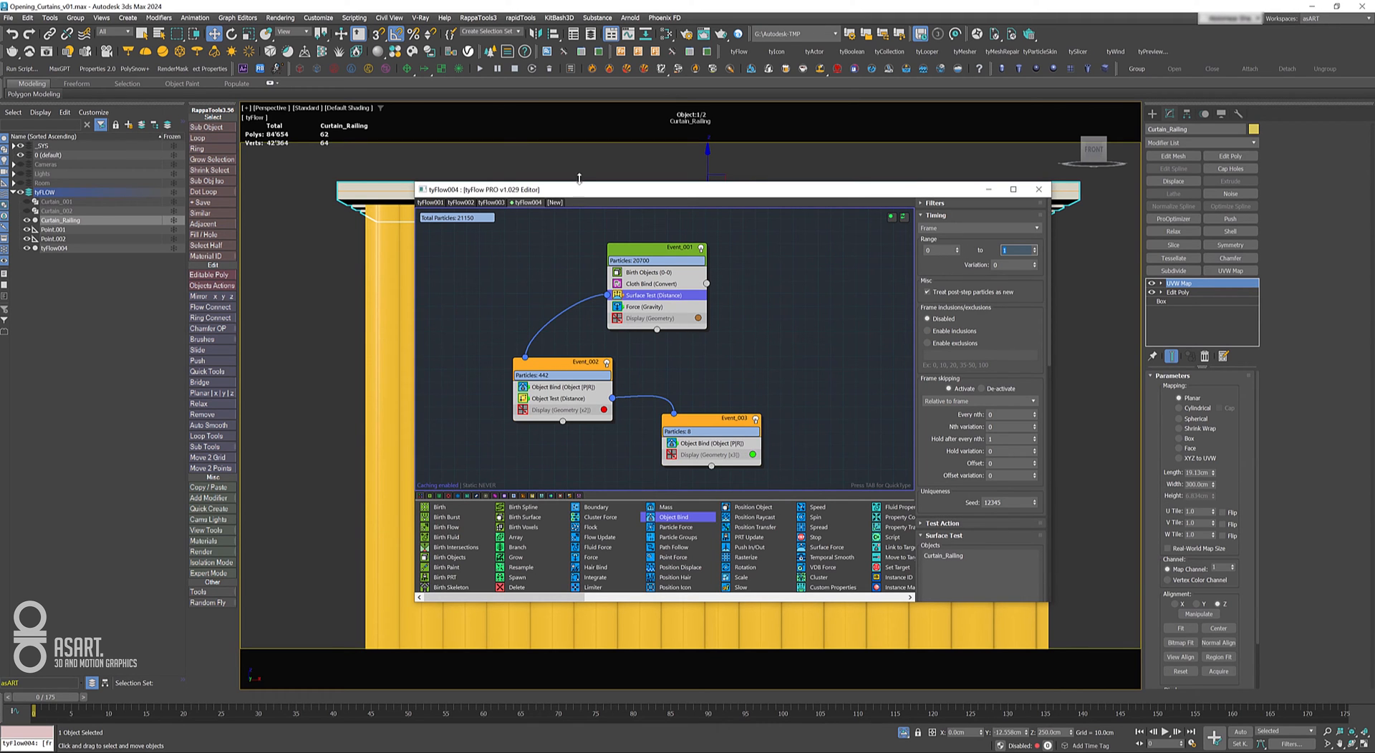
{"action": "left_click", "coordinate": [1040, 189]}
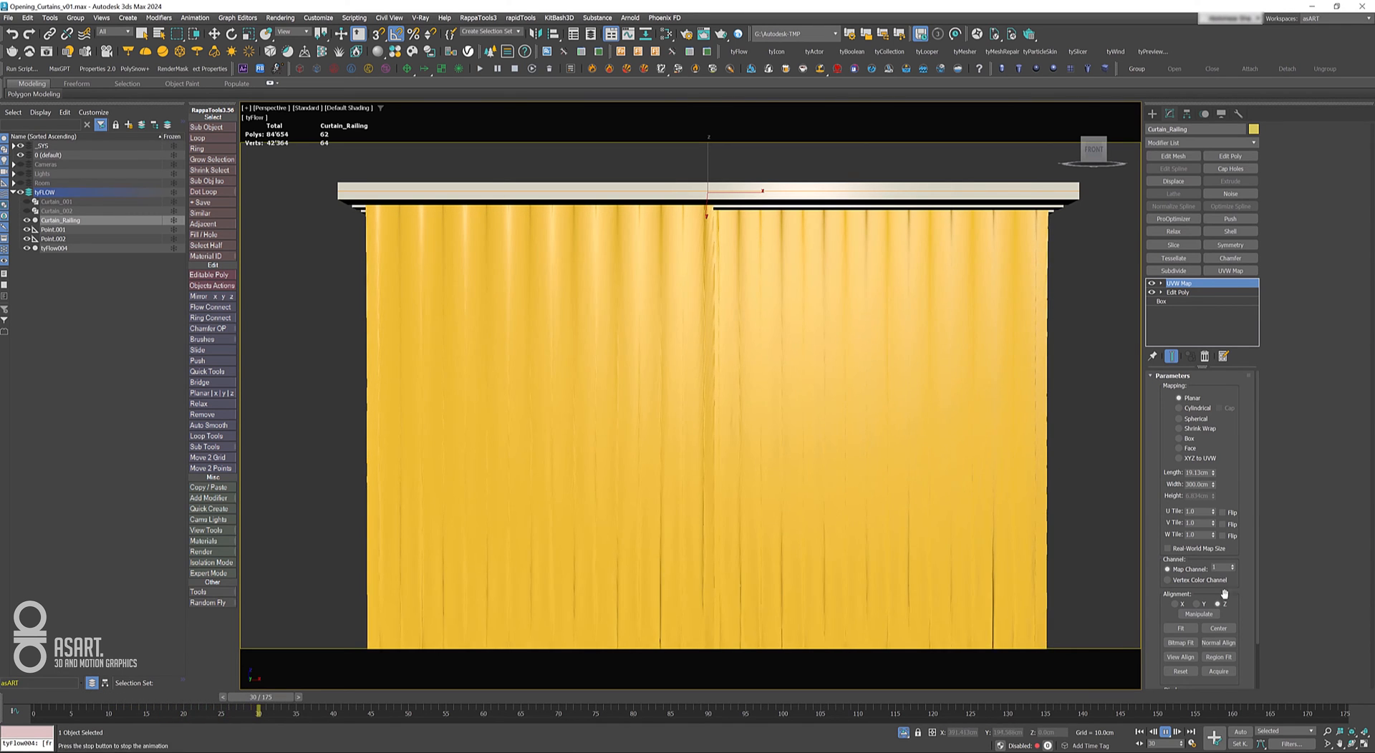
{"action": "left_click_drag", "start_coordinate": [257, 697], "coordinate": [334, 698]}
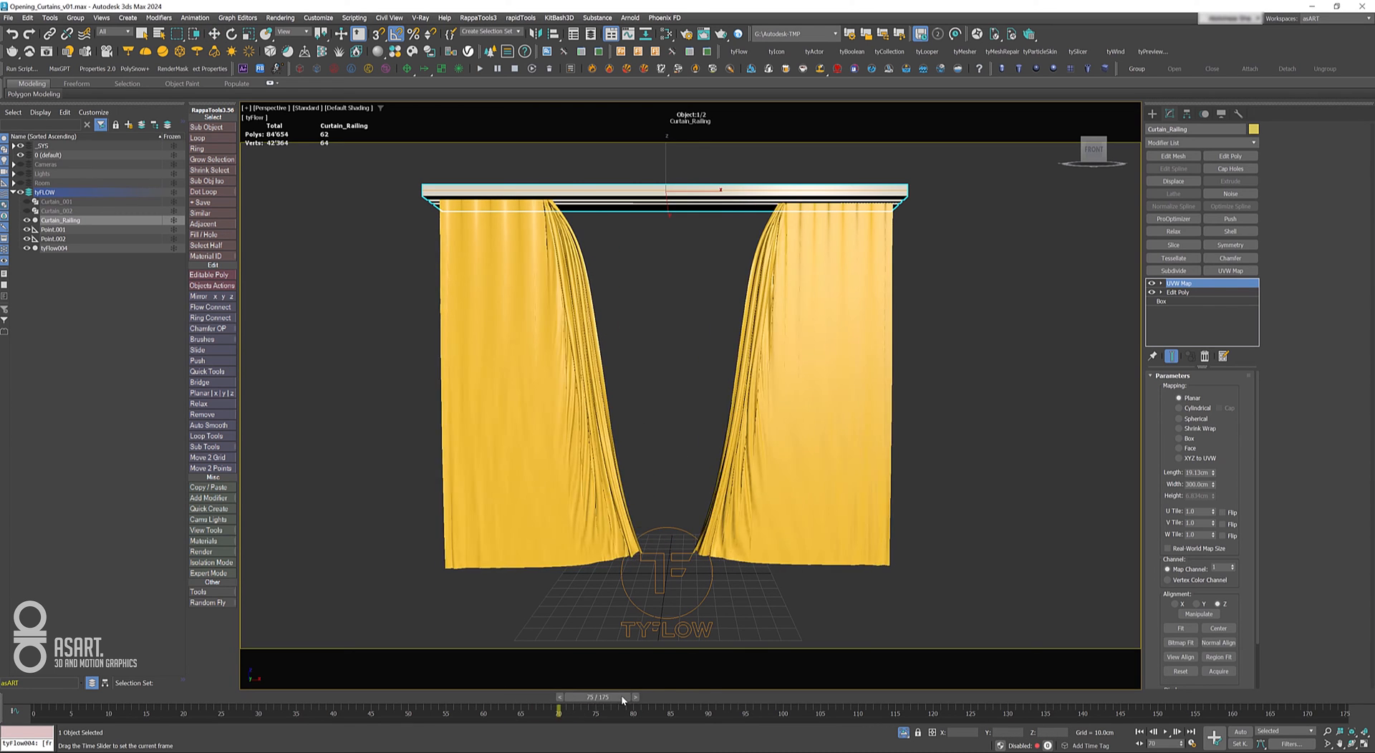
{"action": "left_click_drag", "start_coordinate": [560, 698], "coordinate": [935, 697]}
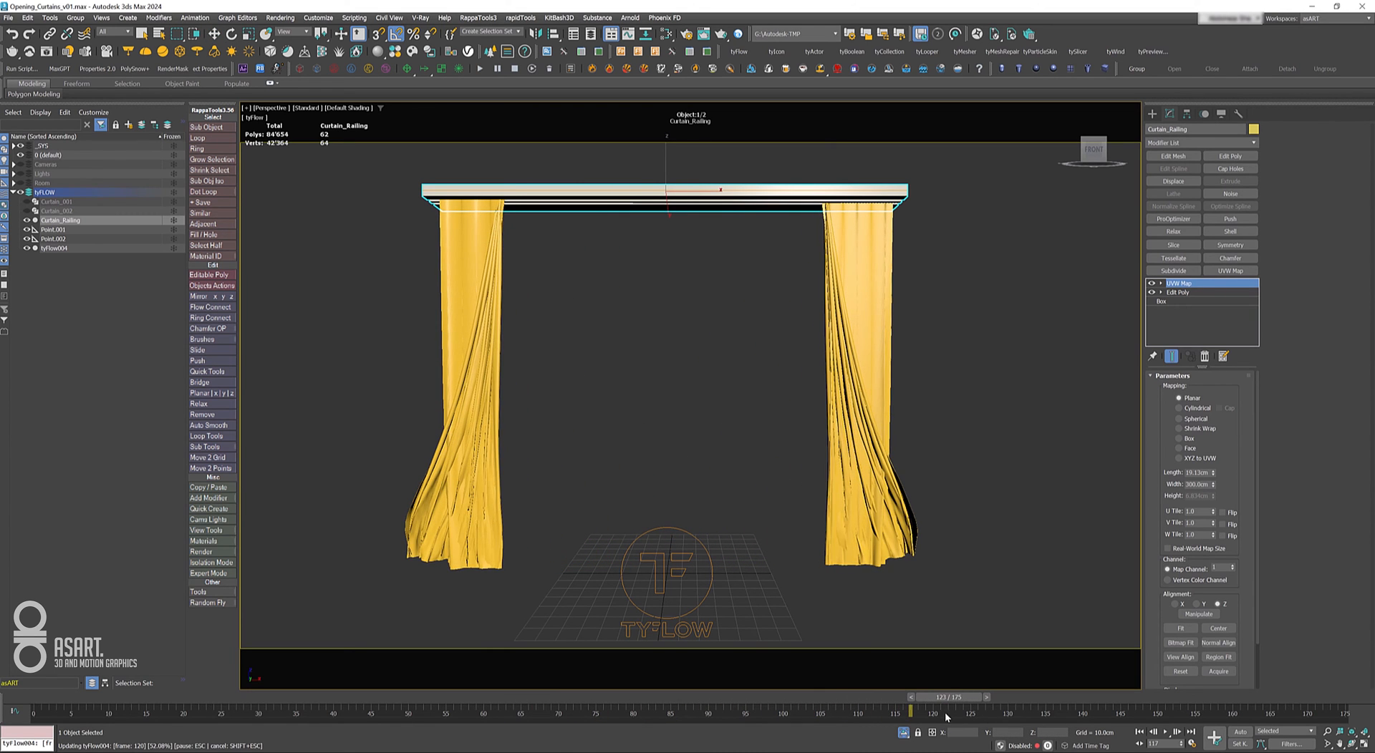
{"action": "left_click_drag", "start_coordinate": [936, 698], "coordinate": [623, 697]}
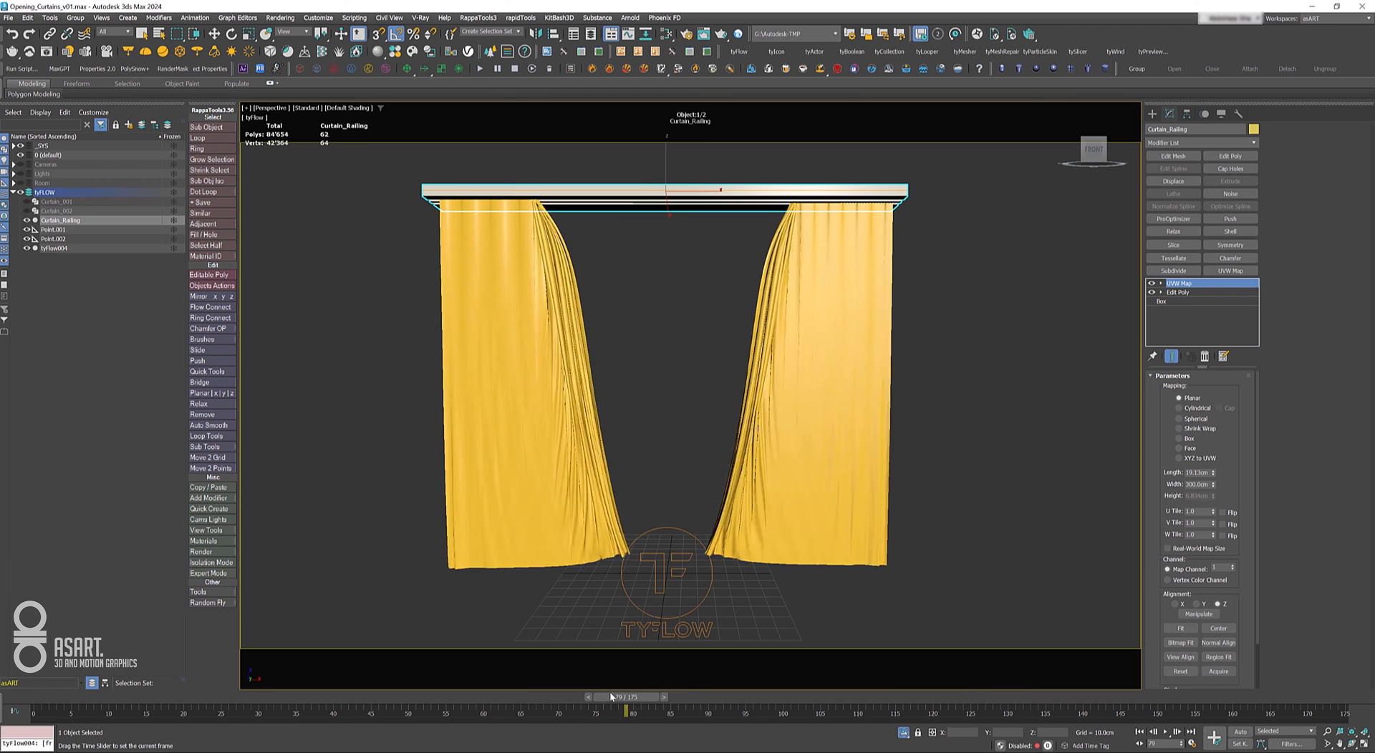
{"action": "left_click_drag", "start_coordinate": [615, 697], "coordinate": [408, 698]}
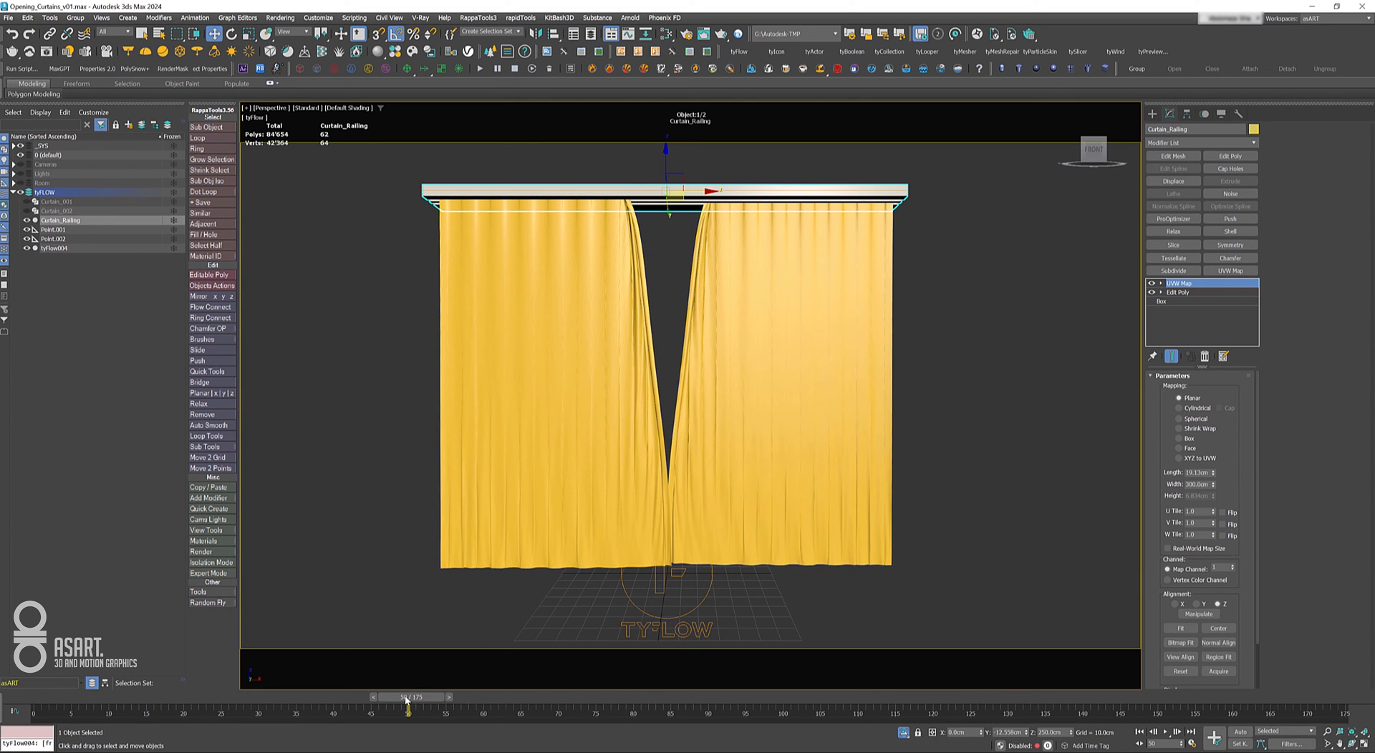
{"action": "left_click_drag", "start_coordinate": [405, 696], "coordinate": [568, 695]}
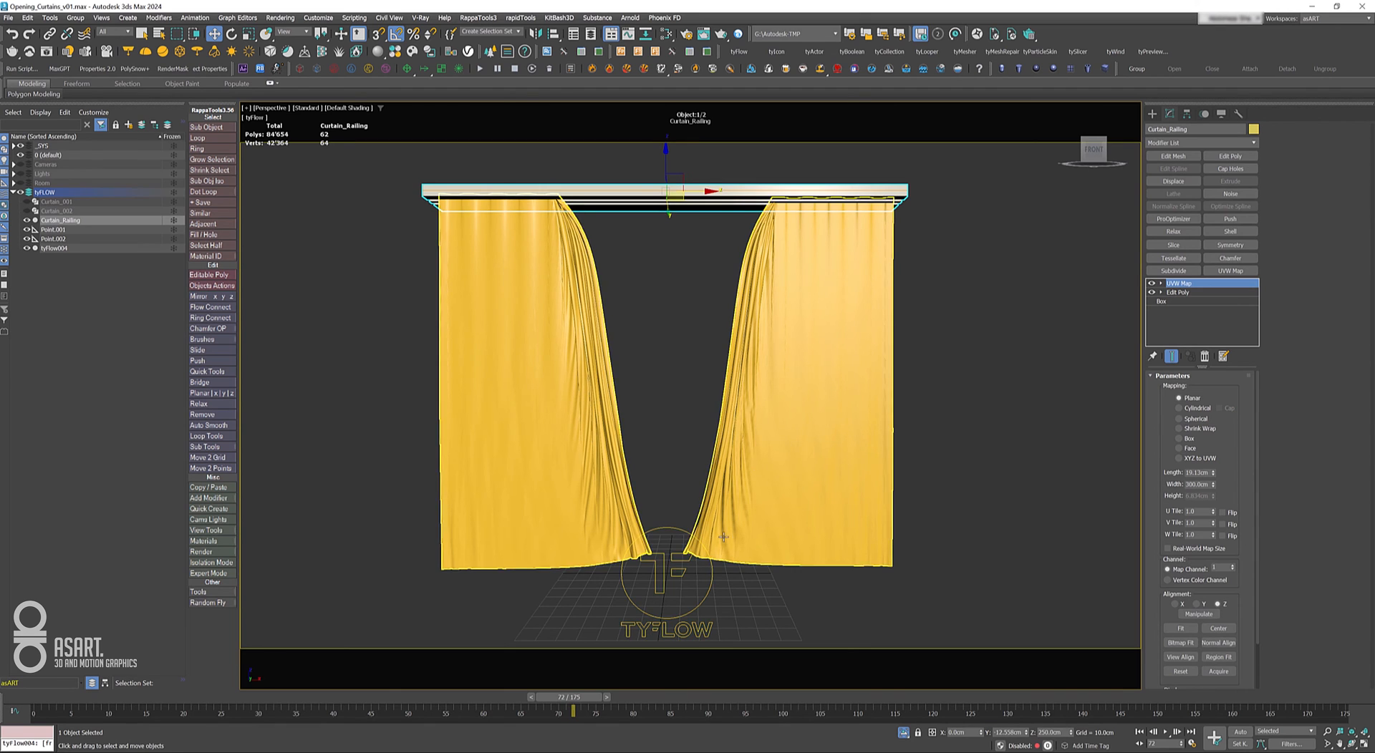
{"action": "left_click_drag", "start_coordinate": [570, 697], "coordinate": [221, 697]}
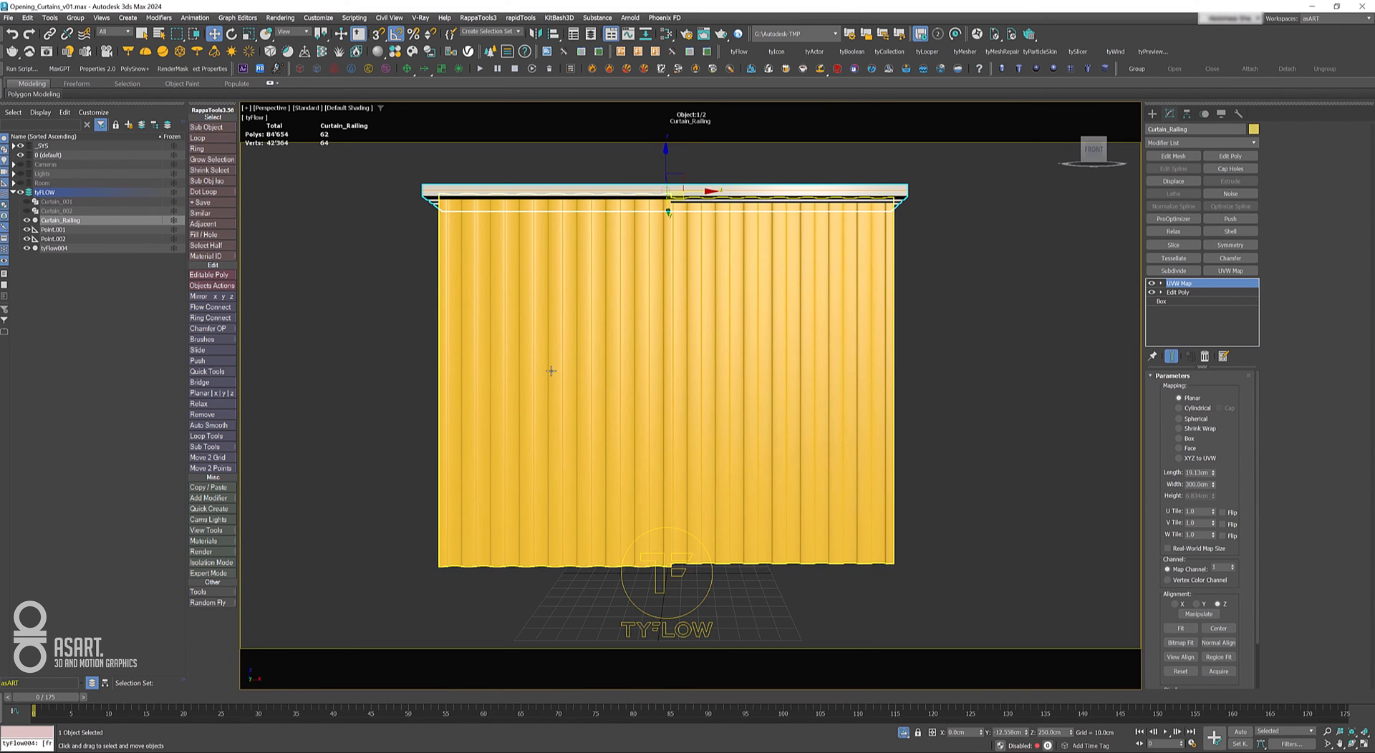
Select tyFlow004 and review the opening and settling once more, ending on the first frame.
{"action": "left_click", "coordinate": [55, 248]}
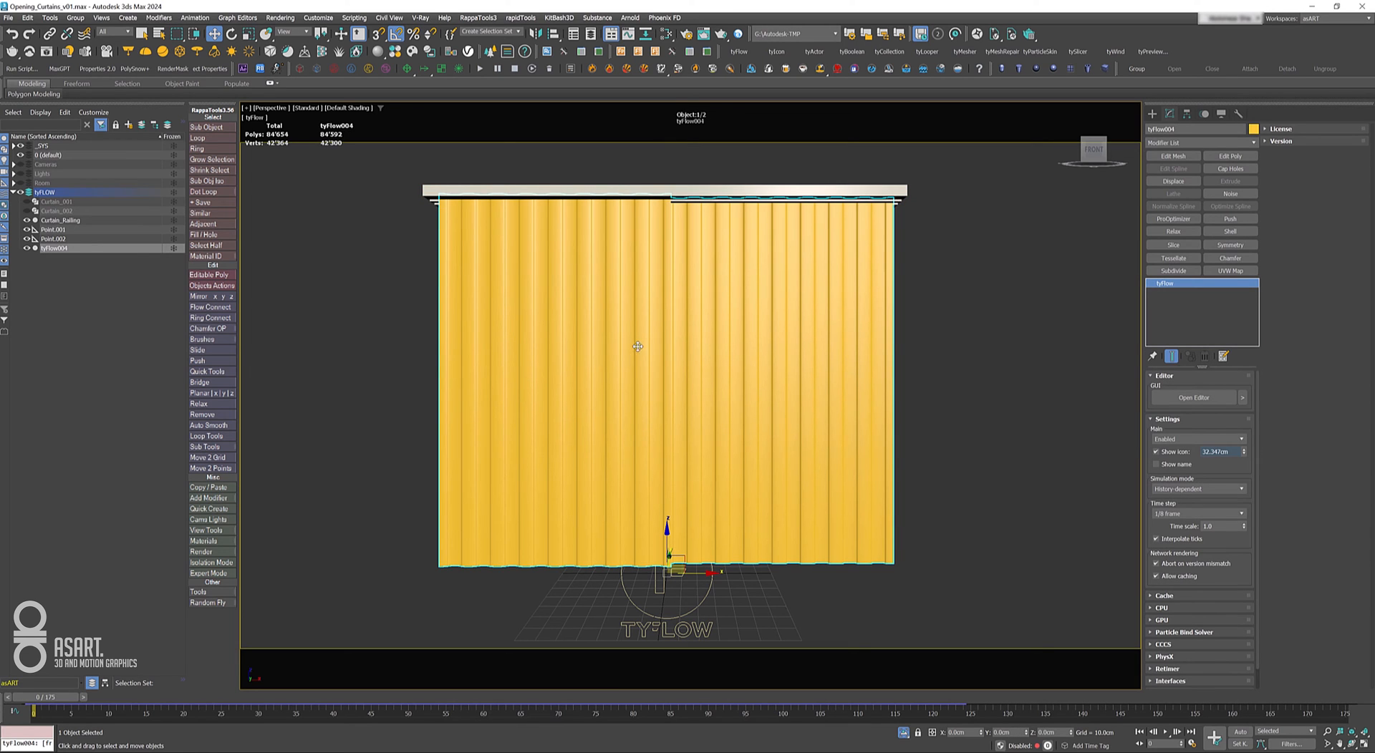
{"action": "mouse_move", "coordinate": [102, 627]}
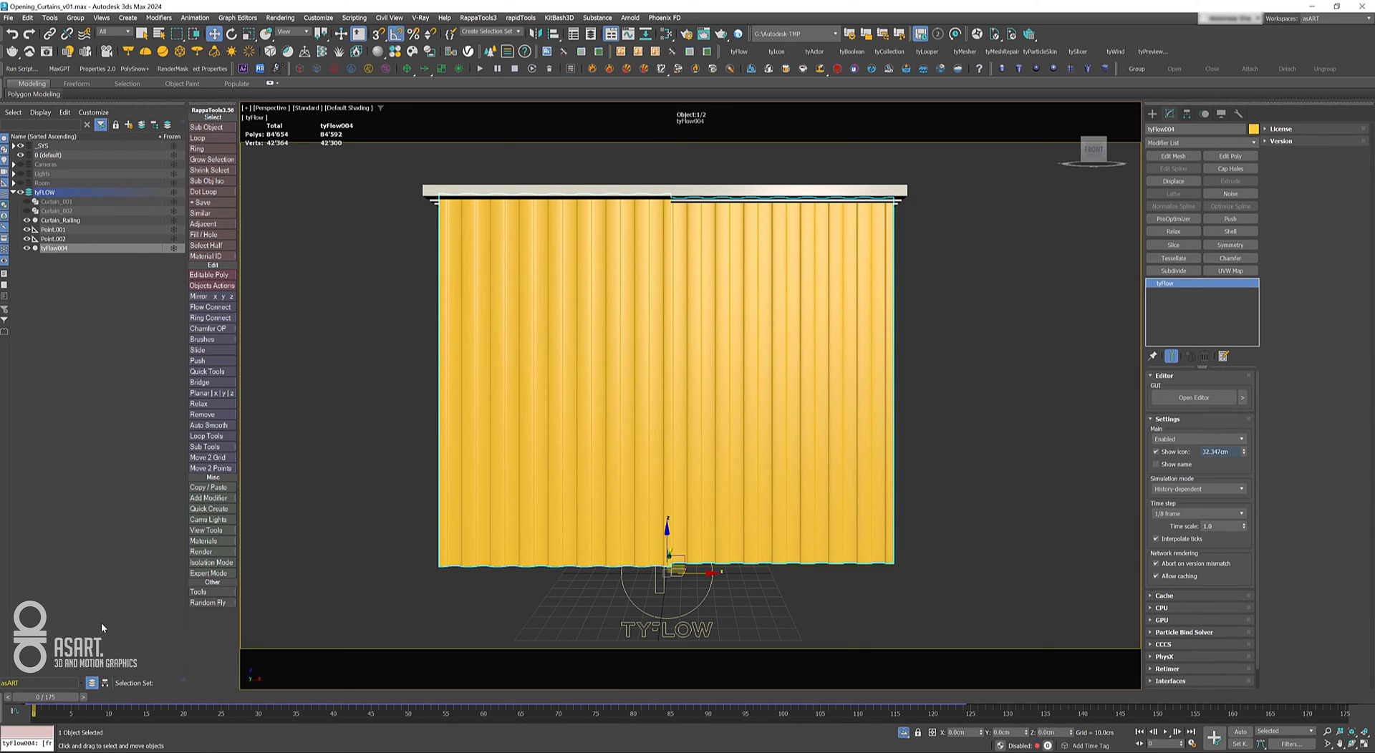
{"action": "left_click_drag", "start_coordinate": [40, 696], "coordinate": [259, 696]}
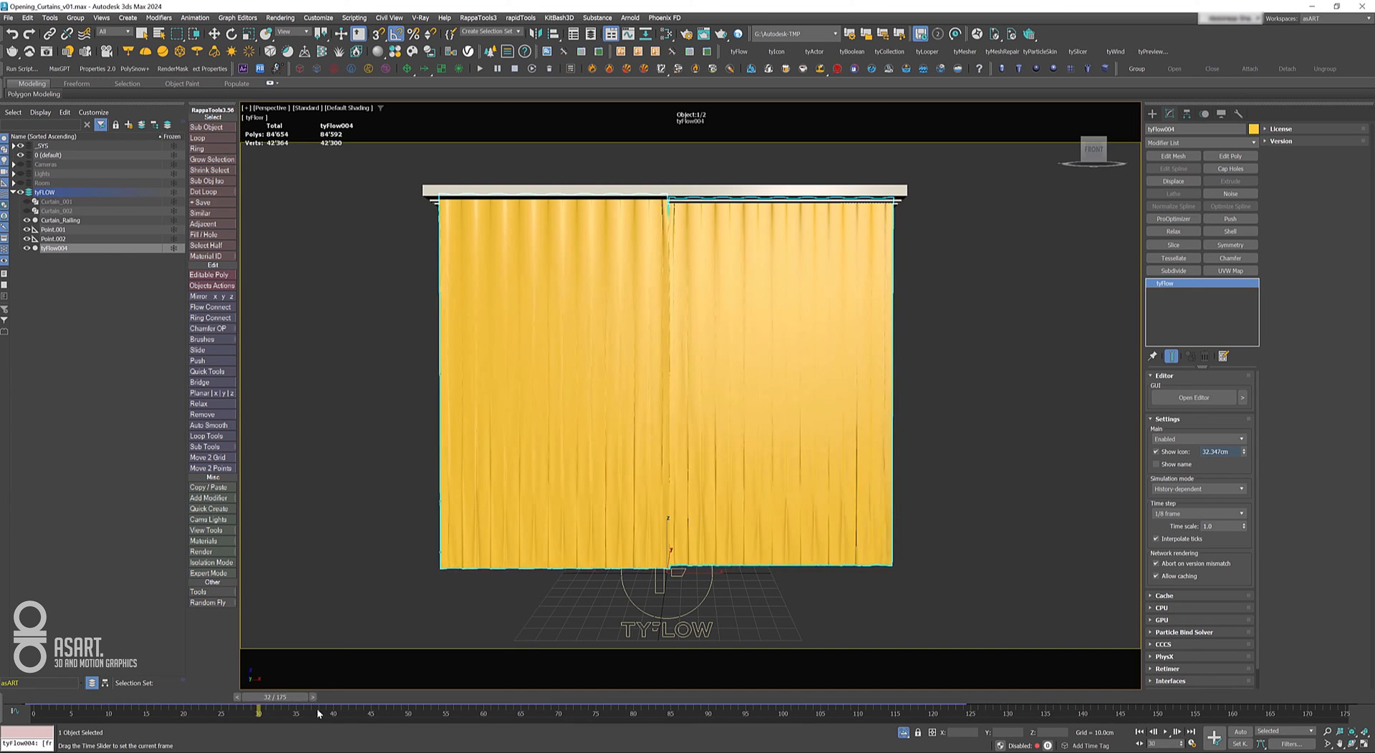
{"action": "left_click_drag", "start_coordinate": [256, 712], "coordinate": [709, 711]}
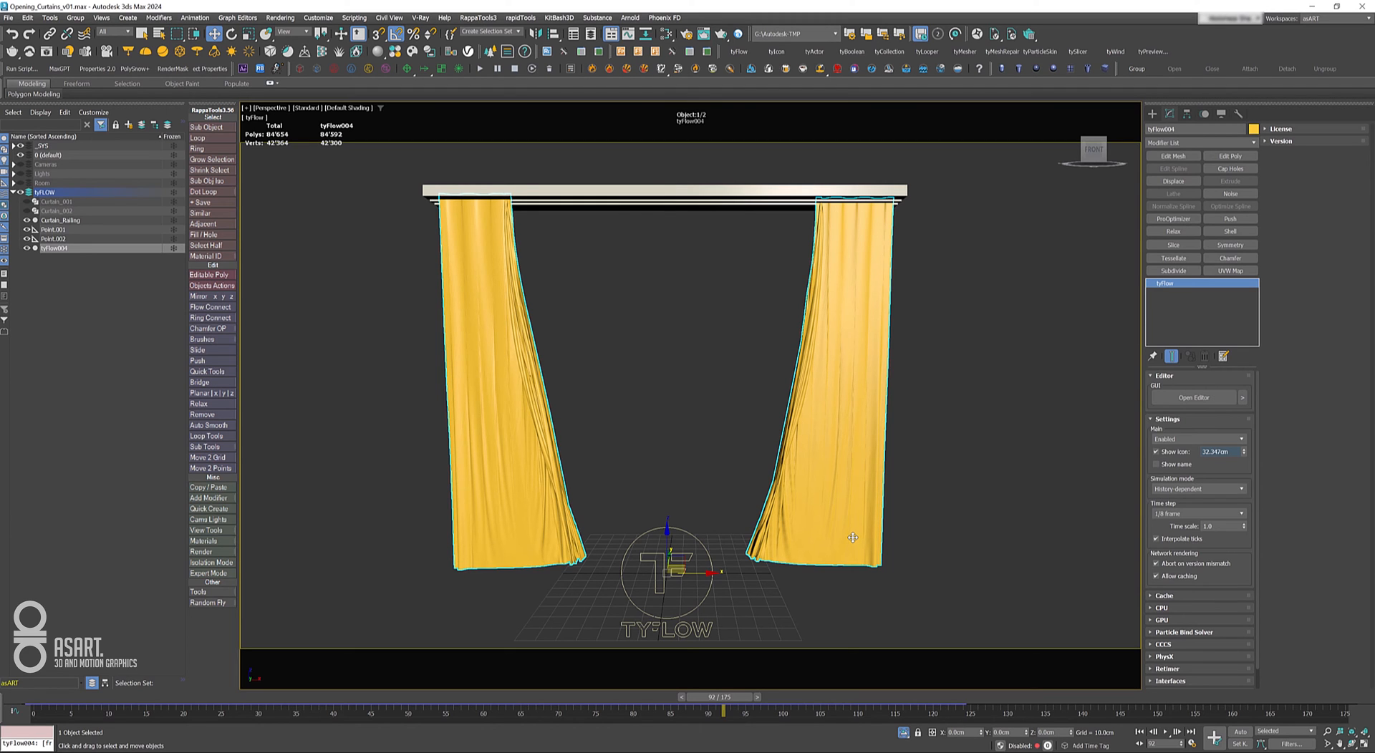
{"action": "mouse_move", "coordinate": [750, 679]}
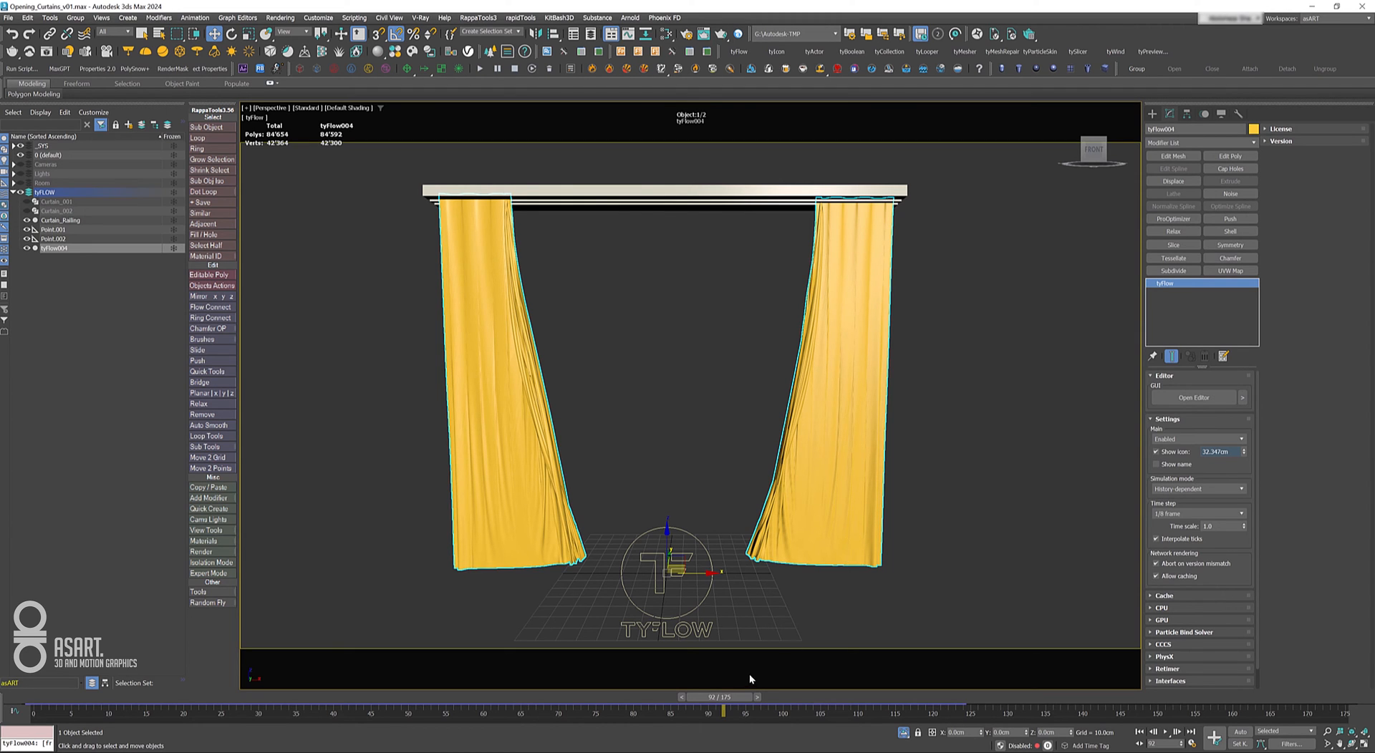
{"action": "left_click_drag", "start_coordinate": [723, 713], "coordinate": [857, 713]}
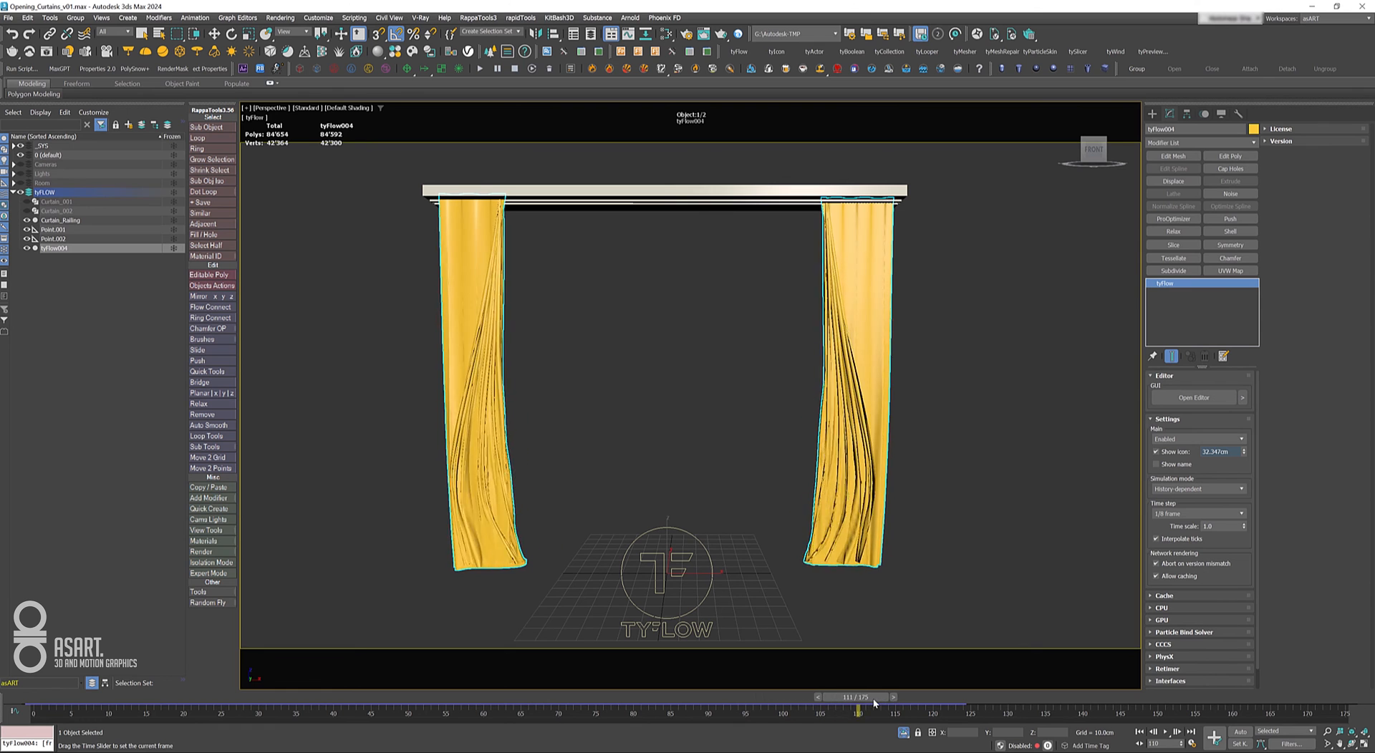
{"action": "left_click_drag", "start_coordinate": [873, 701], "coordinate": [548, 701]}
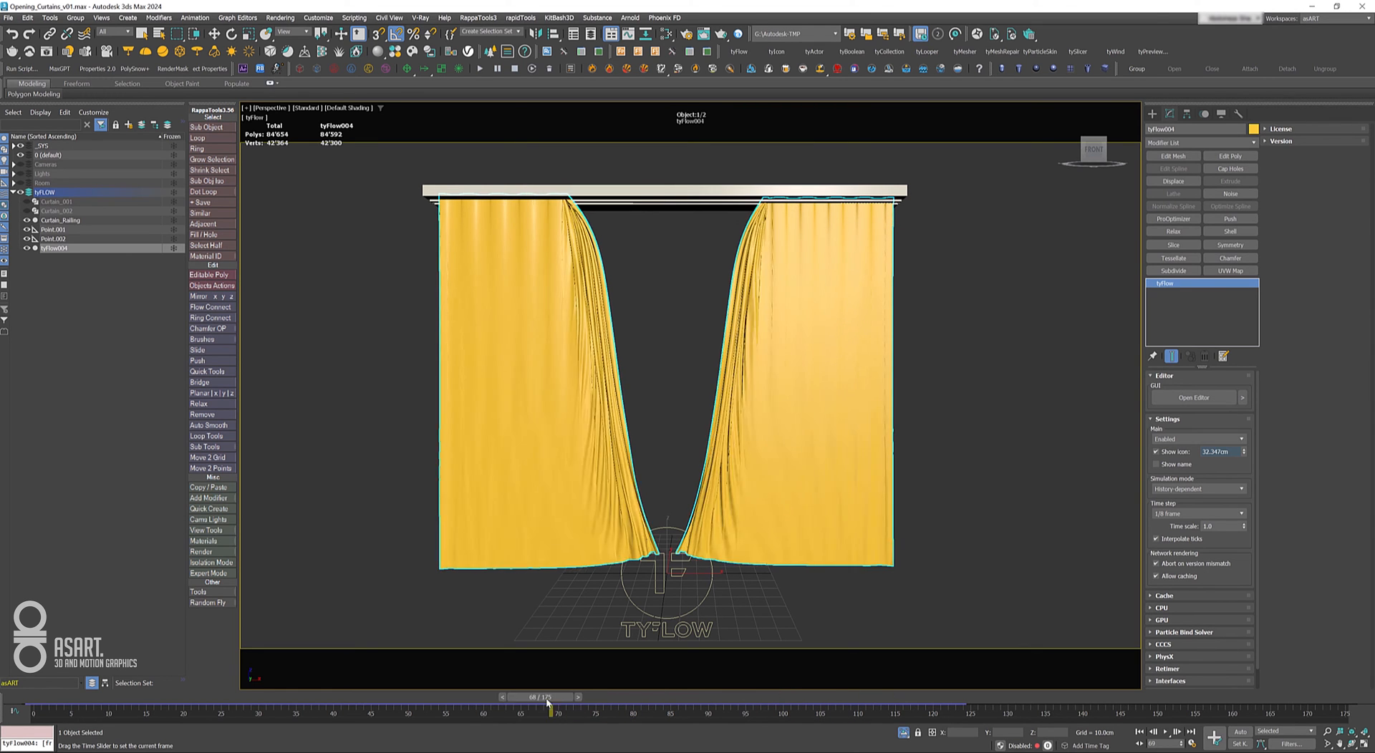
{"action": "left_click_drag", "start_coordinate": [548, 704], "coordinate": [789, 705]}
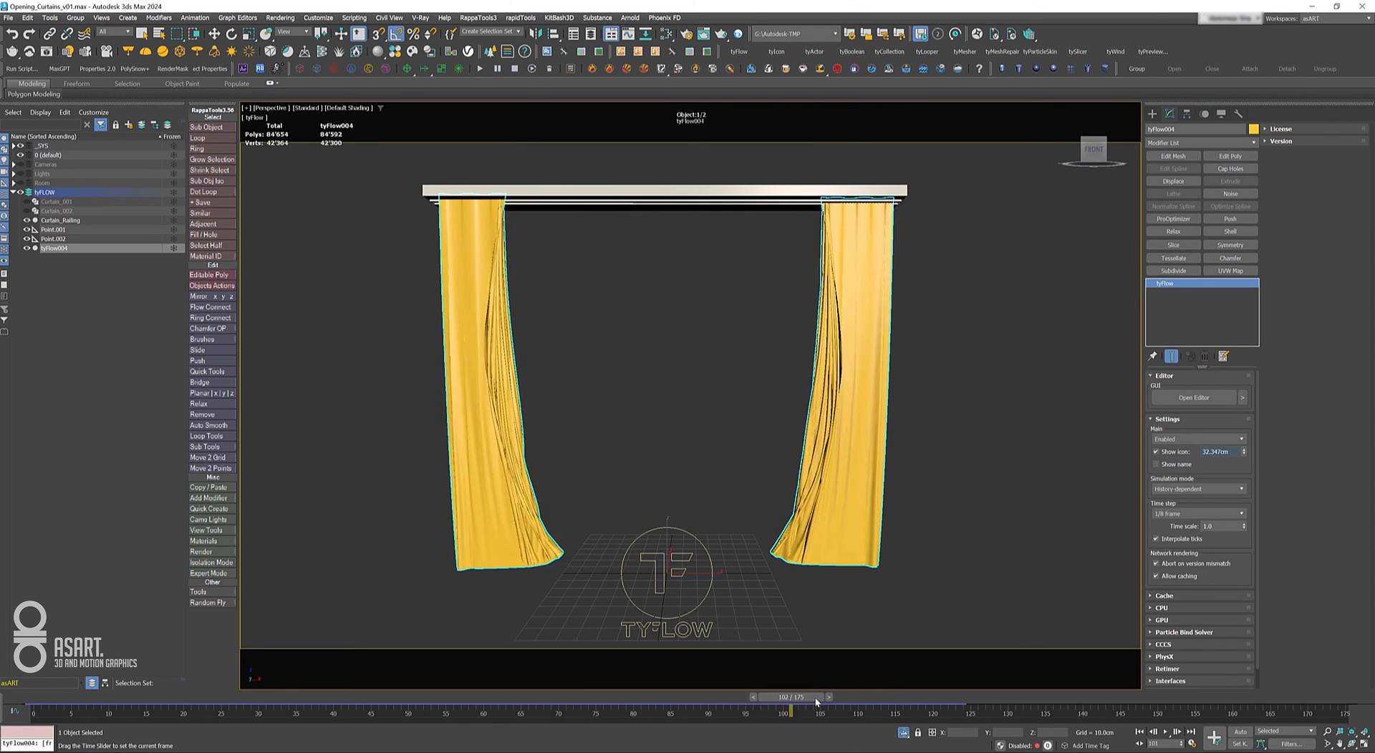
{"action": "left_click_drag", "start_coordinate": [814, 701], "coordinate": [789, 702]}
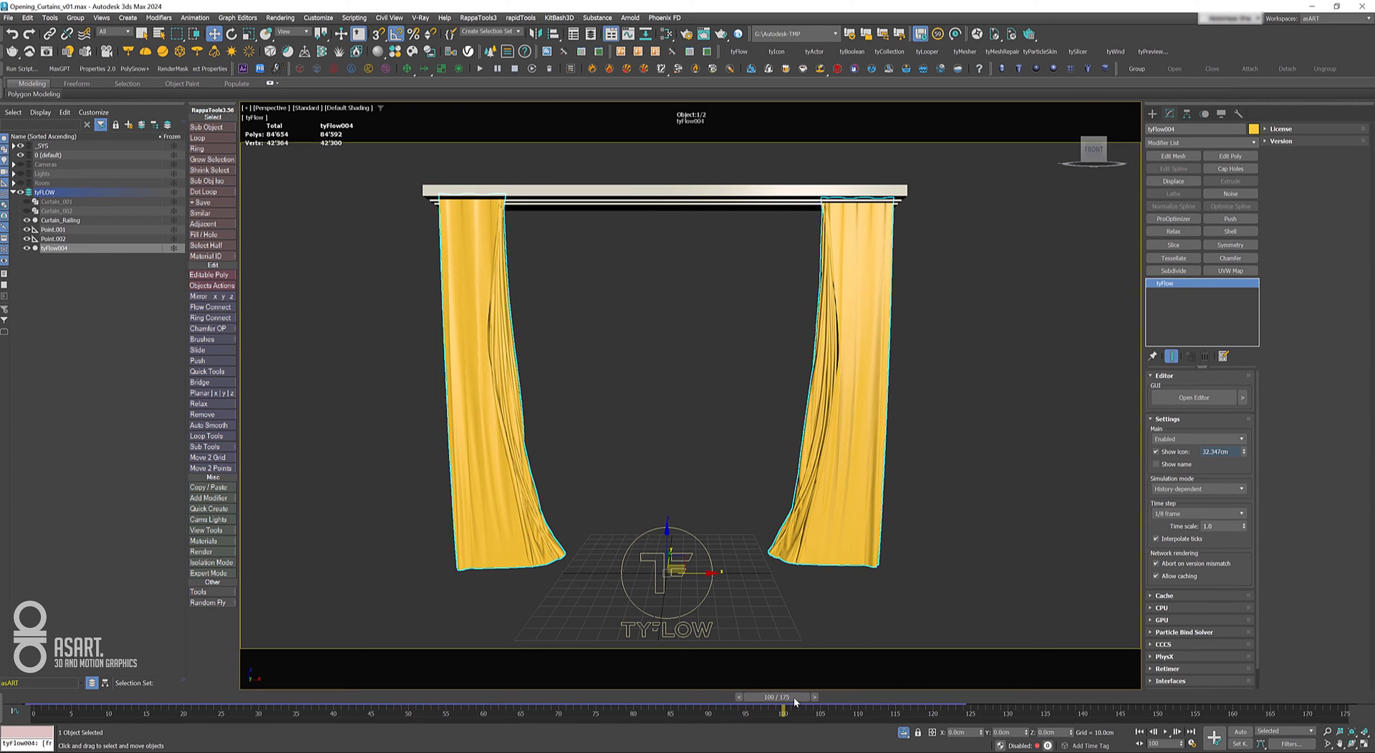
{"action": "left_click_drag", "start_coordinate": [780, 698], "coordinate": [470, 697]}
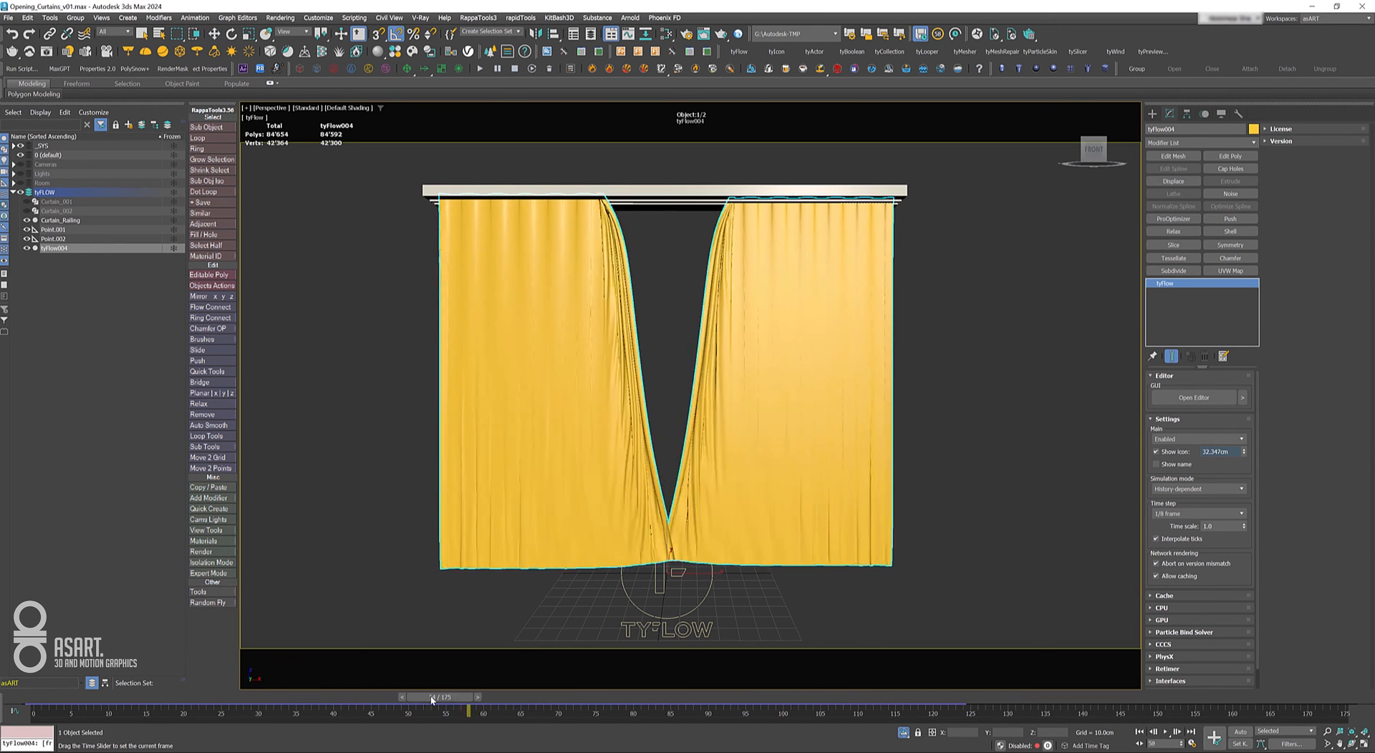
{"action": "left_click_drag", "start_coordinate": [469, 696], "coordinate": [368, 696]}
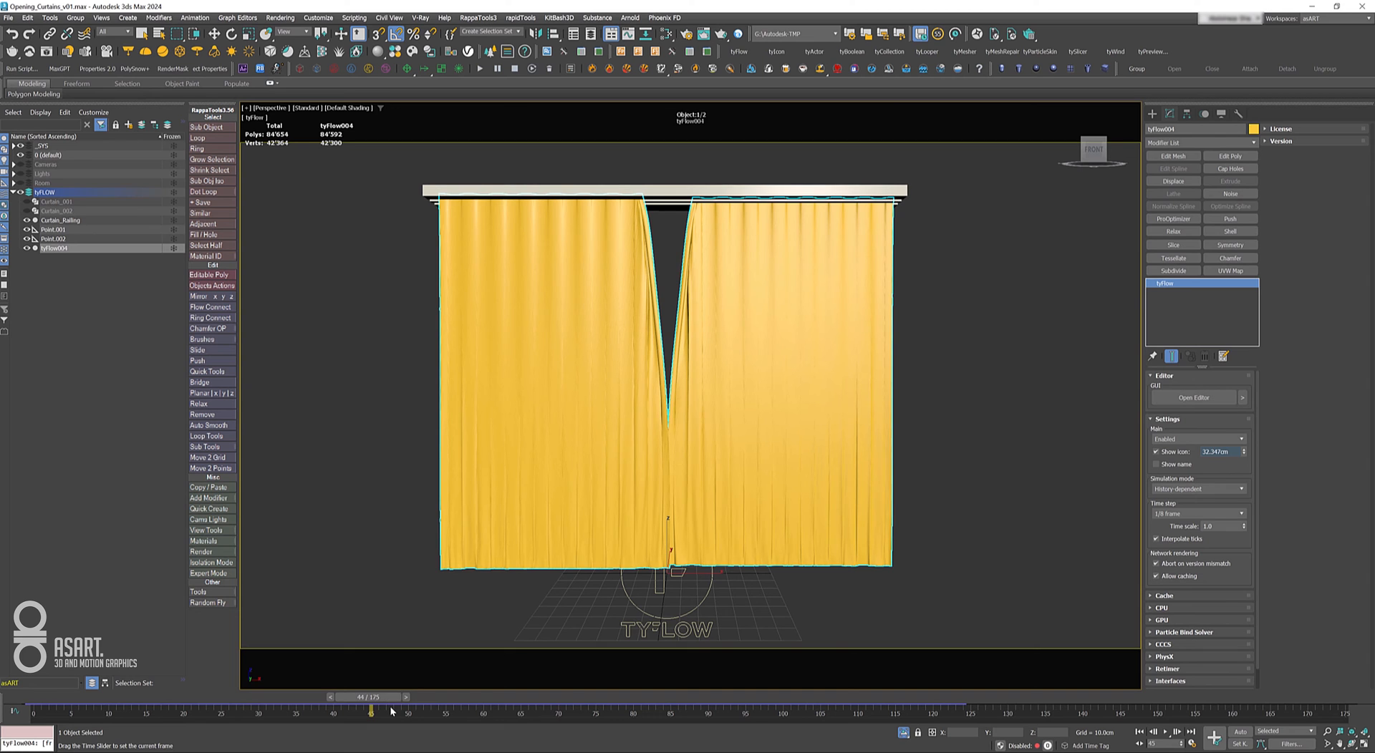
{"action": "left_click_drag", "start_coordinate": [368, 697], "coordinate": [48, 698]}
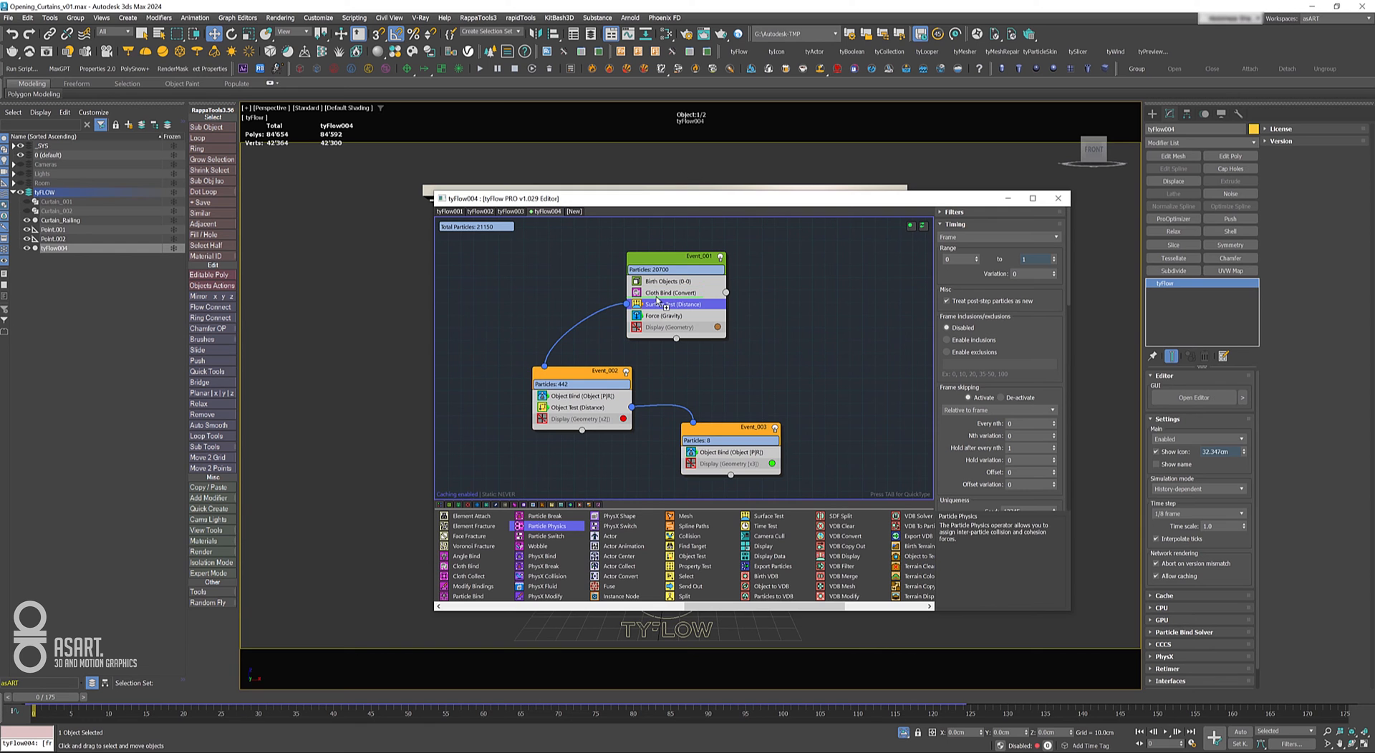
Give Event_001 Particle Physics with Absolute collide radius 0.125cm, stiffness 1.0 and Constrained solving.
{"action": "left_click", "coordinate": [670, 303]}
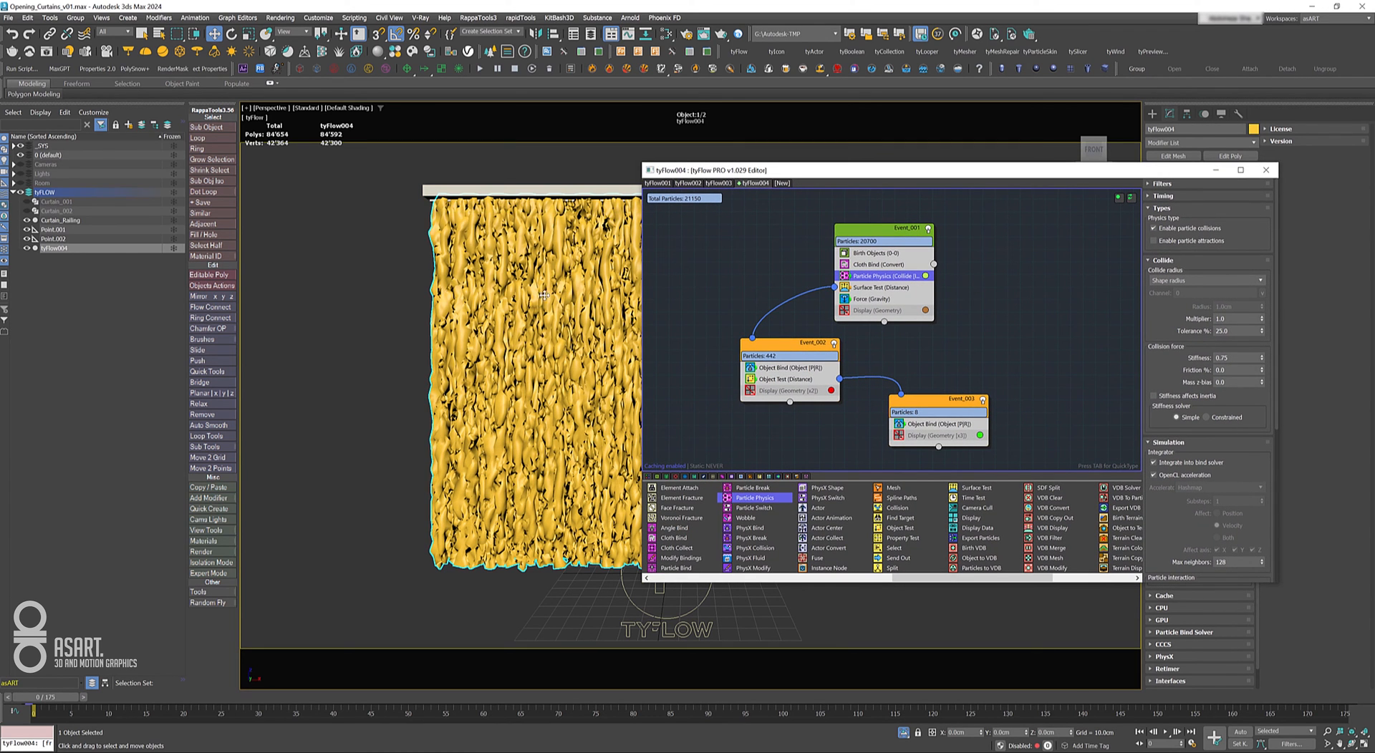
{"action": "mouse_move", "coordinate": [890, 358]}
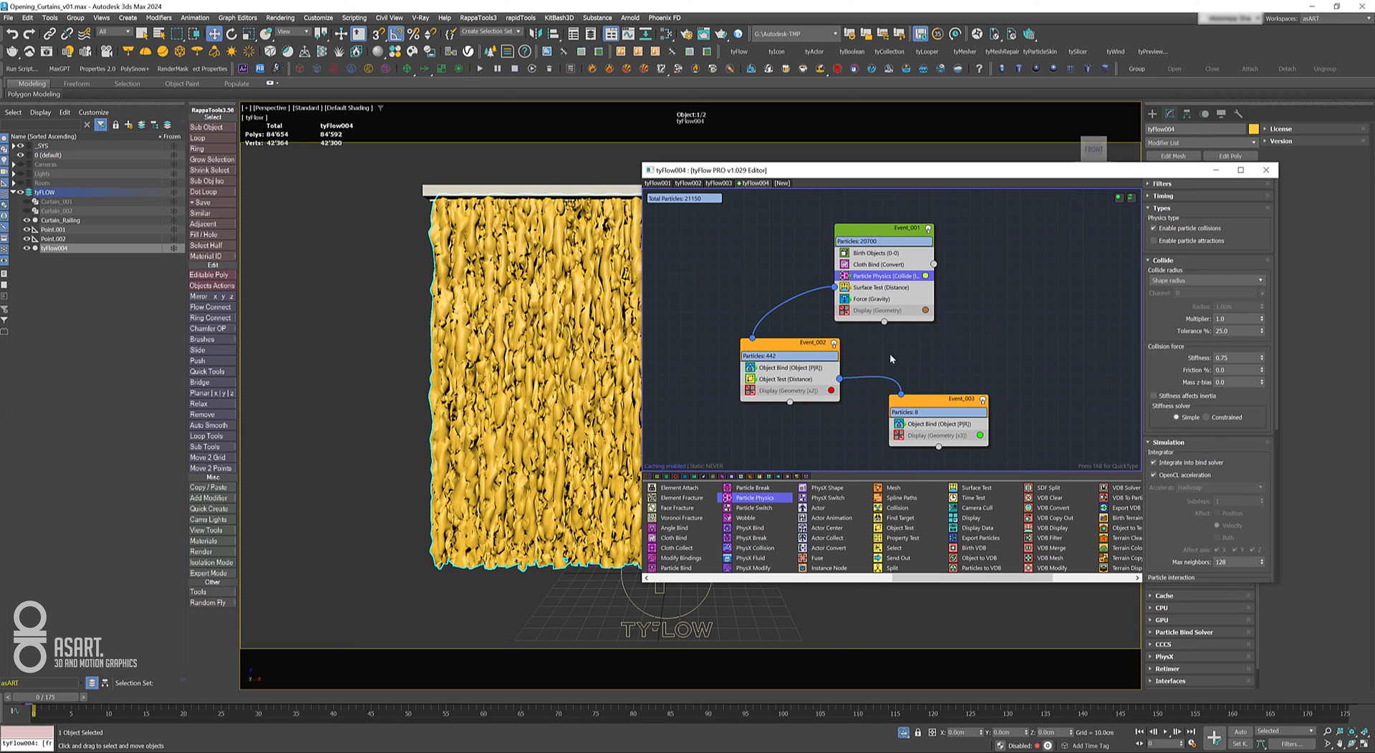
{"action": "mouse_move", "coordinate": [872, 288]}
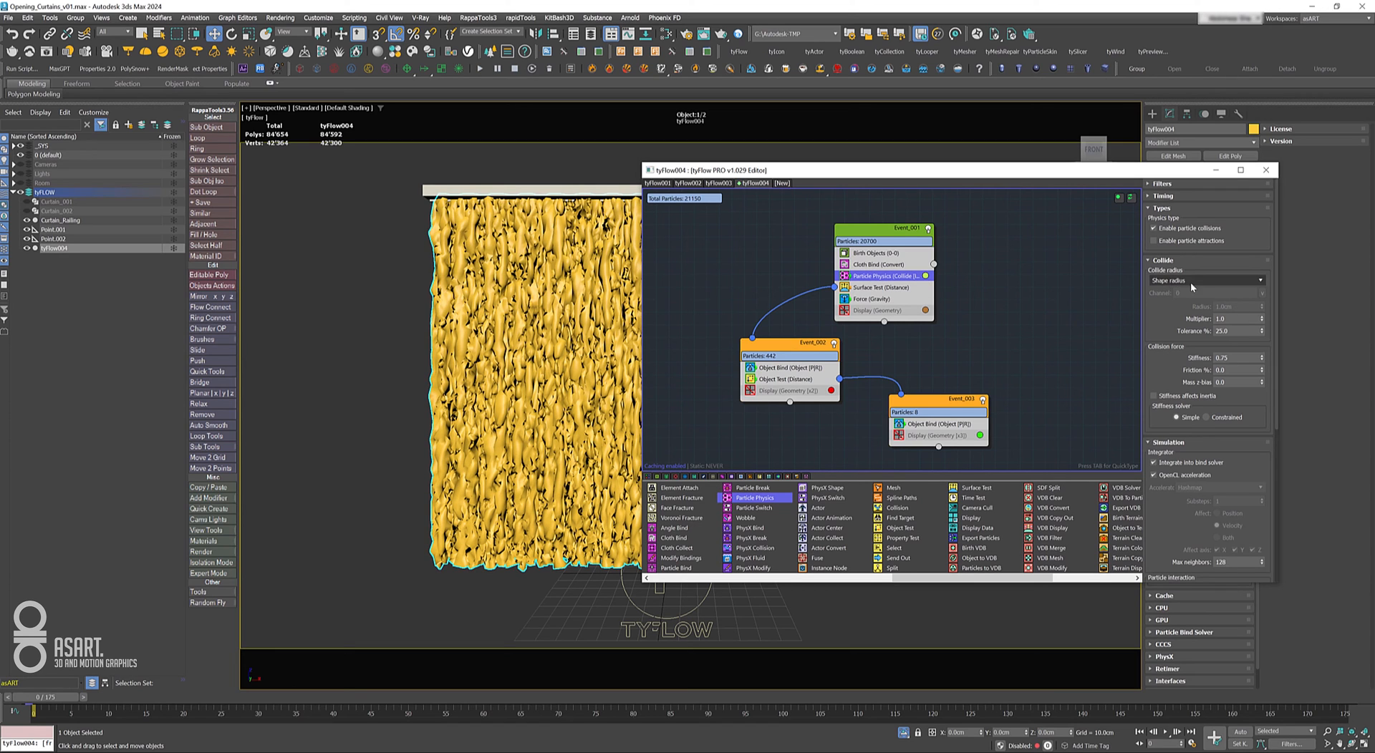
{"action": "left_click", "coordinate": [1206, 280]}
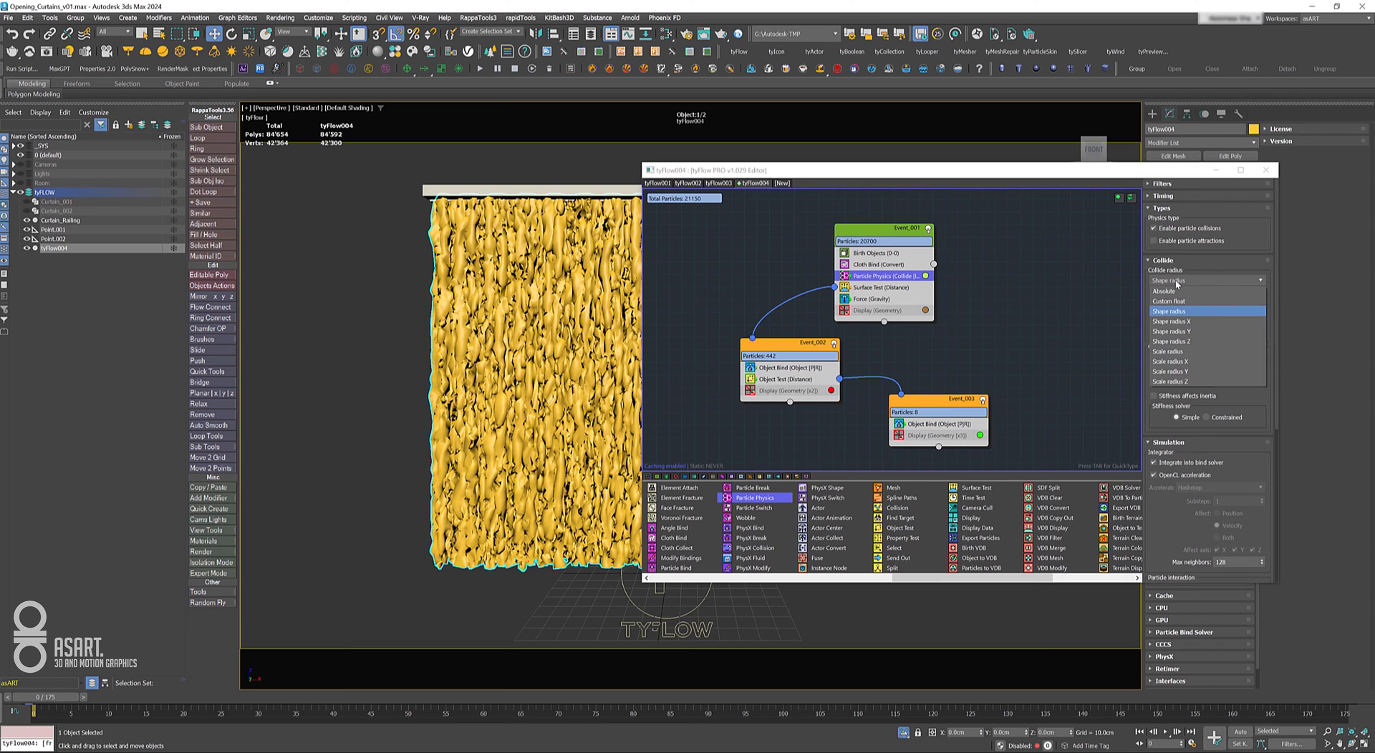
{"action": "left_click", "coordinate": [1166, 291]}
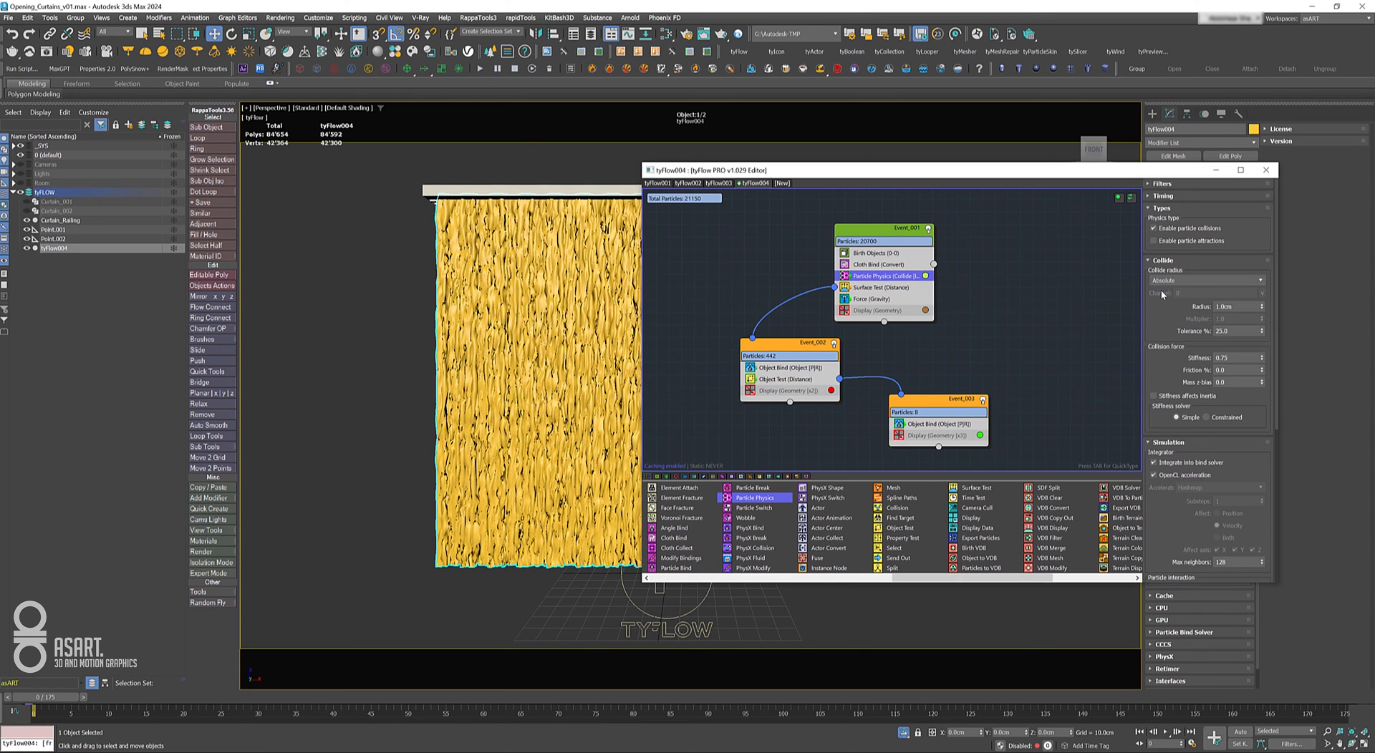
{"action": "left_click", "coordinate": [1224, 306]}
{"action": "type", "text": "0.13"}
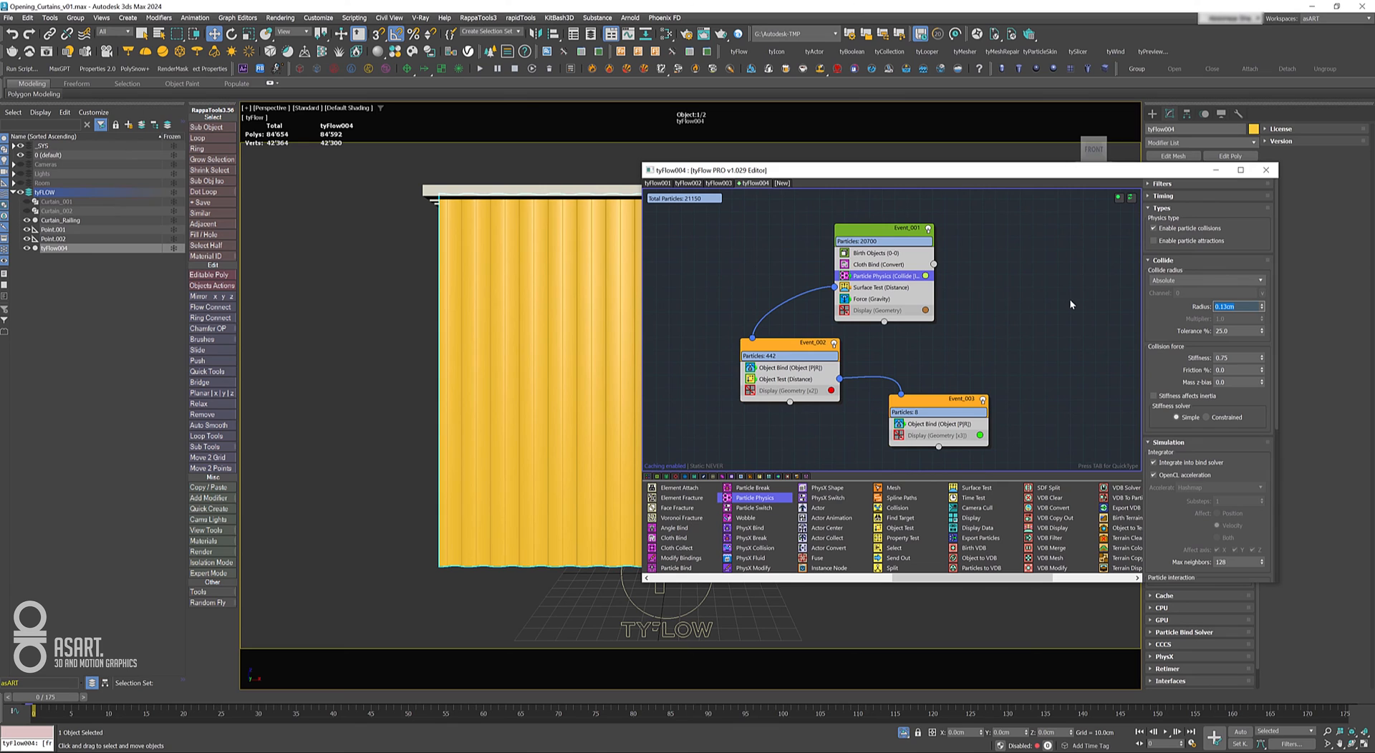
{"action": "type", "text": ".125"}
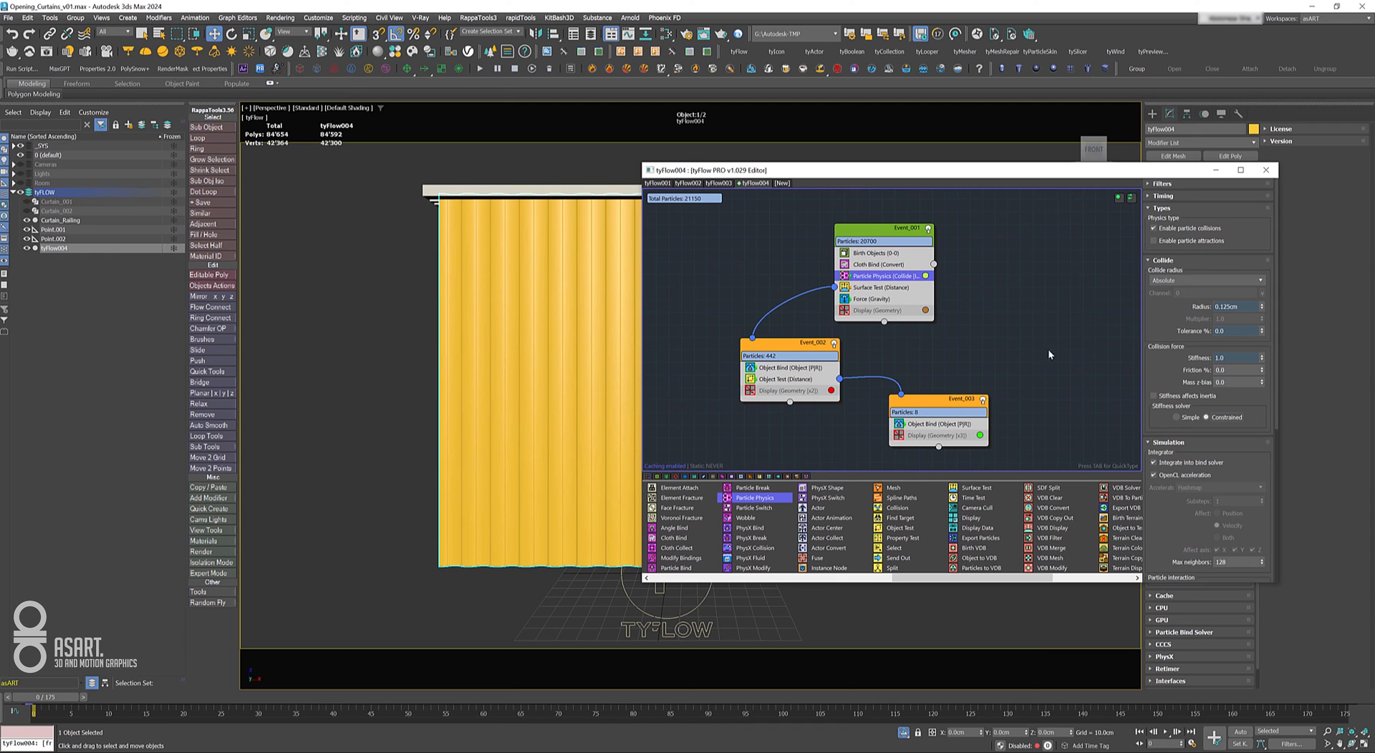
{"action": "mouse_move", "coordinate": [902, 391]}
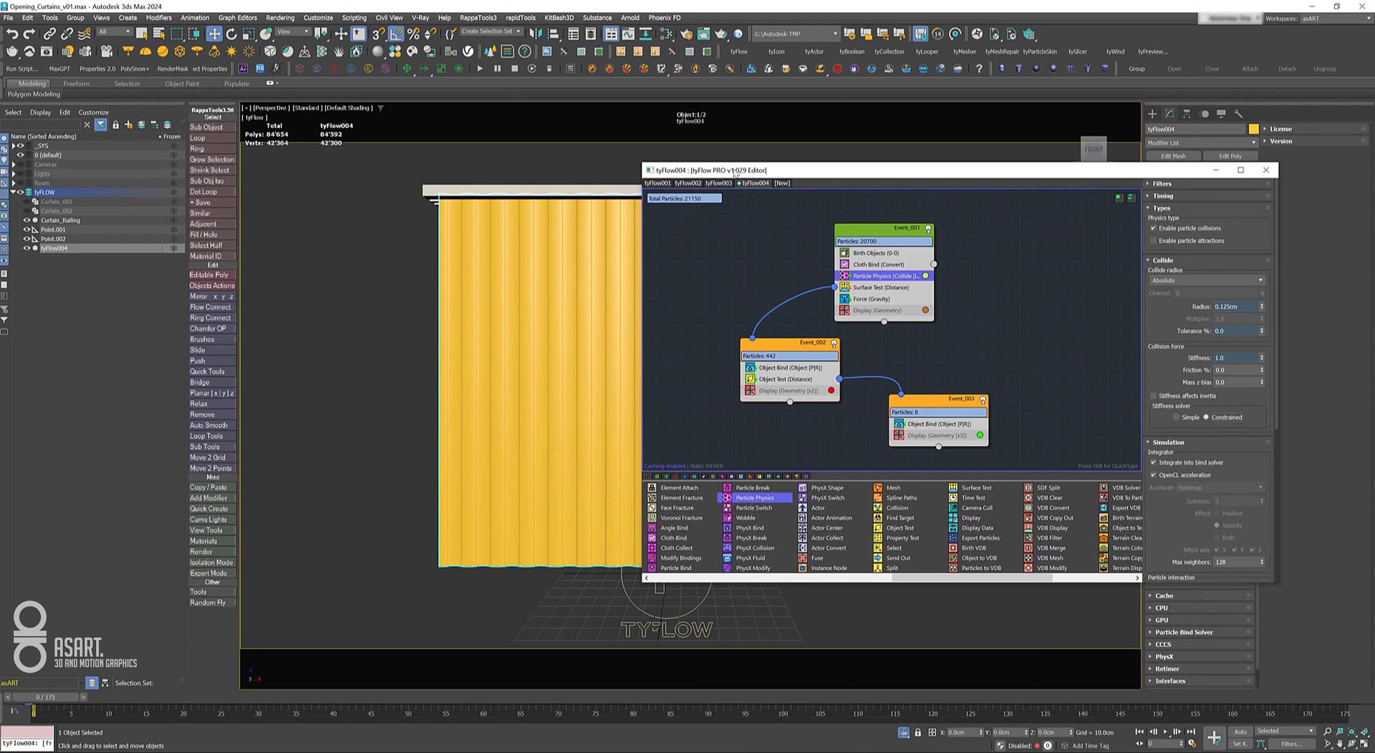
{"action": "left_click", "coordinate": [1268, 168]}
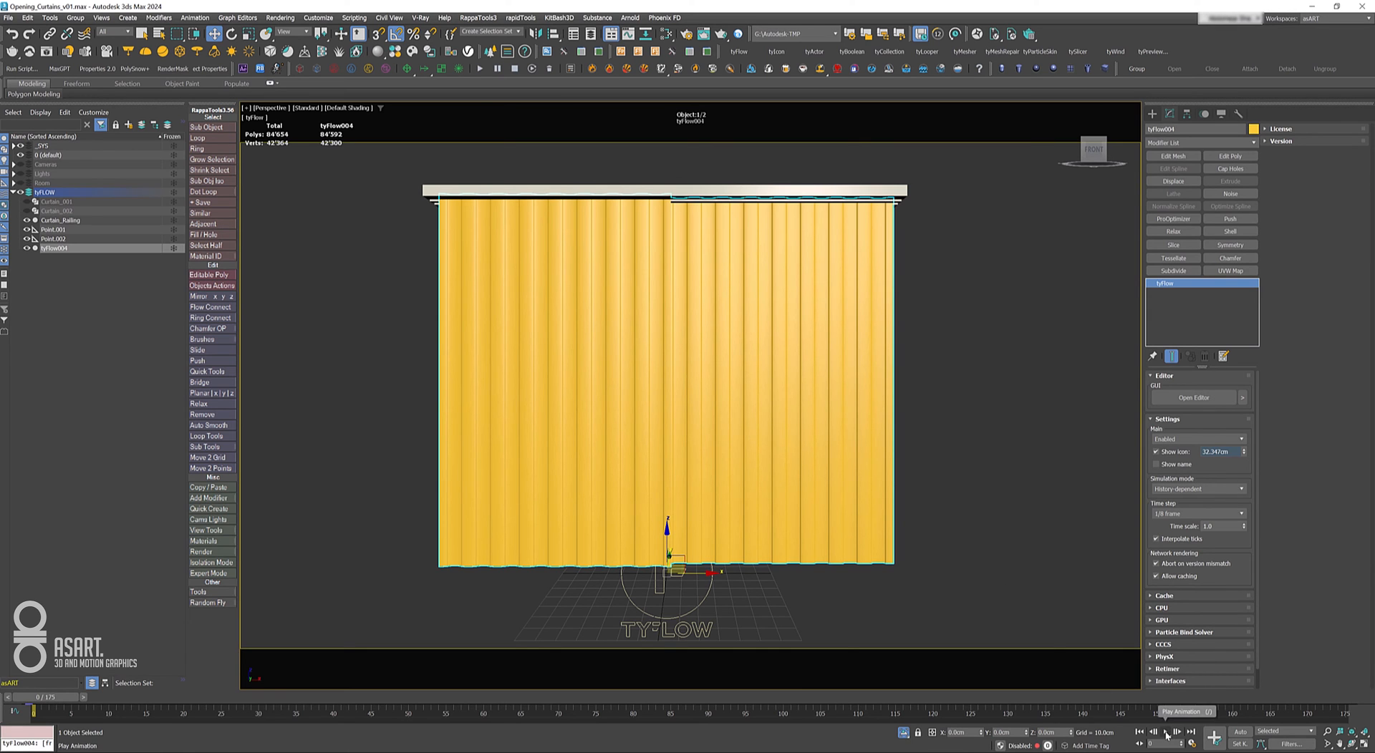
Play the self-colliding curtains opening, rewind to frame 0 and bring the flow editor back up.
{"action": "left_click", "coordinate": [1165, 732]}
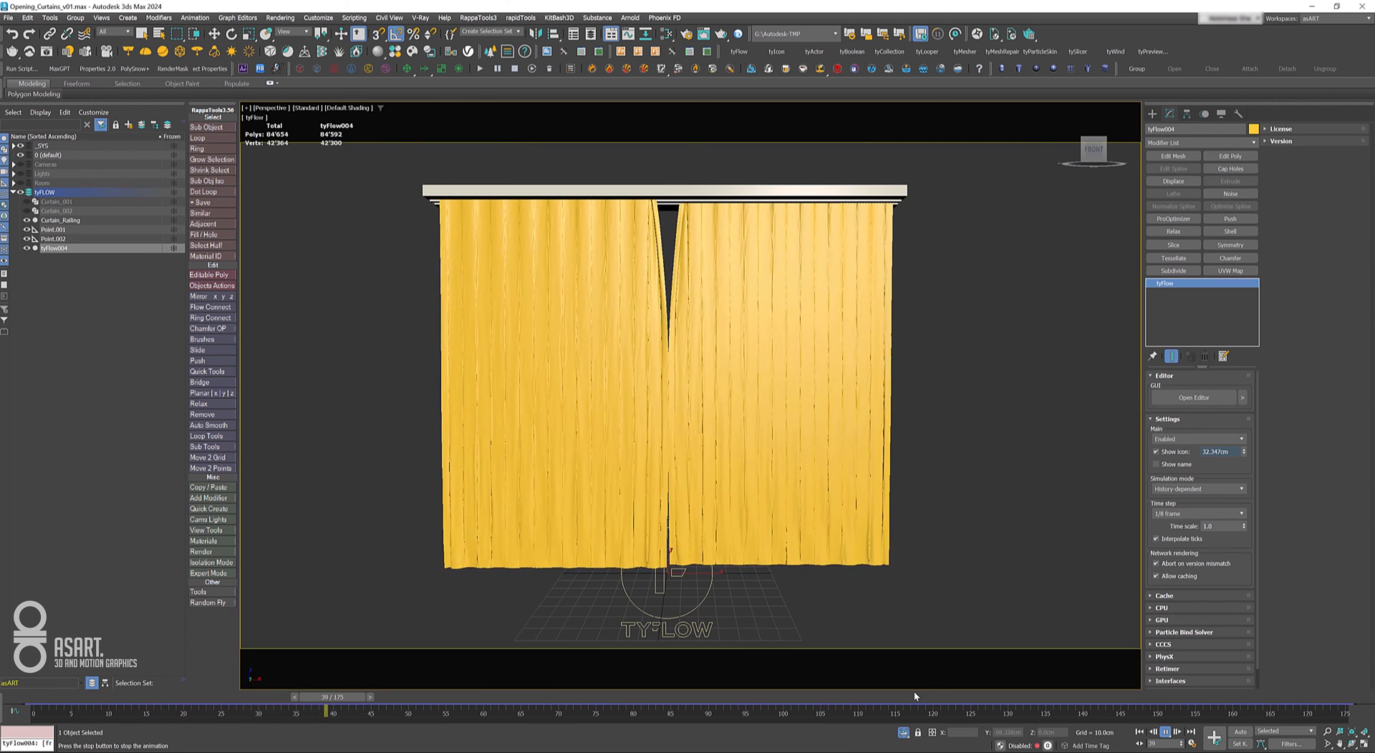
{"action": "left_click_drag", "start_coordinate": [333, 697], "coordinate": [1271, 697]}
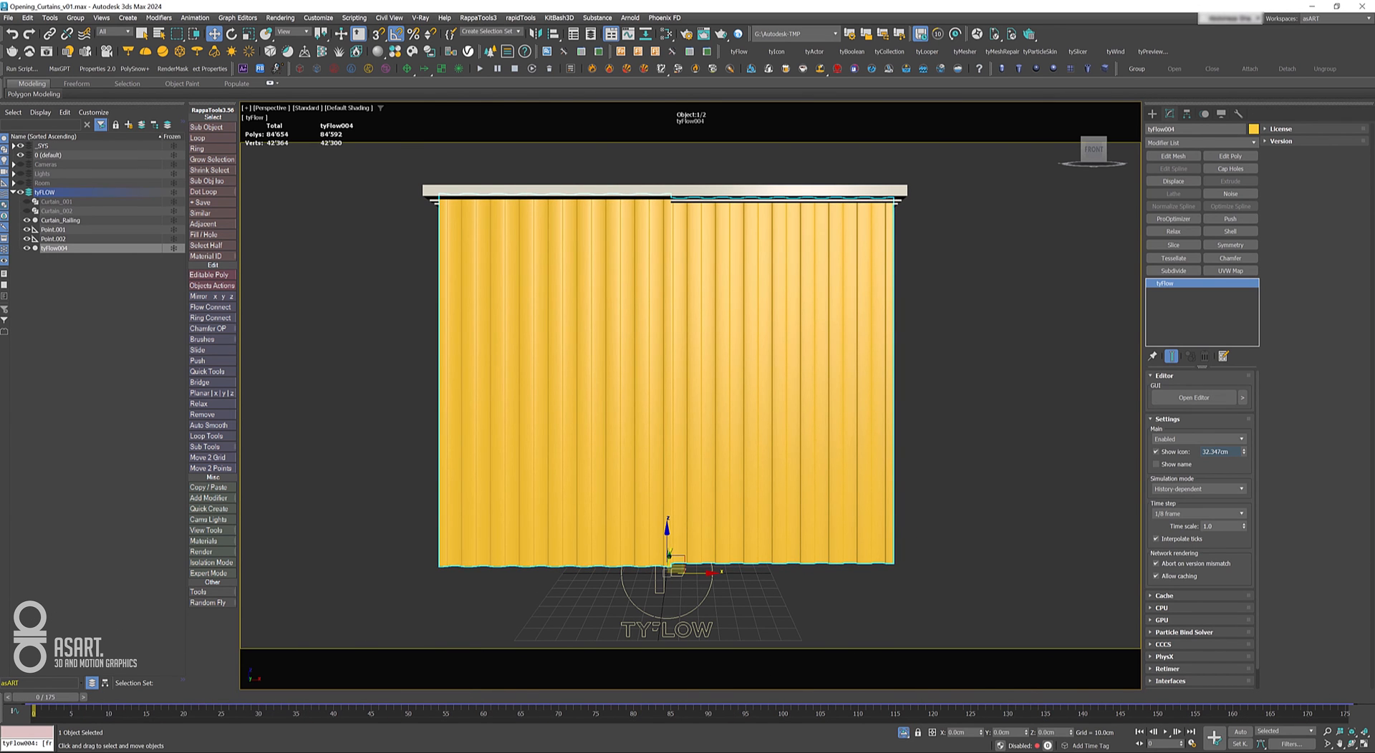
{"action": "left_click", "coordinate": [1192, 397]}
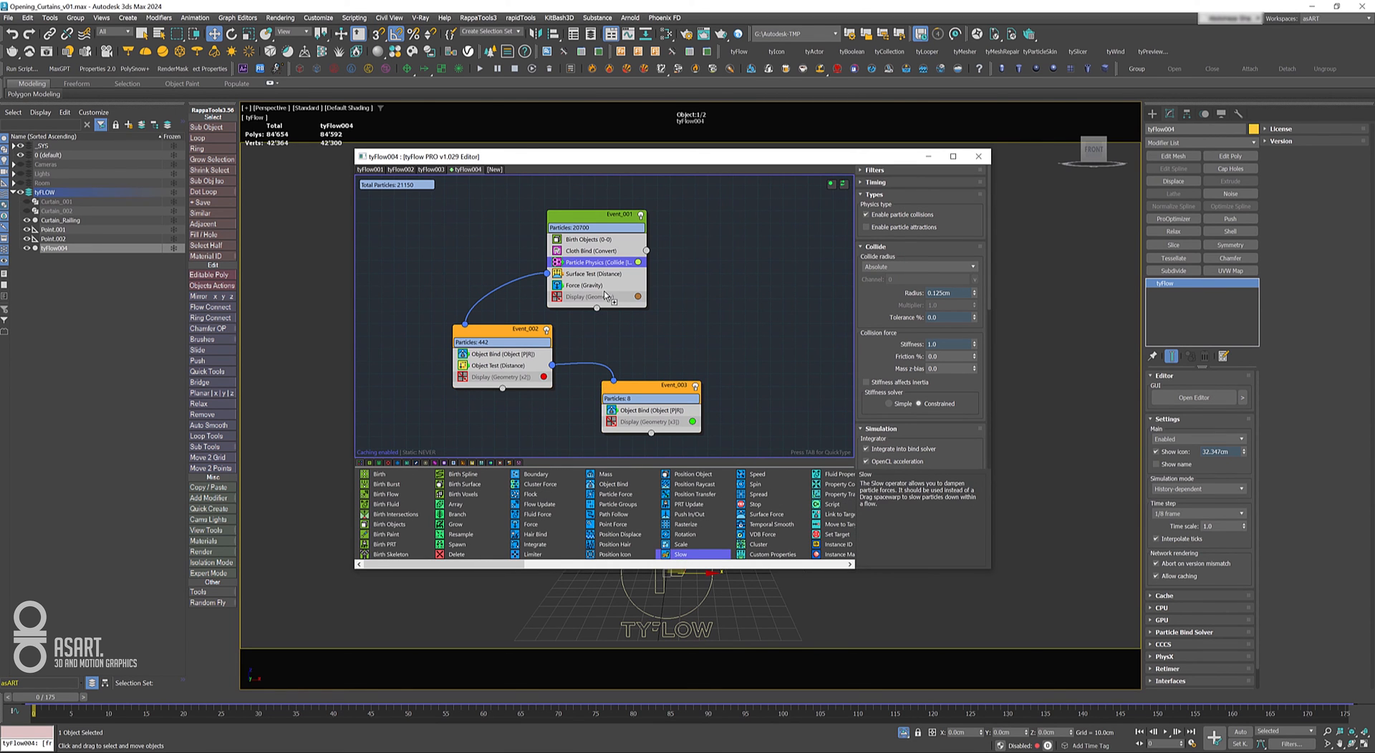
Add a Slow operator to Event_001 active over frames 100–1000 with velocity 6.0.
{"action": "left_click", "coordinate": [578, 296]}
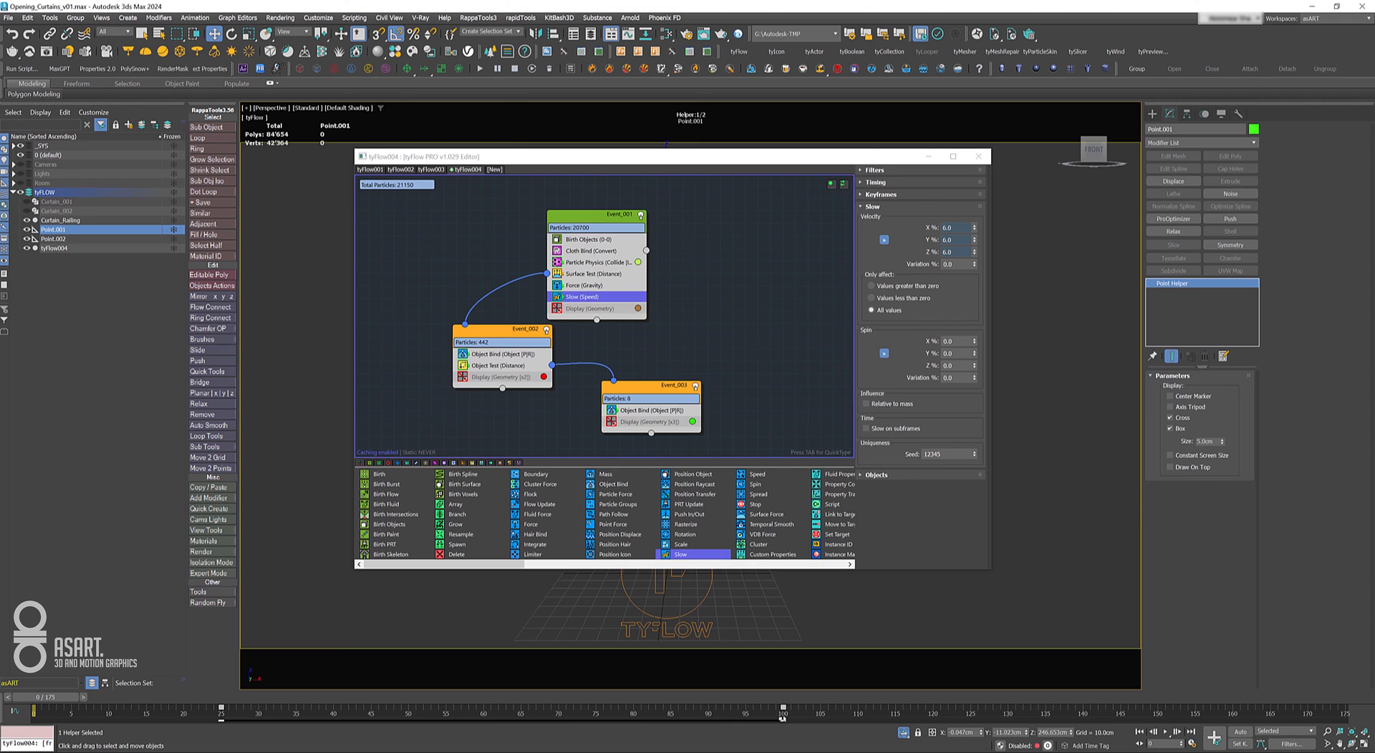
{"action": "mouse_move", "coordinate": [524, 393]}
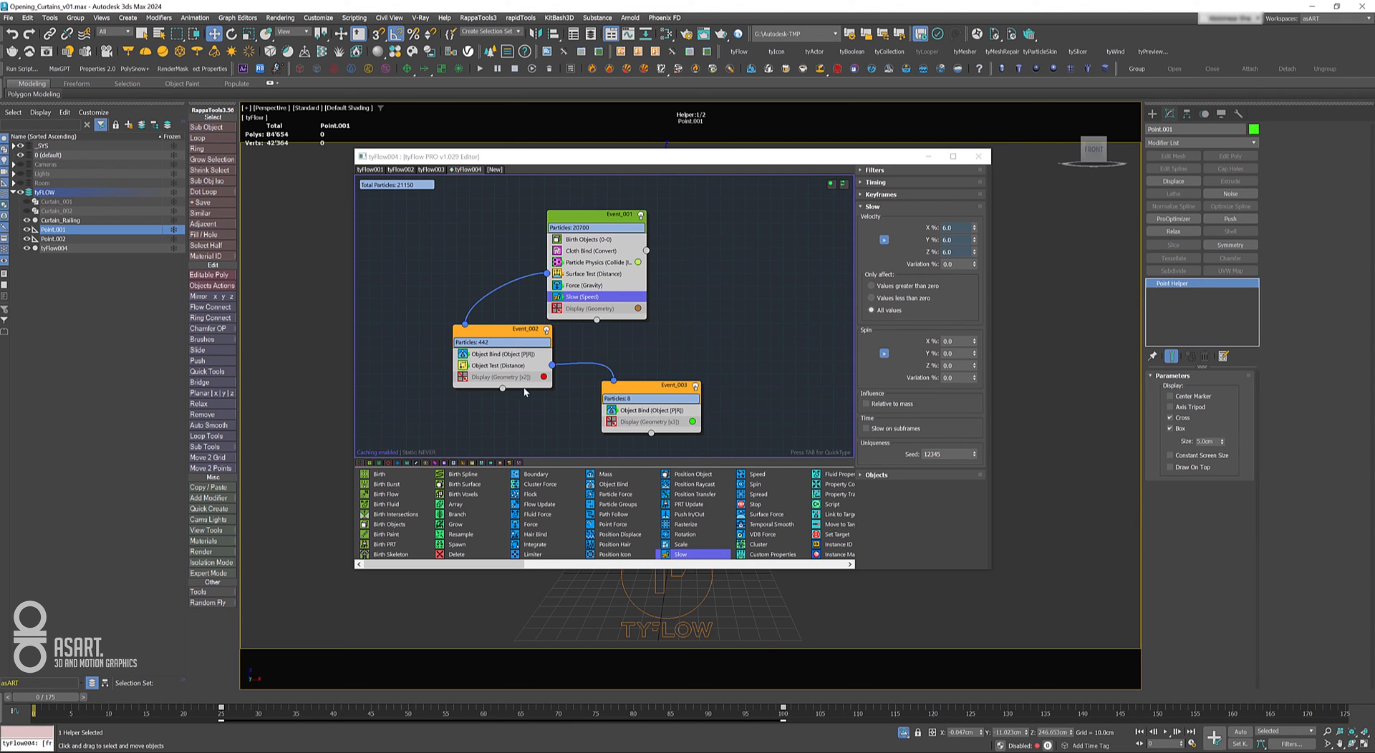
{"action": "mouse_move", "coordinate": [779, 461]}
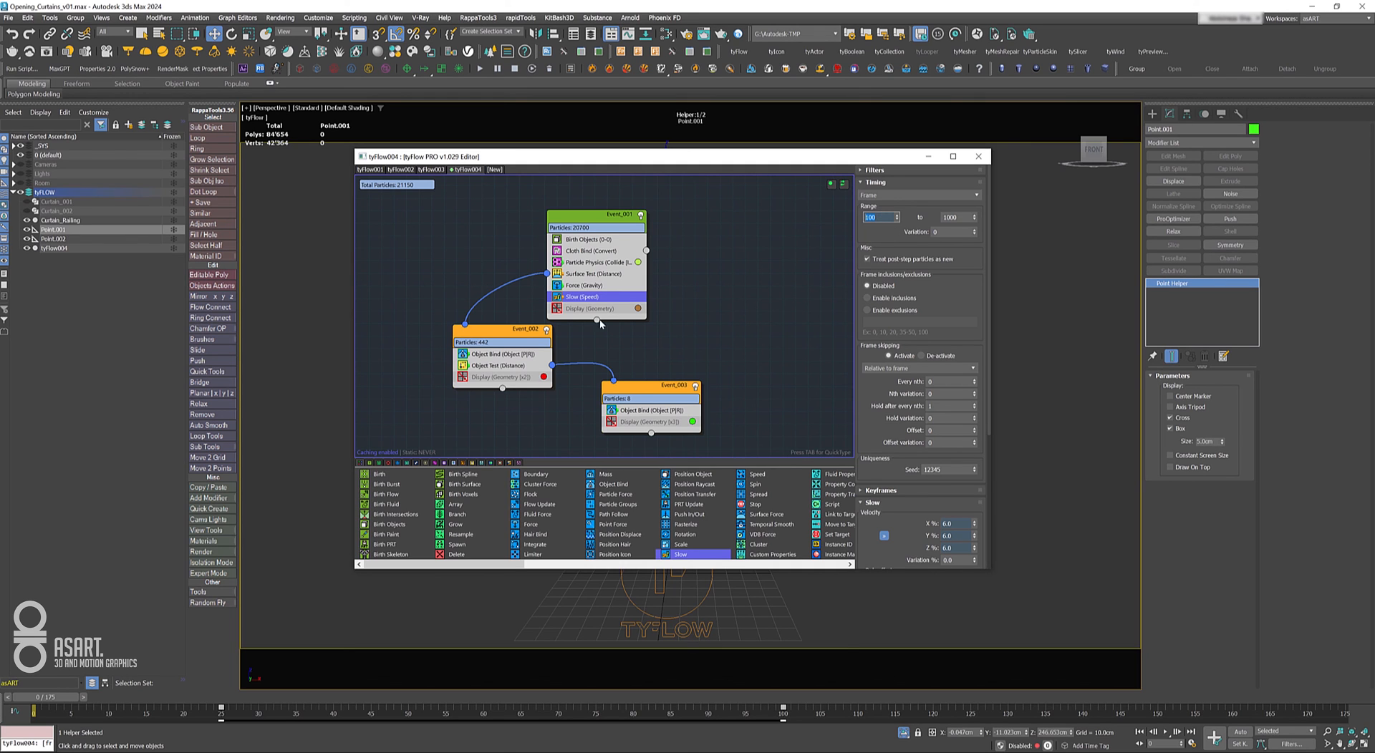
{"action": "mouse_move", "coordinate": [785, 697]}
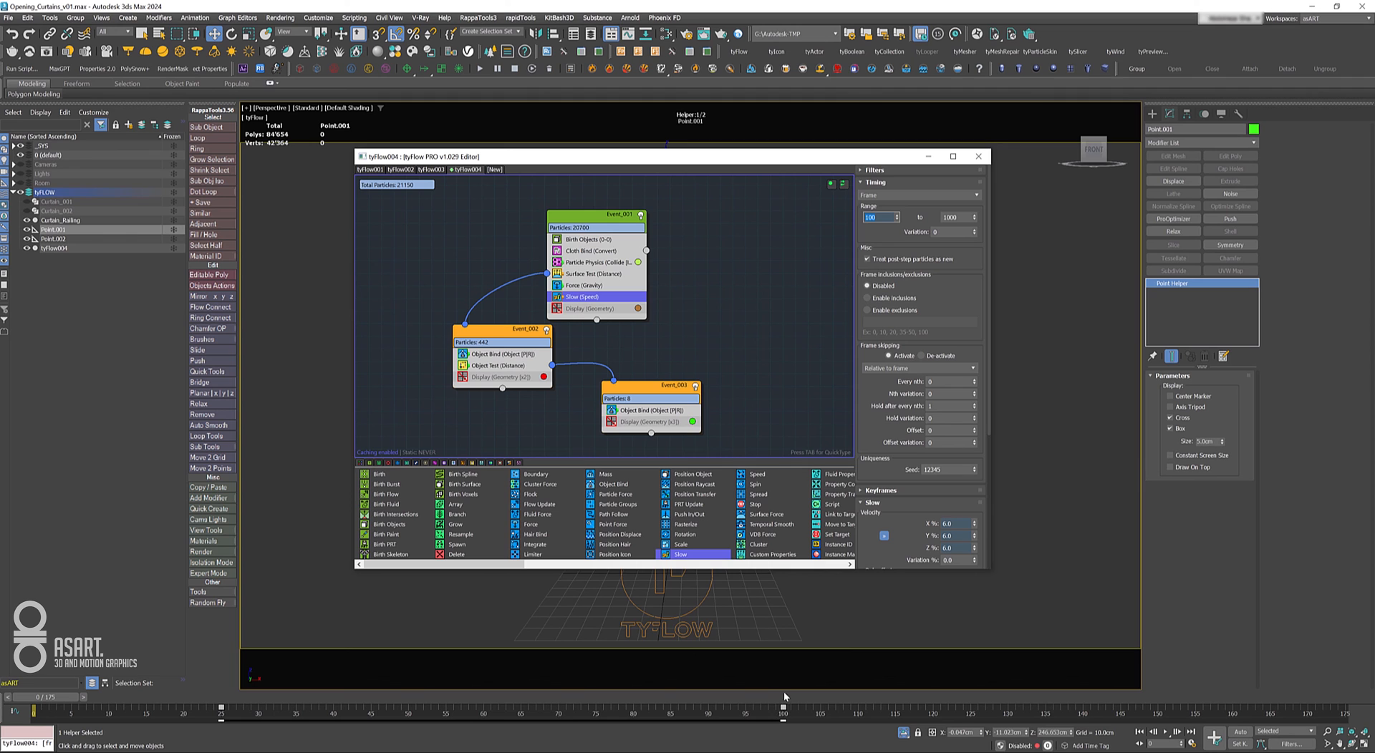
{"action": "mouse_move", "coordinate": [1143, 723]}
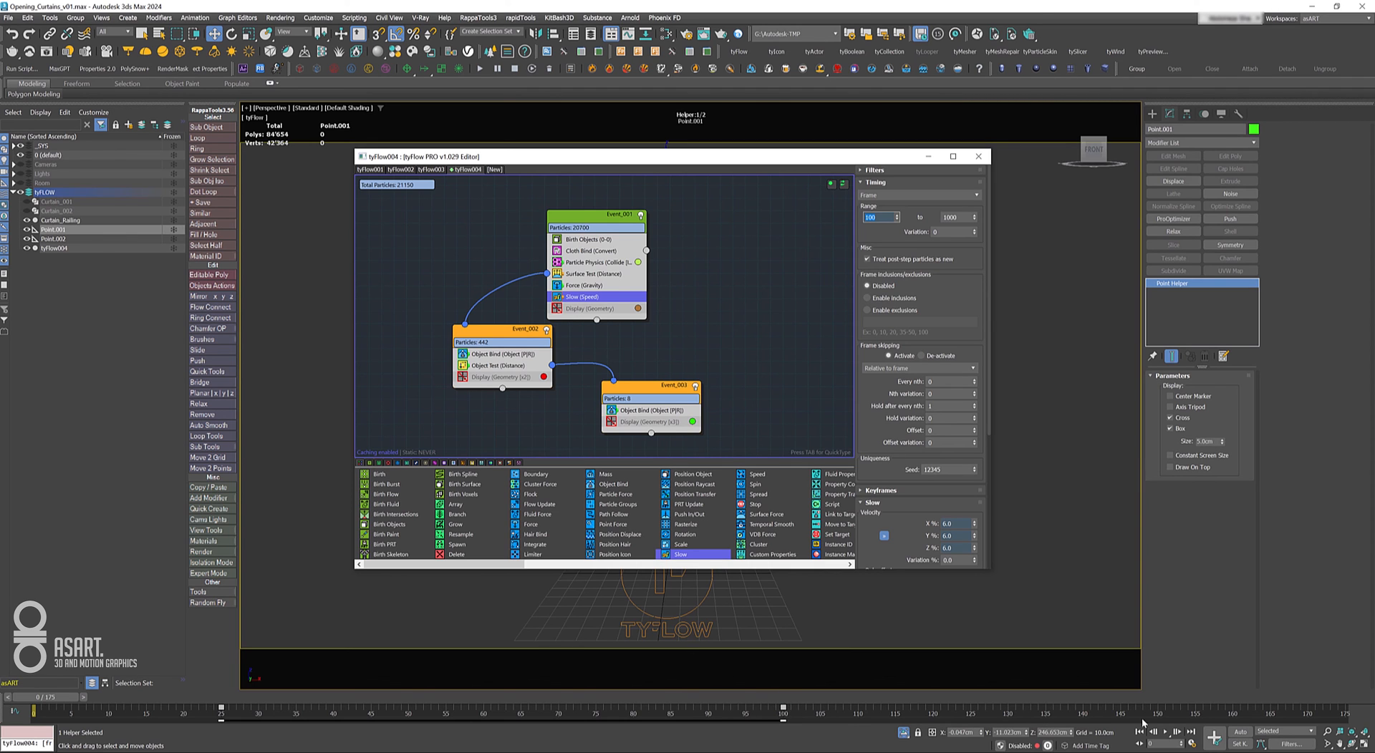
{"action": "mouse_move", "coordinate": [693, 161]}
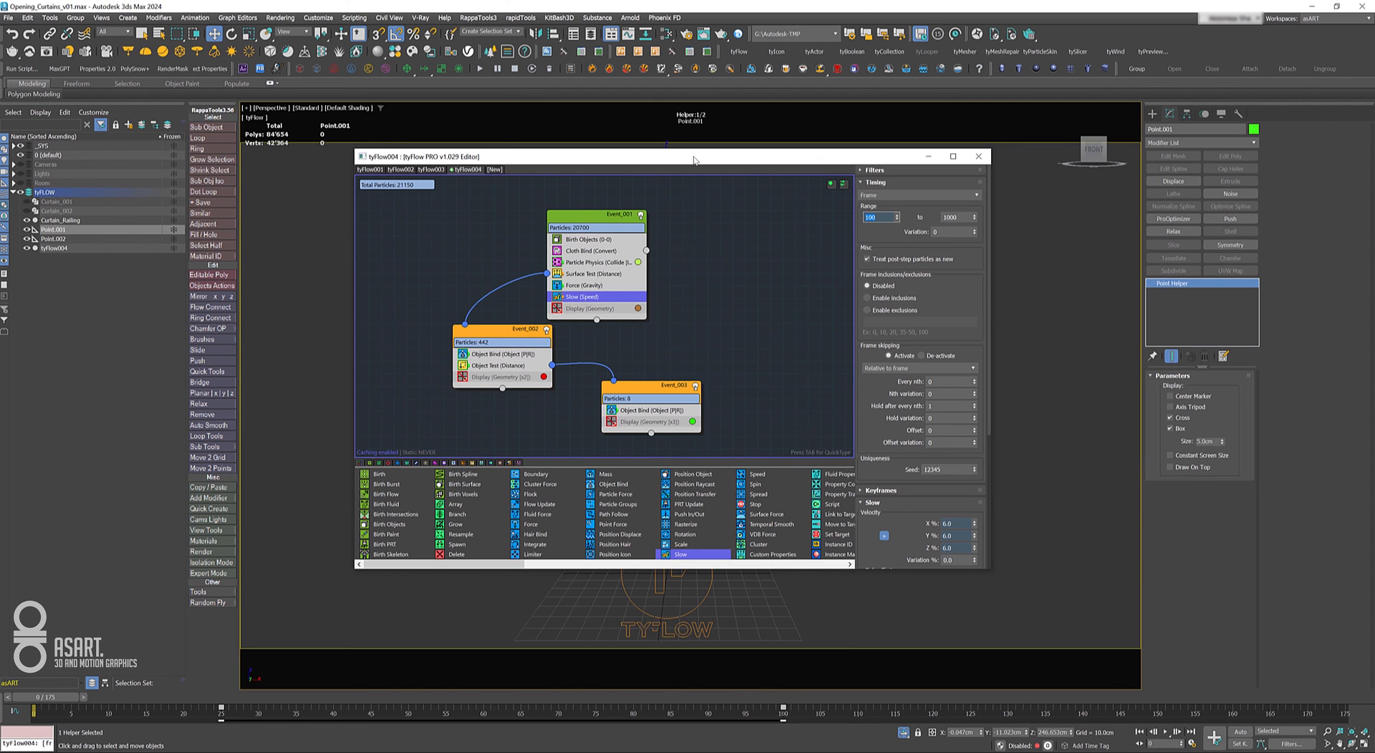
{"action": "left_click", "coordinate": [978, 156]}
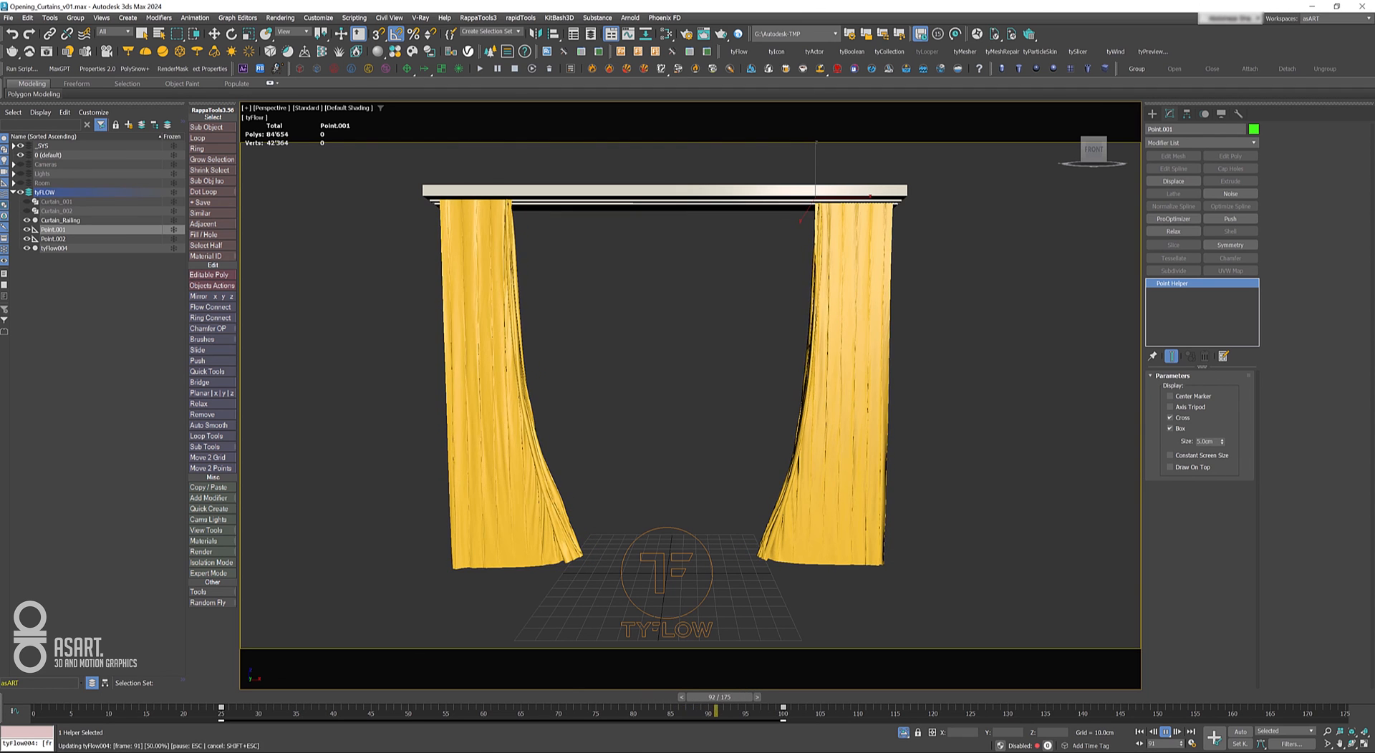
Let the curtain opening run to frame 175, return to frame 0 and replay it from closed.
{"action": "left_click", "coordinate": [779, 698]}
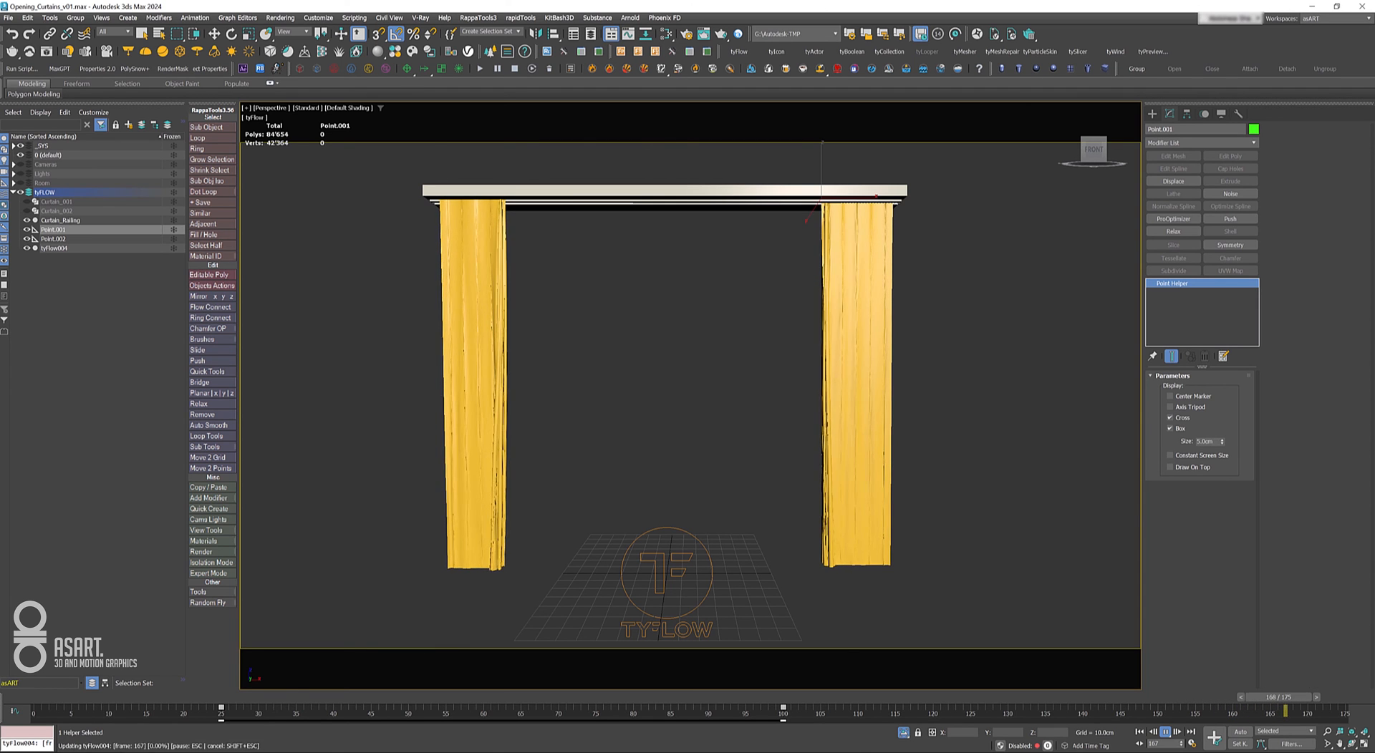
{"action": "left_click", "coordinate": [1166, 731]}
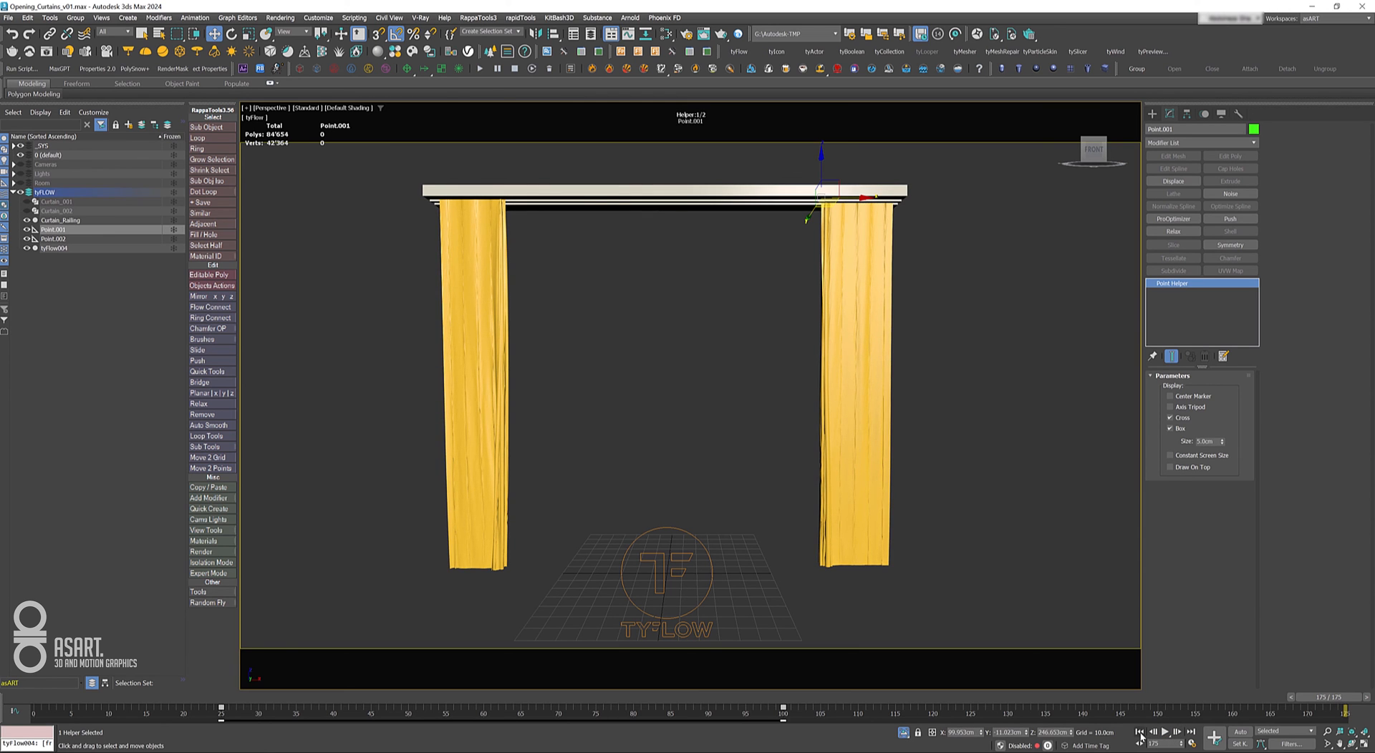
{"action": "left_click", "coordinate": [1156, 732]}
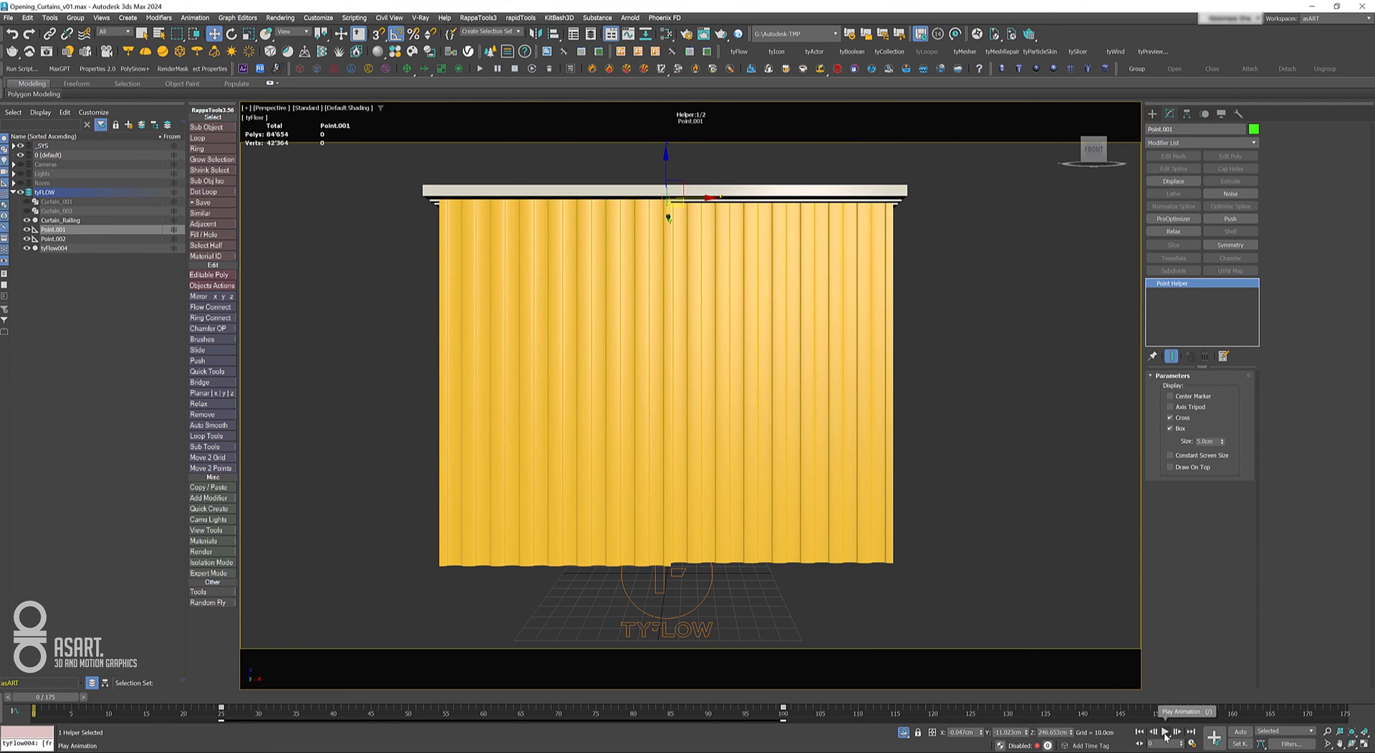
{"action": "left_click", "coordinate": [1165, 731]}
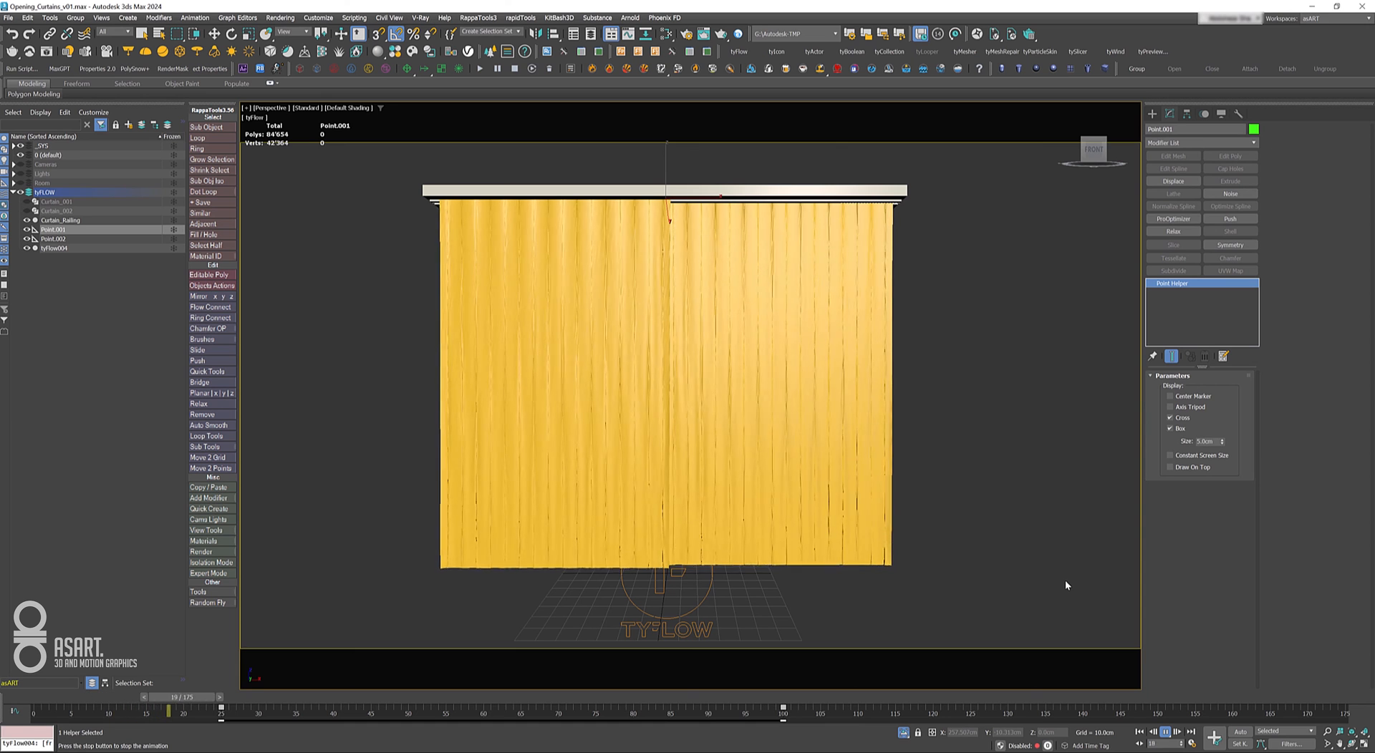